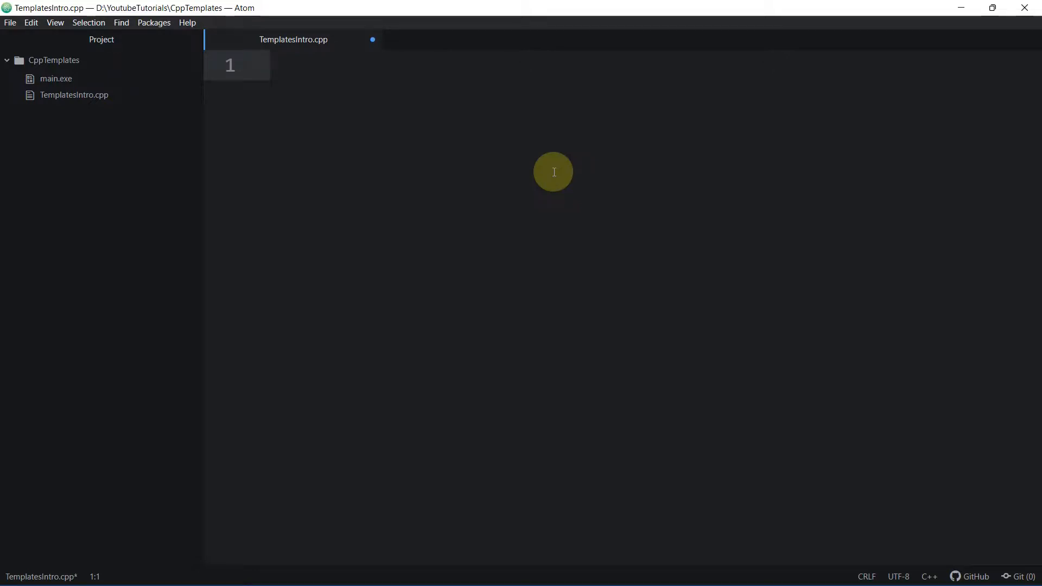
Write float add(float a, float b) { return a + b; } and replace each float with generic type T
{"action": "type", "text": "float"}
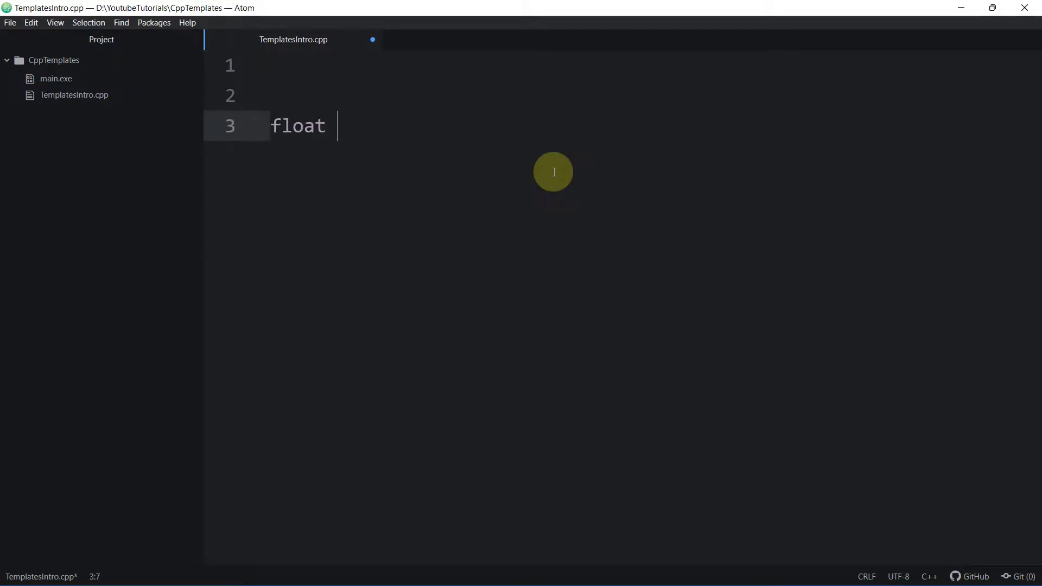
{"action": "type", "text": "add(float )"}
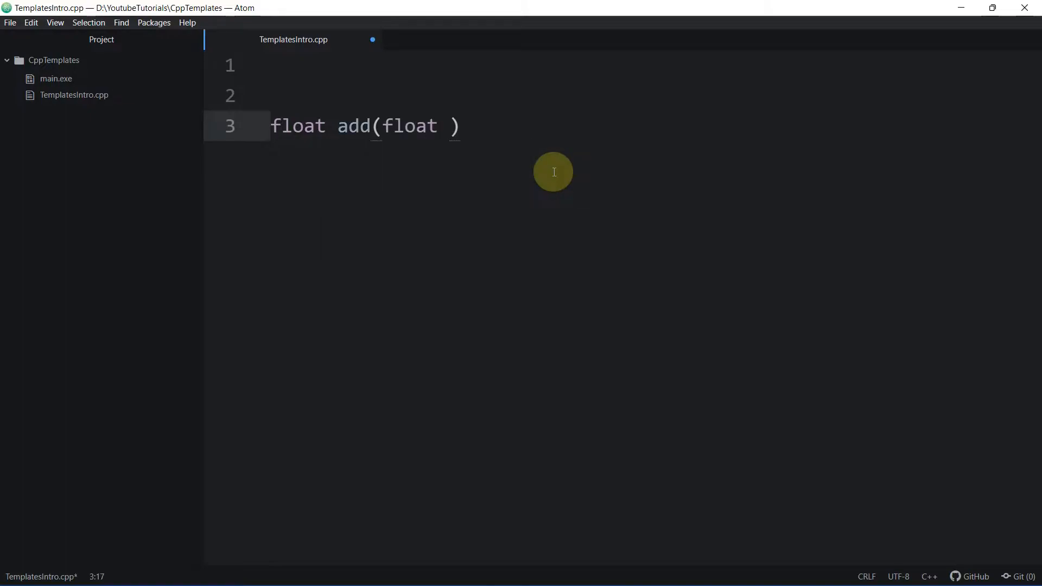
{"action": "type", "text": "a, float b"}
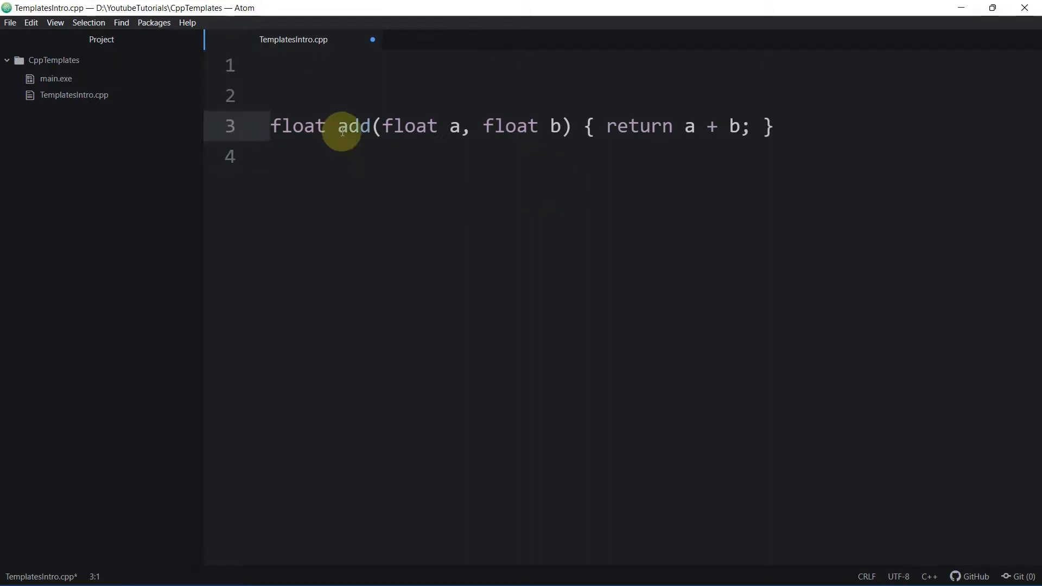
{"action": "double_click", "coordinate": [299, 126]}
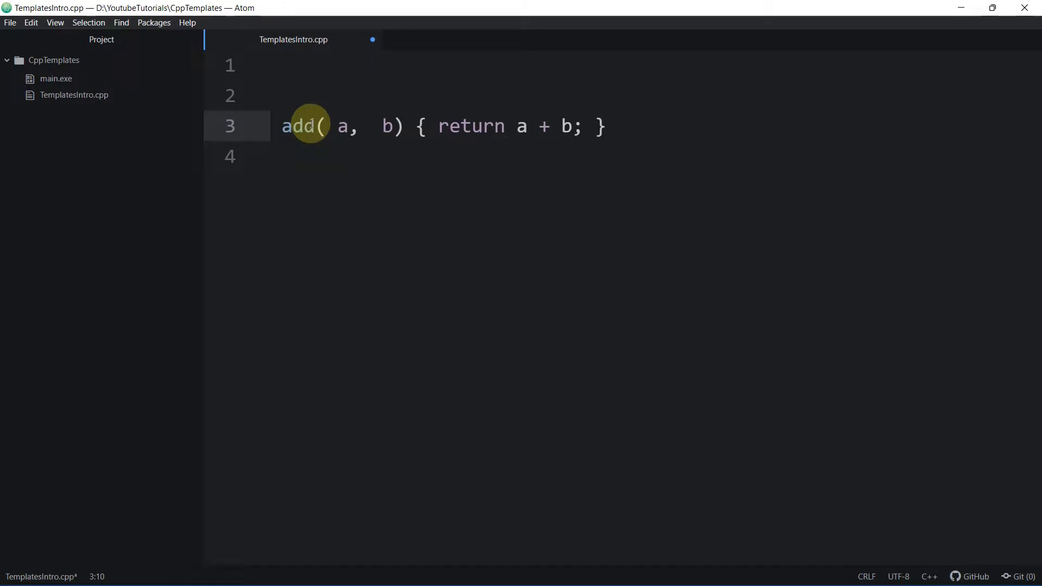
{"action": "type", "text": "float"}
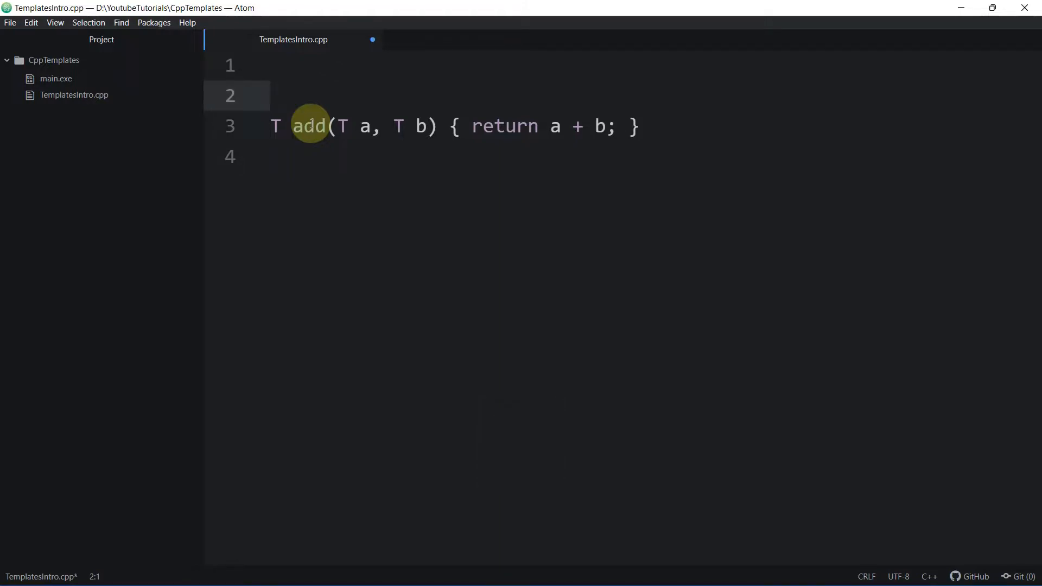
Declare template<typename T> on the line above the add function
{"action": "type", "text": "te"}
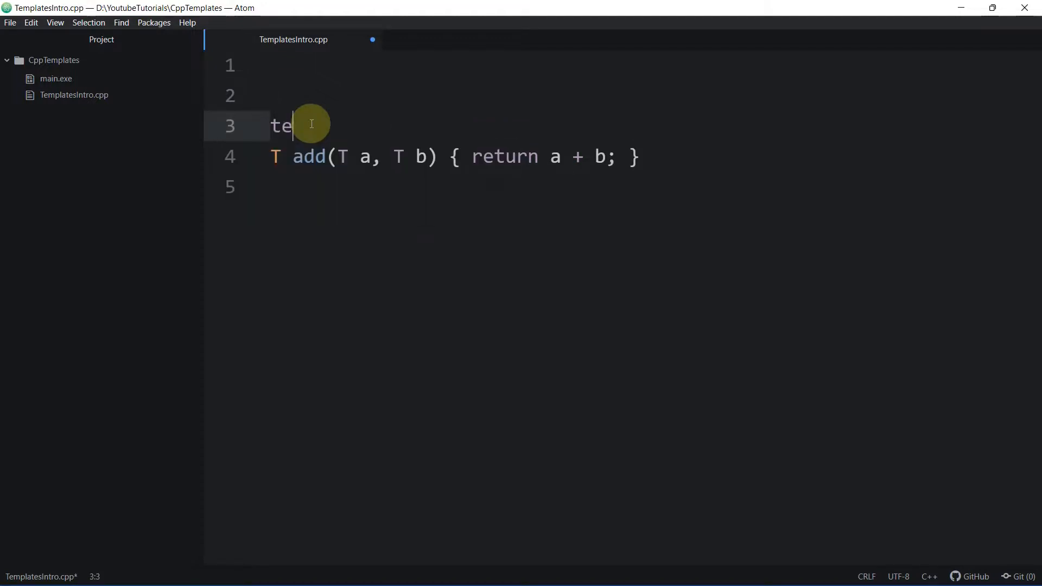
{"action": "type", "text": "mplate<"}
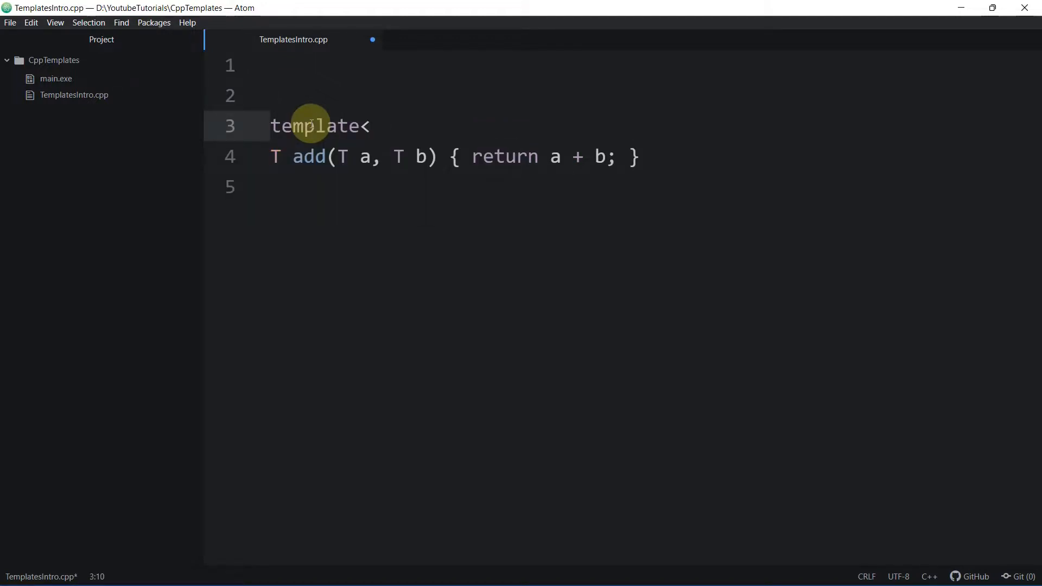
{"action": "left_click", "coordinate": [282, 156]}
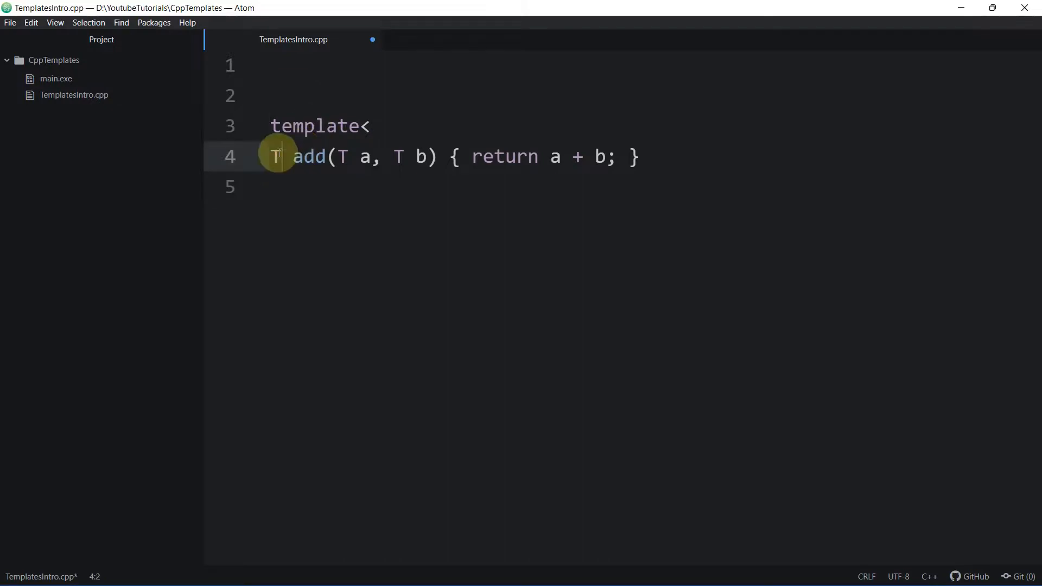
{"action": "type", "text": "typ"}
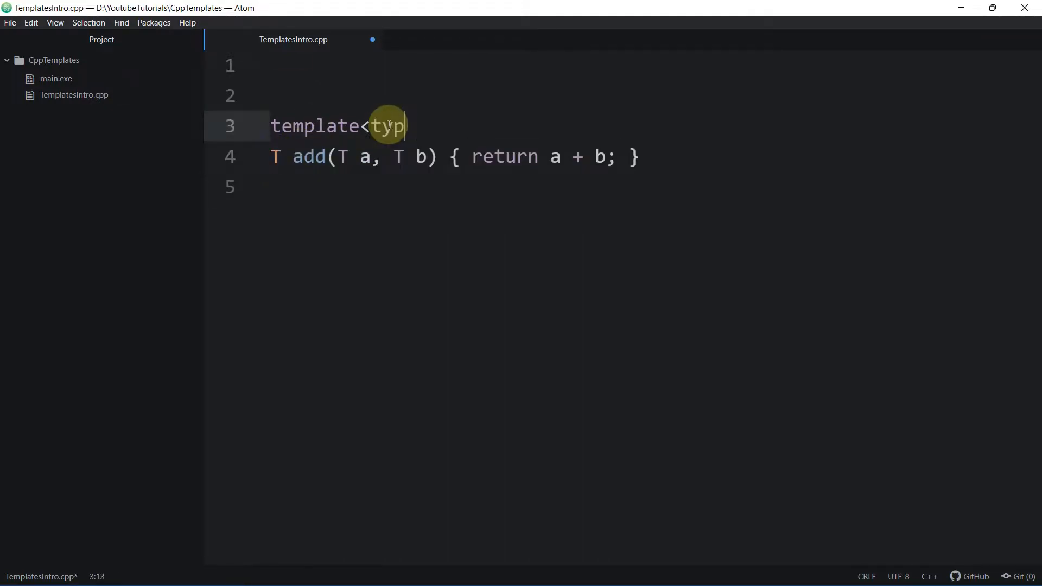
{"action": "type", "text": "ename T"}
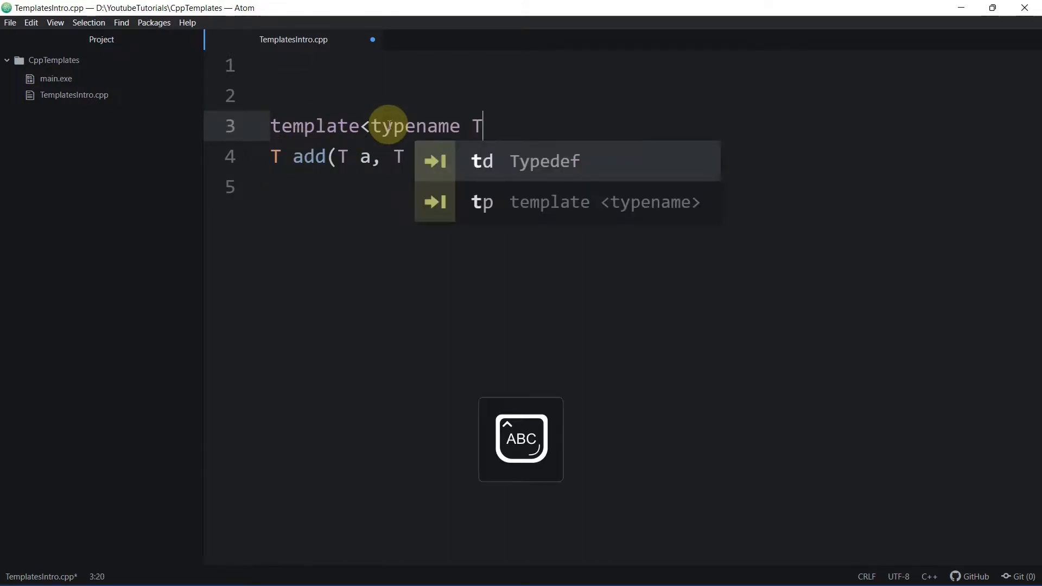
{"action": "type", "text": ">"}
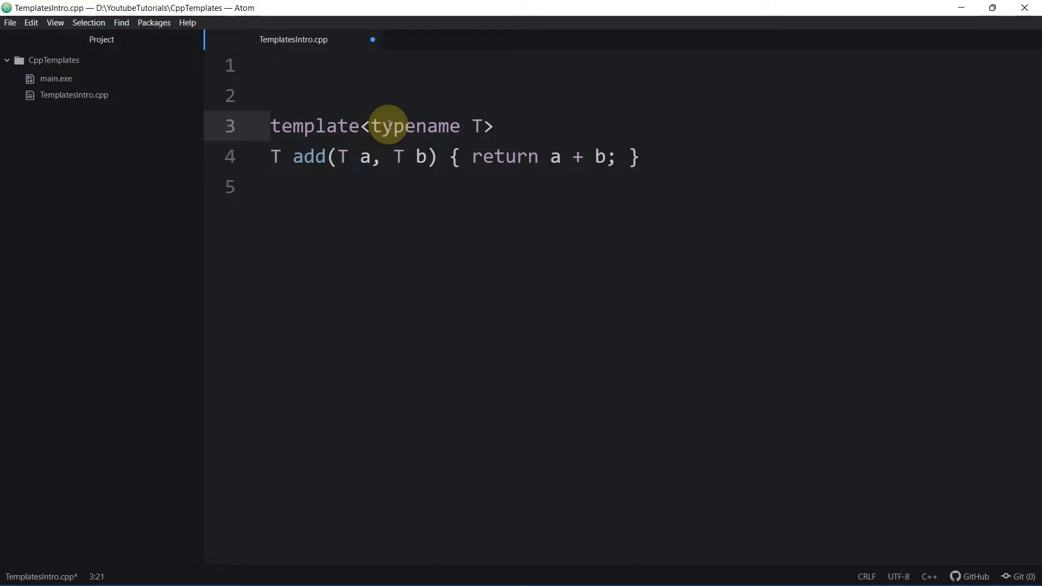
{"action": "left_click", "coordinate": [496, 126]}
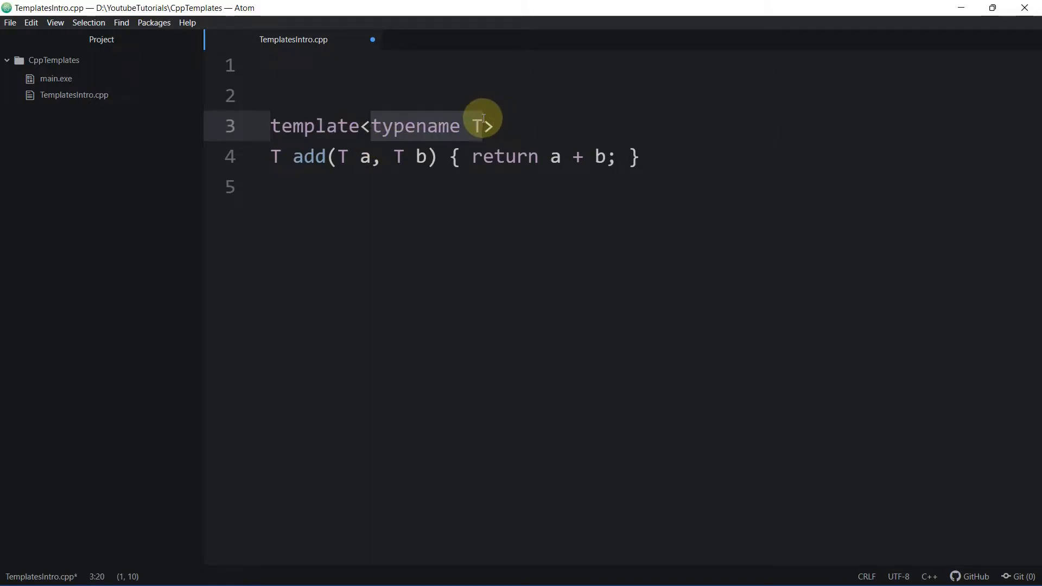
Write int main() with float result = add<float>(4.5f, 2.3f); and a trailing comment
{"action": "type", "text": "int"}
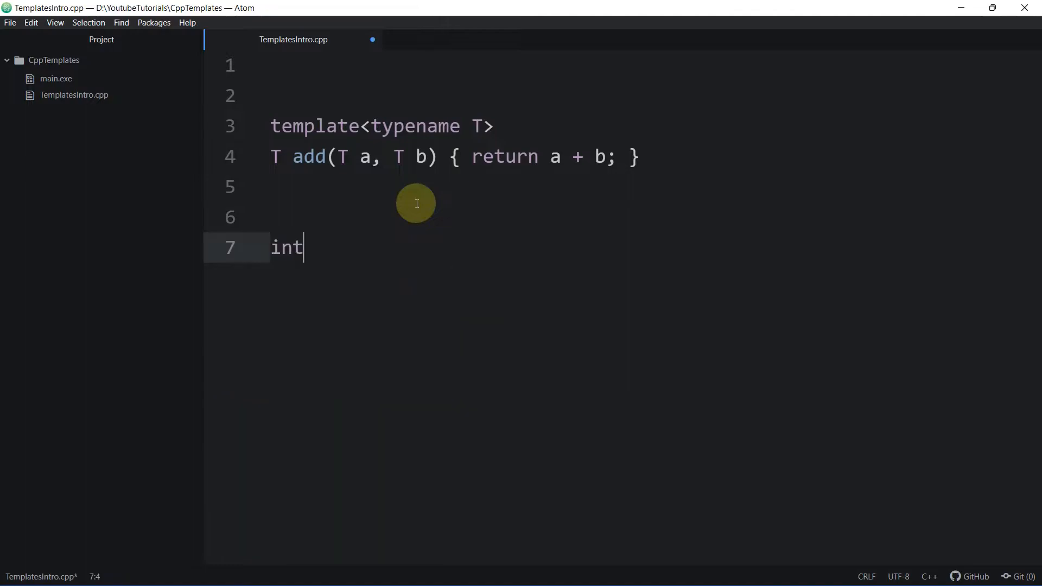
{"action": "type", "text": "main()"}
{"action": "type", "text": "{"}
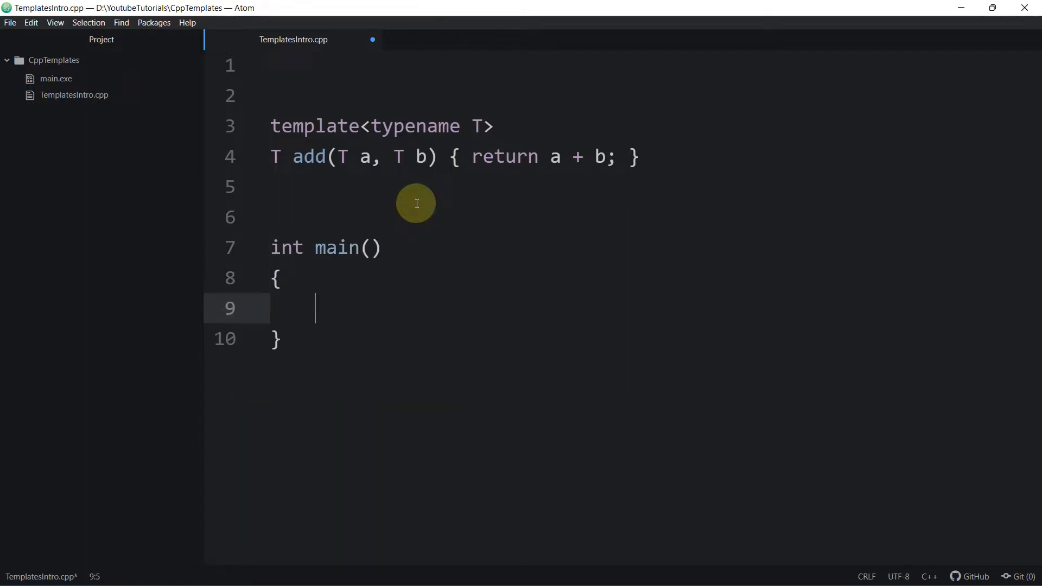
{"action": "type", "text": "float"}
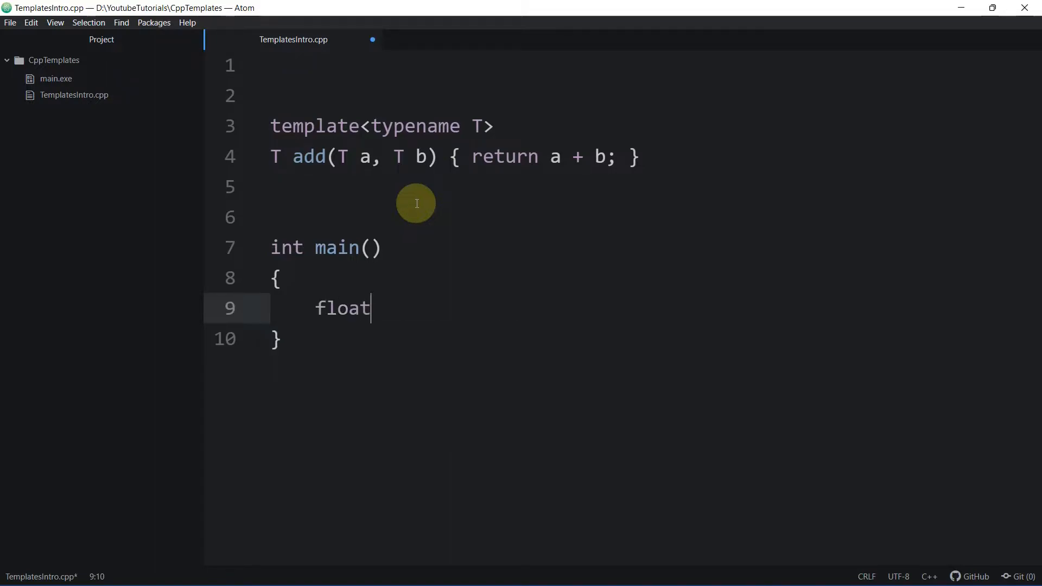
{"action": "type", "text": "reulst ="}
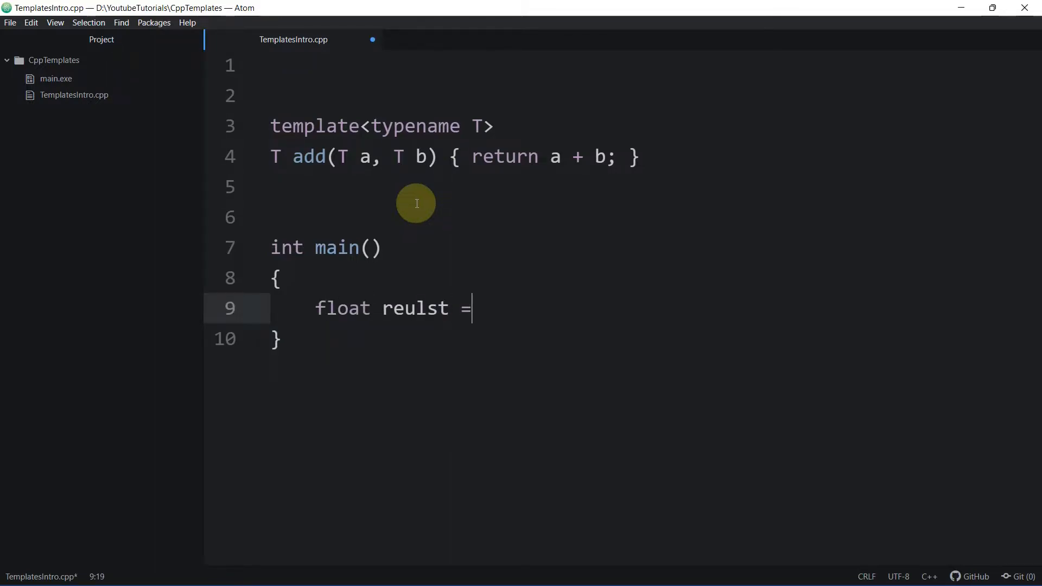
{"action": "type", "text": "result"}
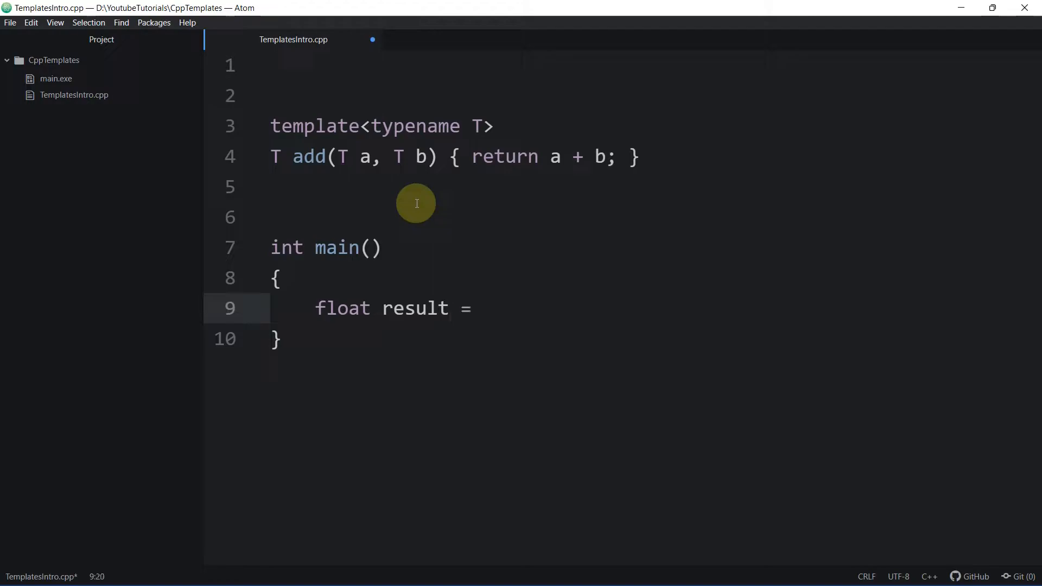
{"action": "type", "text": "add"}
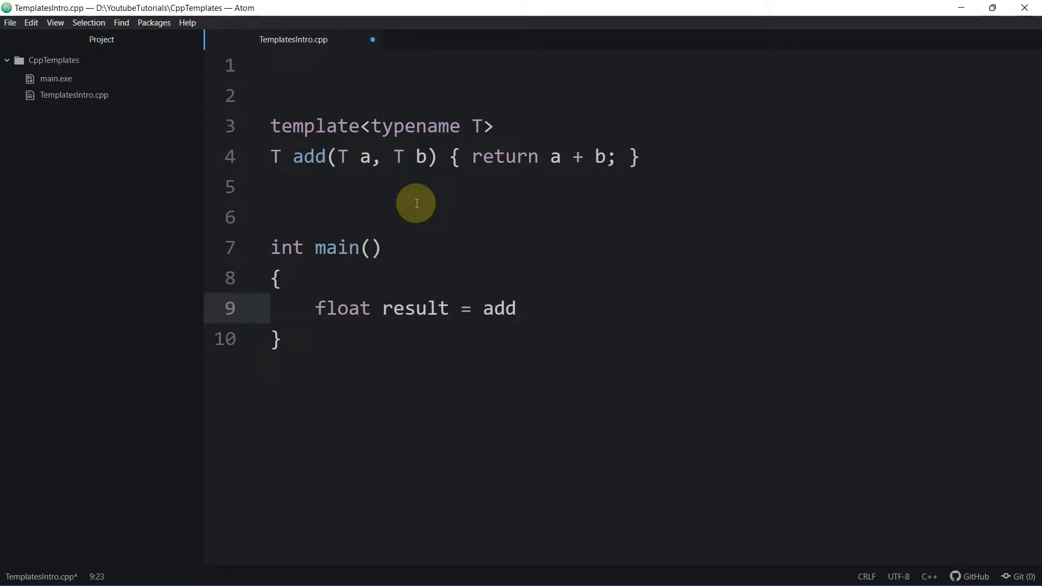
{"action": "type", "text": "<>"}
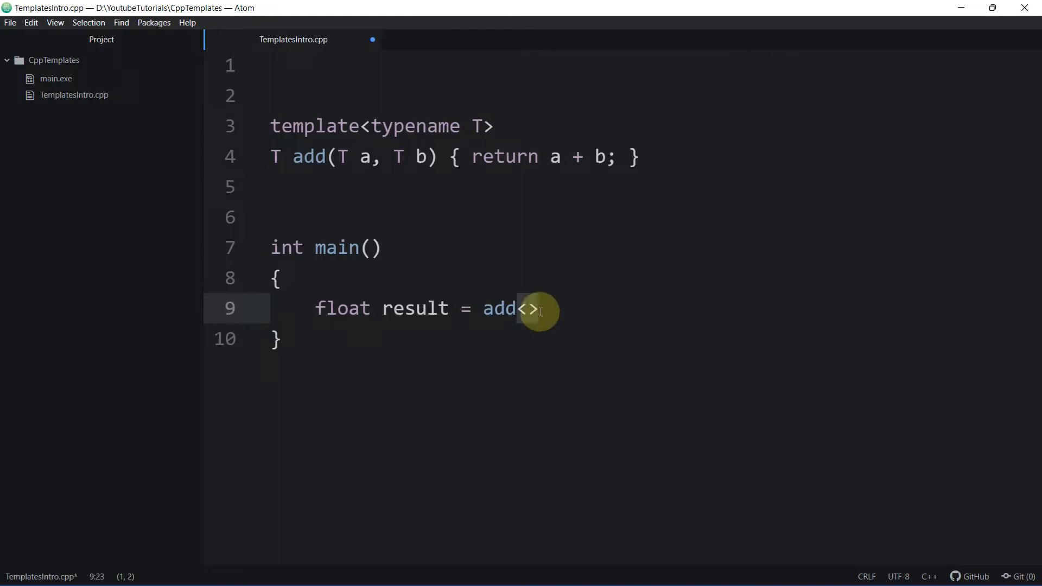
{"action": "left_click", "coordinate": [473, 126]}
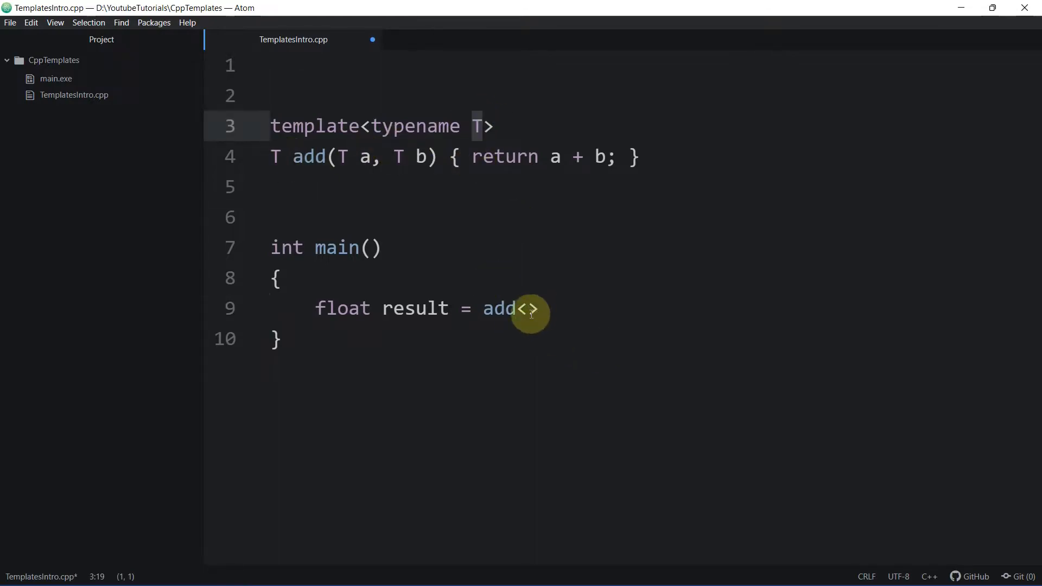
{"action": "left_click", "coordinate": [532, 311]}
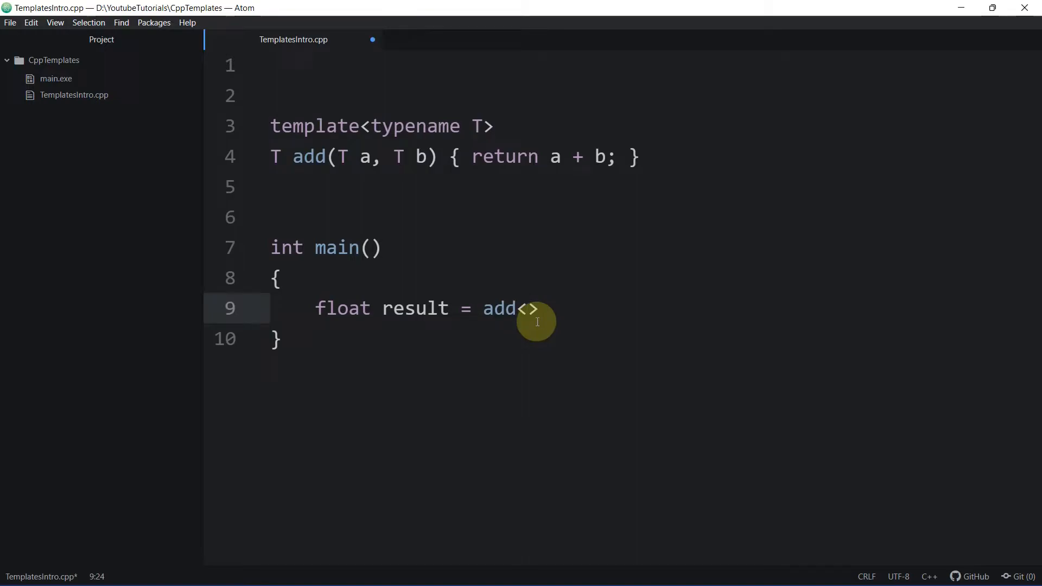
{"action": "type", "text": "f"}
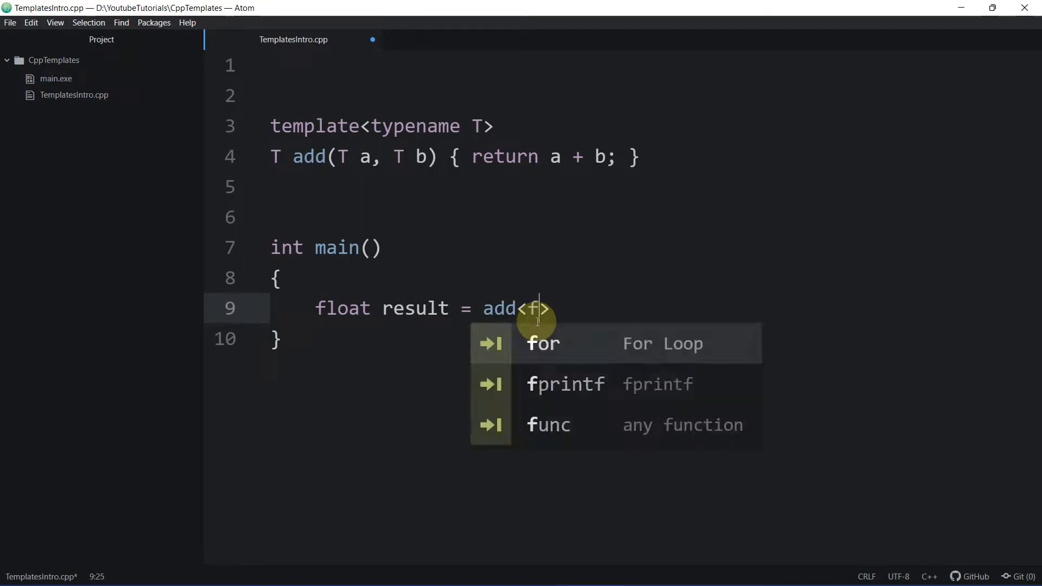
{"action": "type", "text": "loat"}
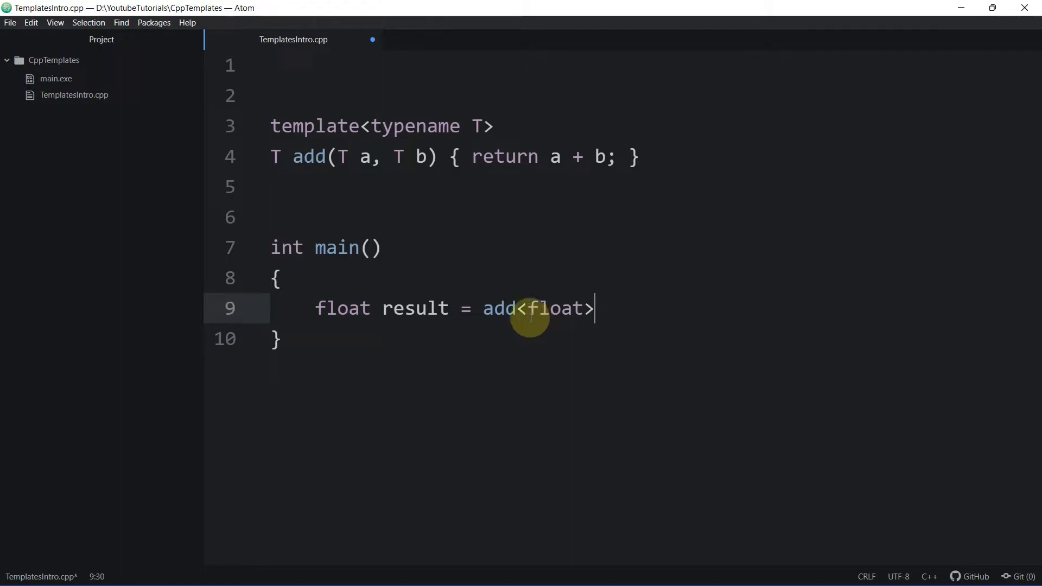
{"action": "left_click", "coordinate": [495, 126]}
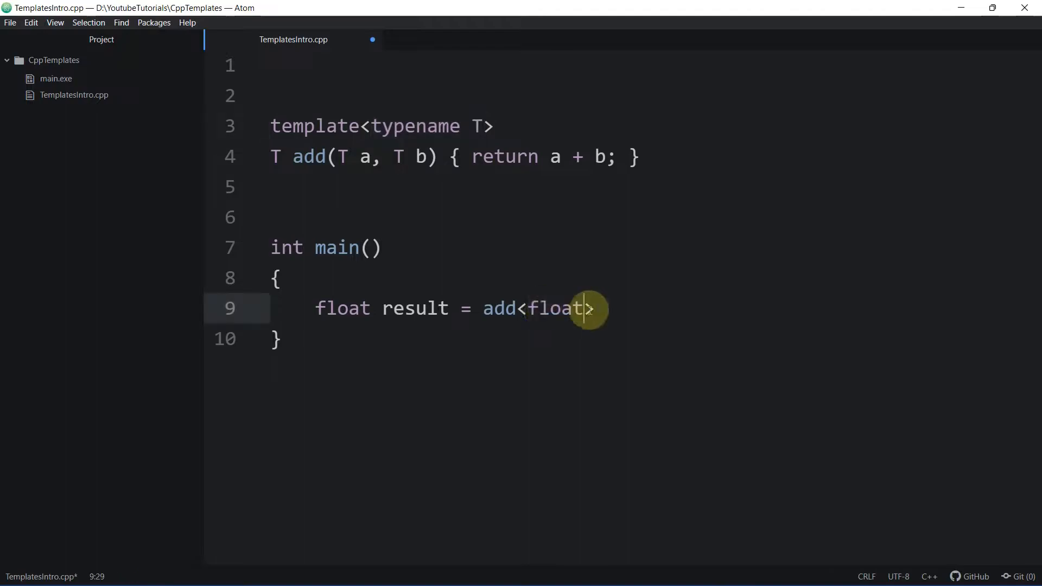
{"action": "type", "text": "("}
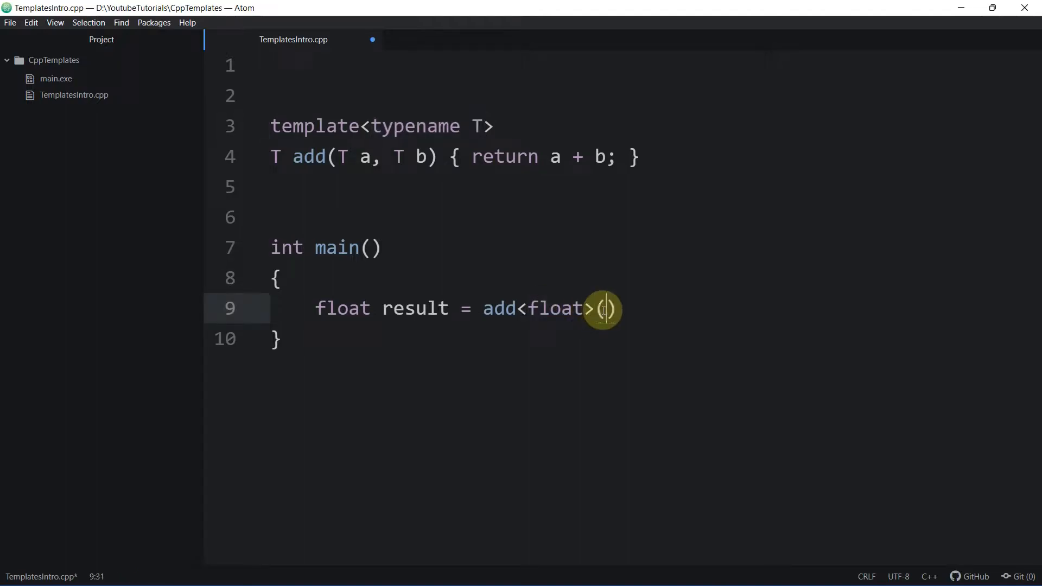
{"action": "double_click", "coordinate": [497, 309]}
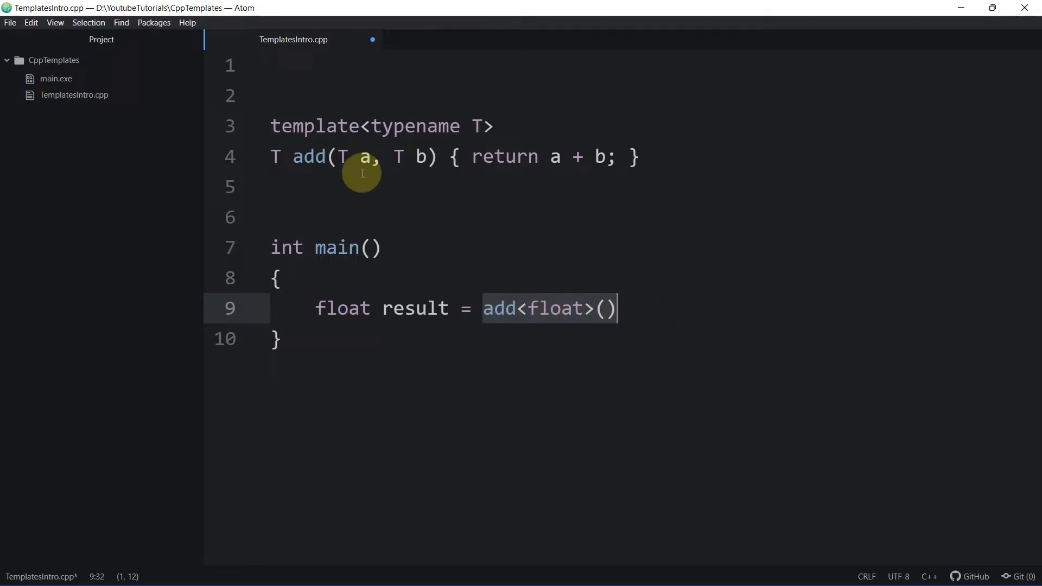
{"action": "mouse_move", "coordinate": [456, 219]}
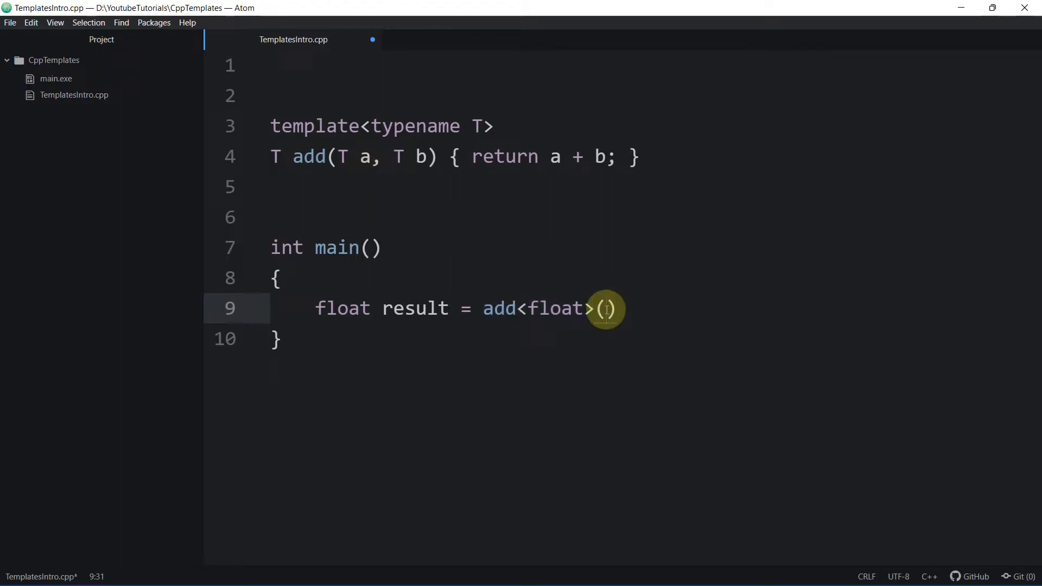
{"action": "type", "text": "4.5"}
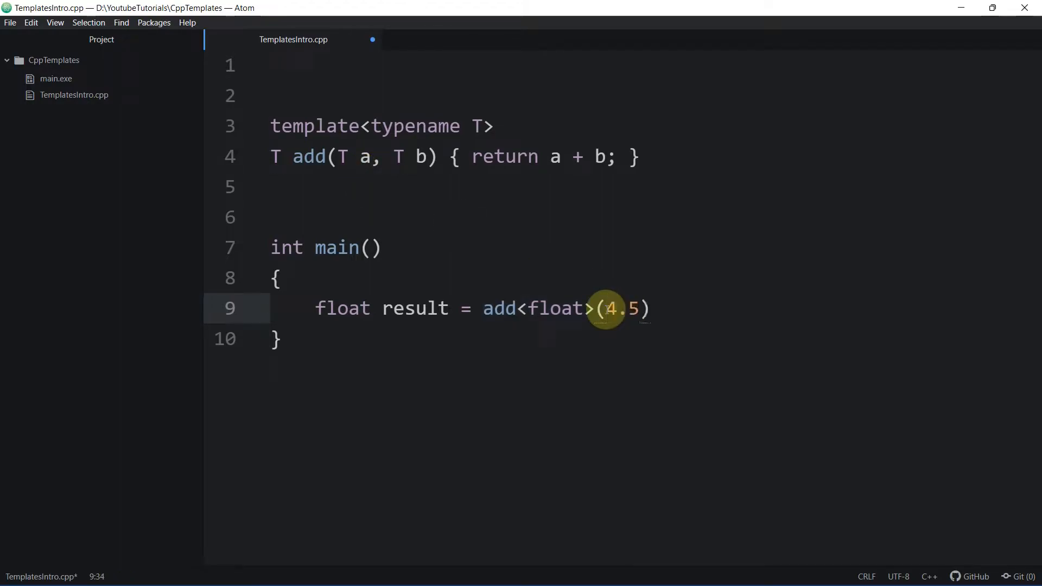
{"action": "type", "text": "f, 2.3f"}
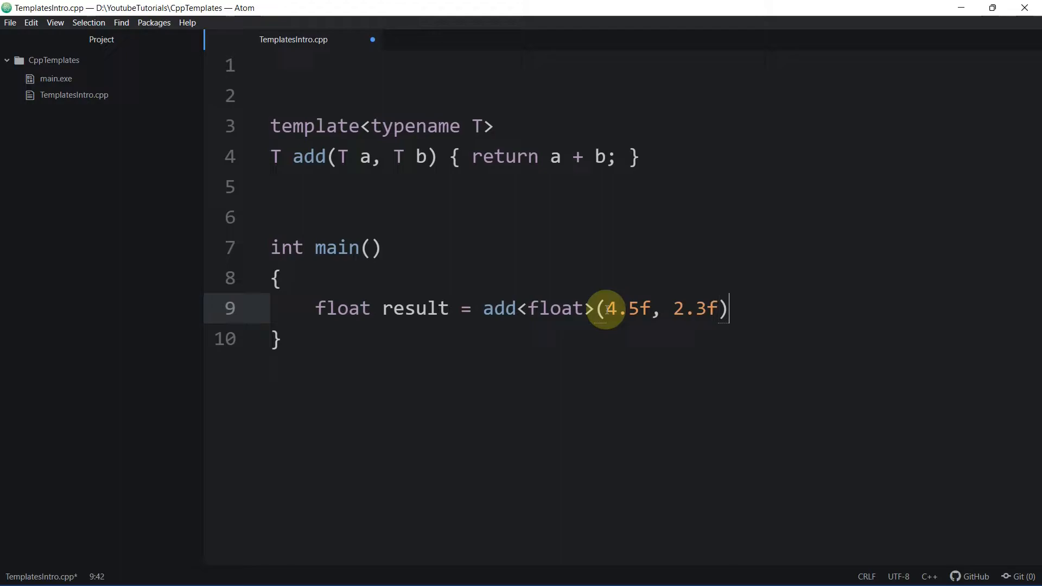
{"action": "type", "text": ";"}
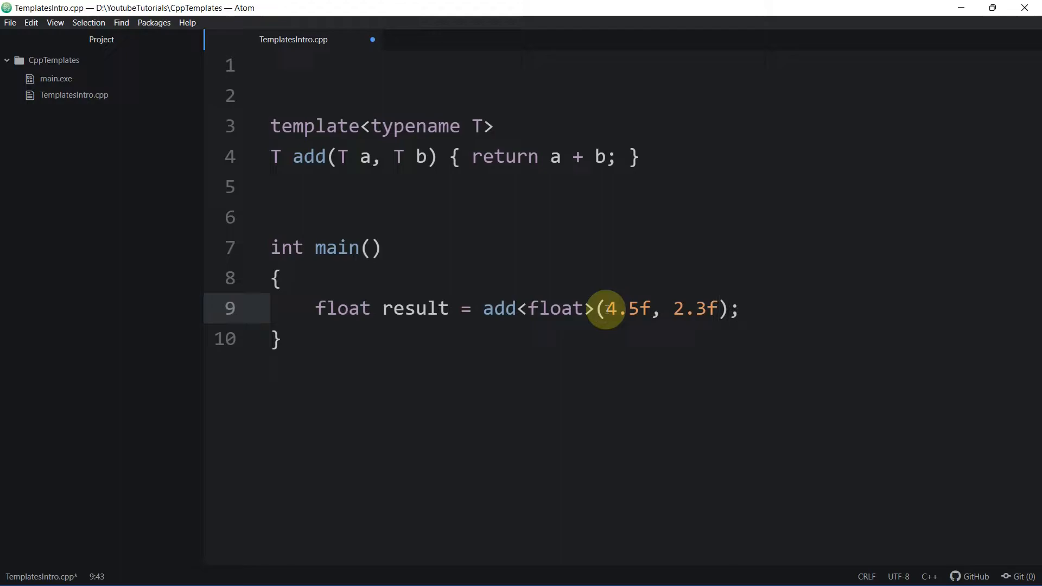
{"action": "type", "text": "//"}
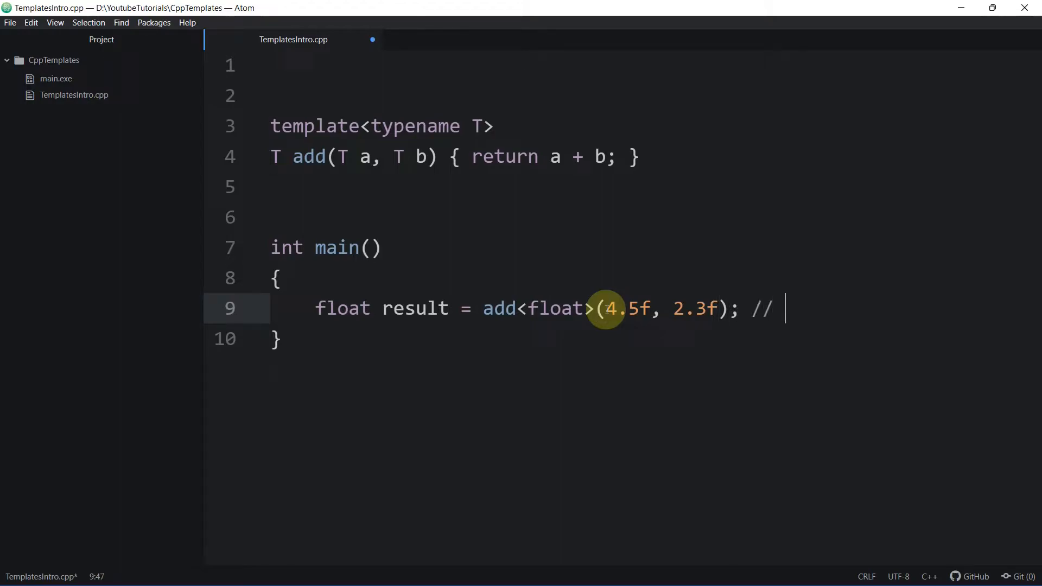
{"action": "type", "text": "6.8f"}
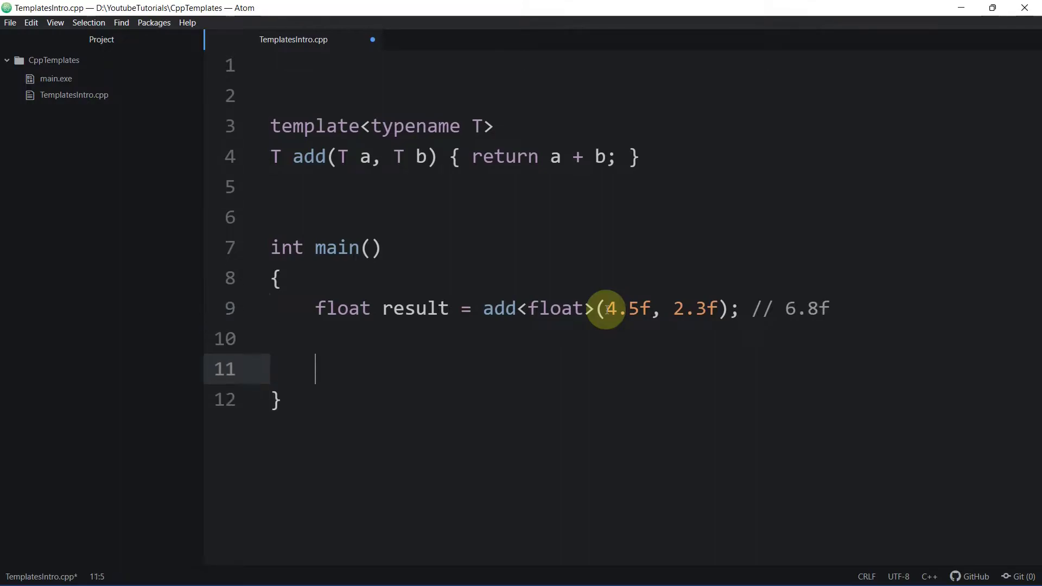
Print "Result: " followed by result via std::cout, then return 0
{"action": "type", "text": "std::cout <<"}
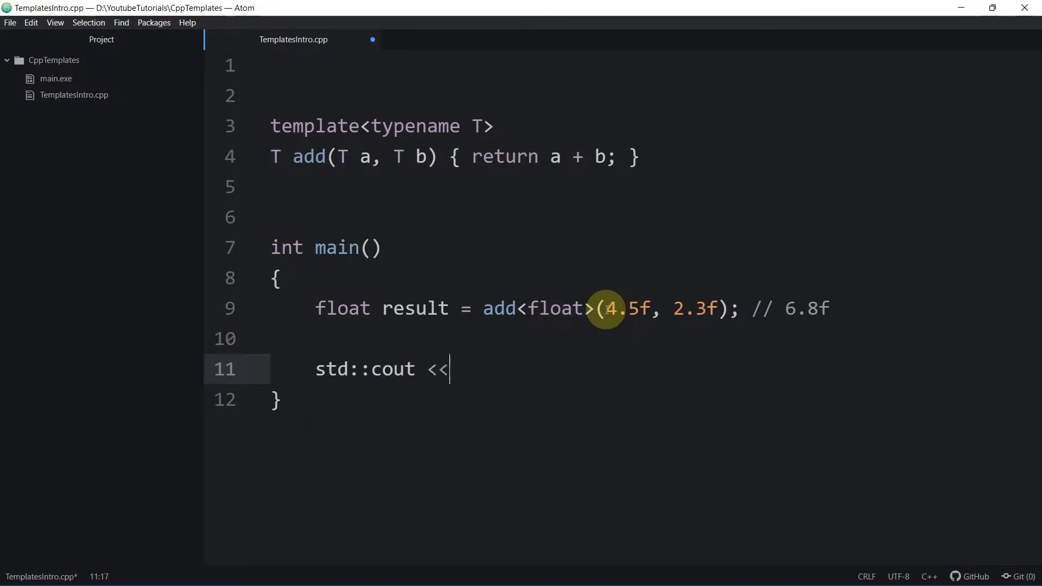
{"action": "type", "text": "\"Re\""}
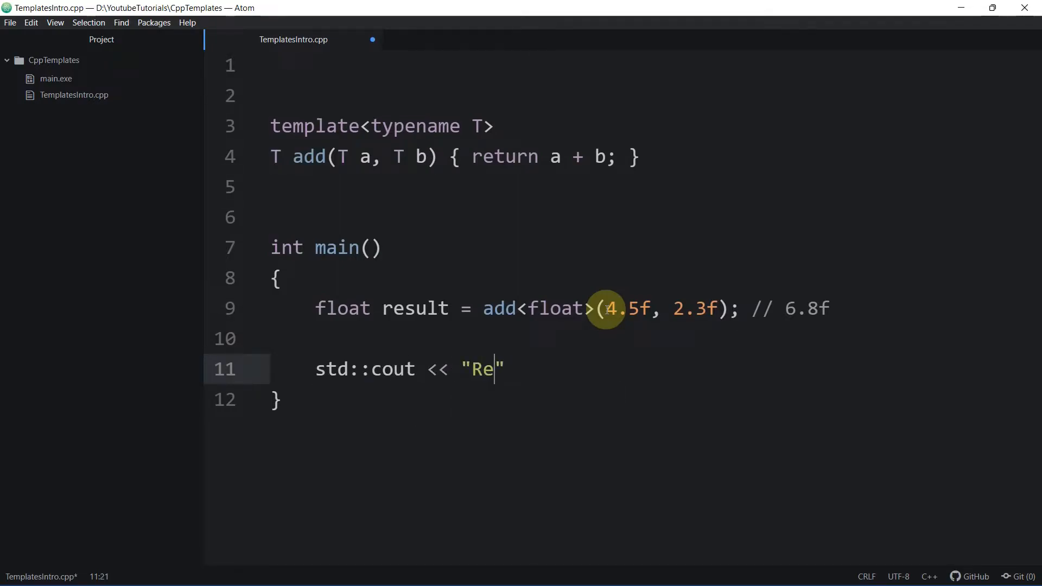
{"action": "type", "text": "sult: \" << r"}
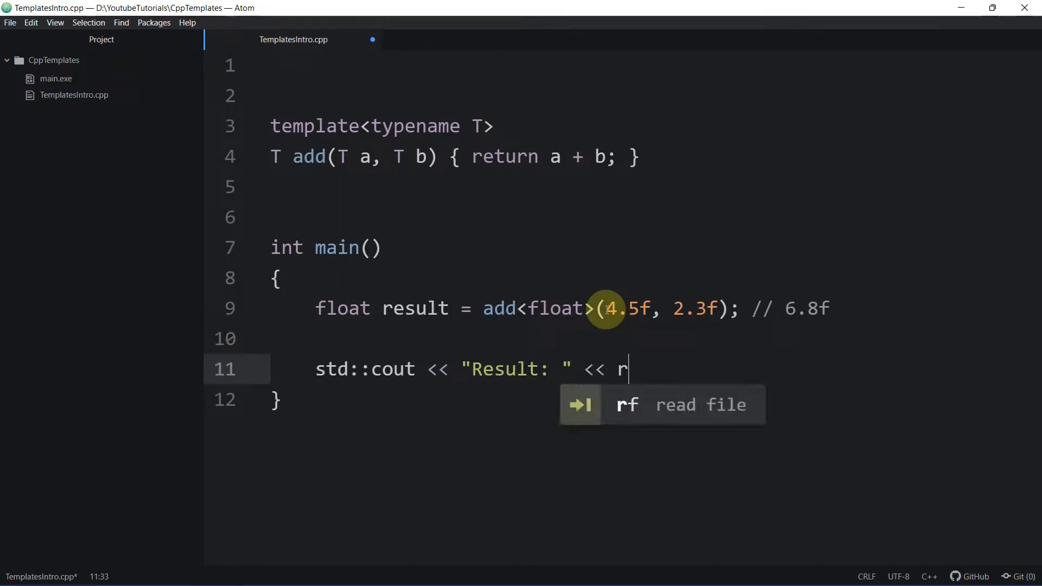
{"action": "type", "text": "esult << std::endl;"}
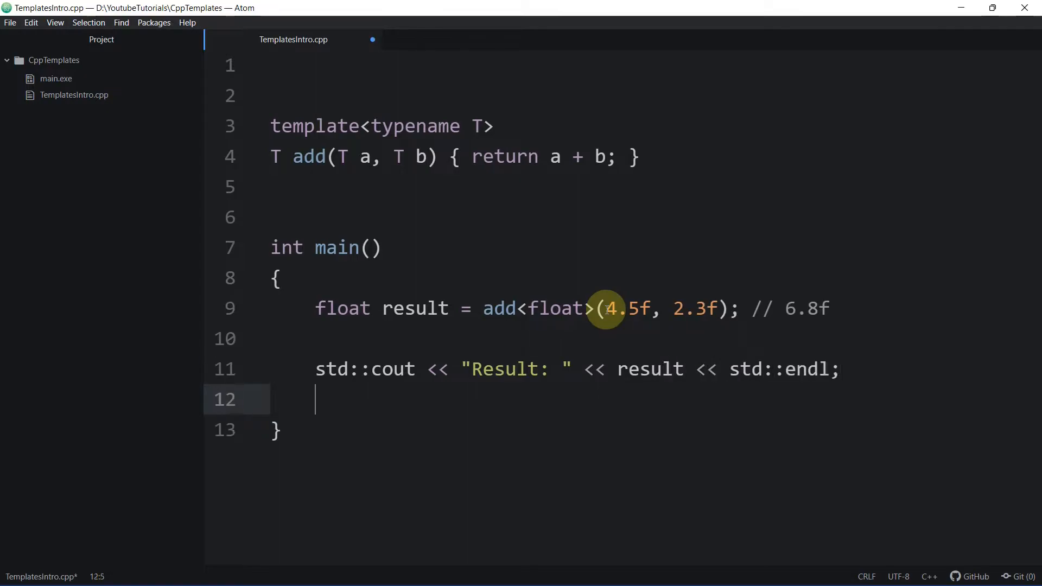
{"action": "type", "text": "return 0;"}
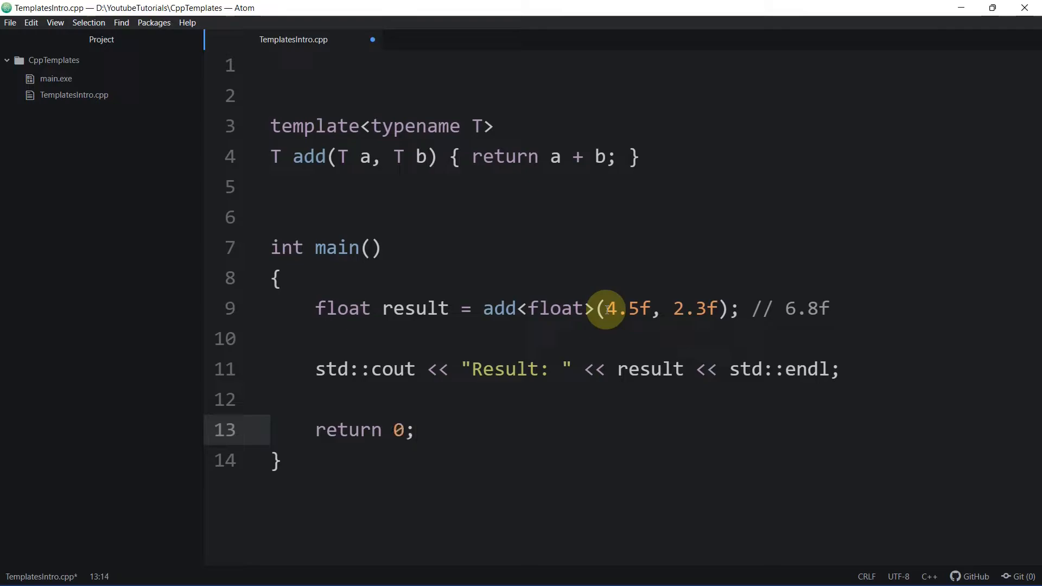
Compile with g++ TemplatesIntro.cpp -o main.exe in Command Prompt, revealing missing iostream errors
{"action": "left_click", "coordinate": [7, 23]}
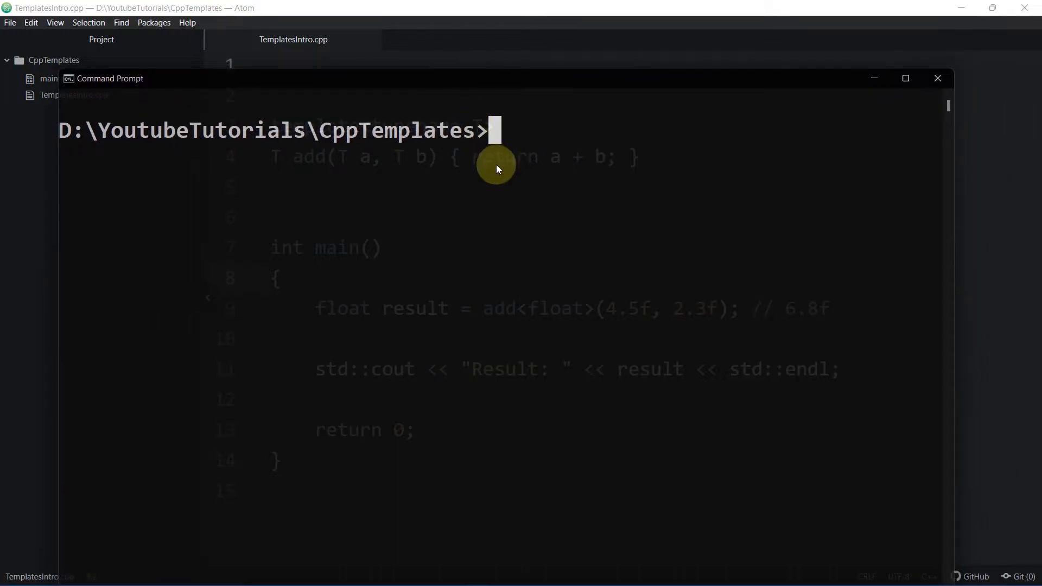
{"action": "type", "text": "G"}
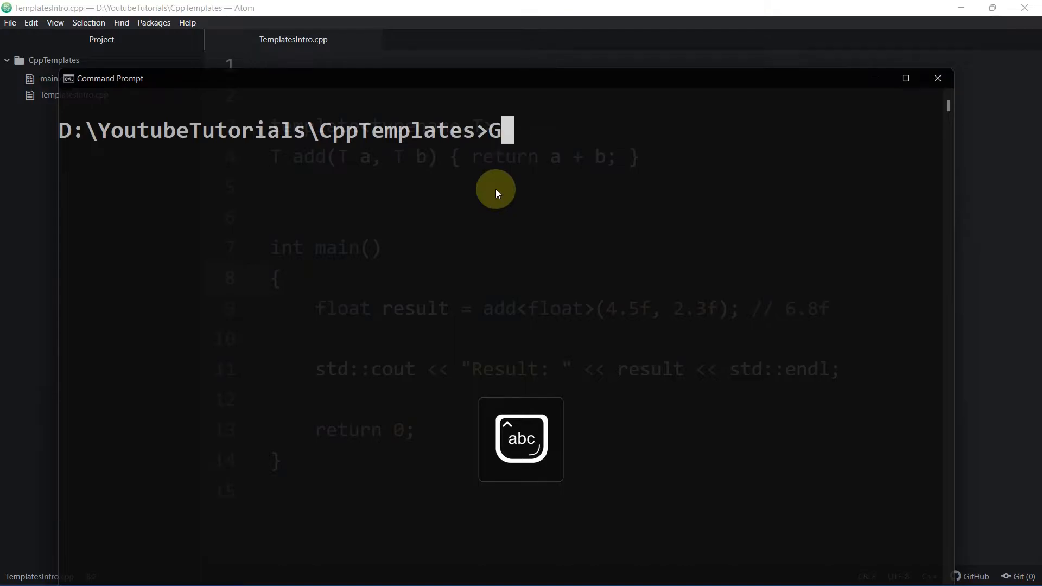
{"action": "type", "text": "++"}
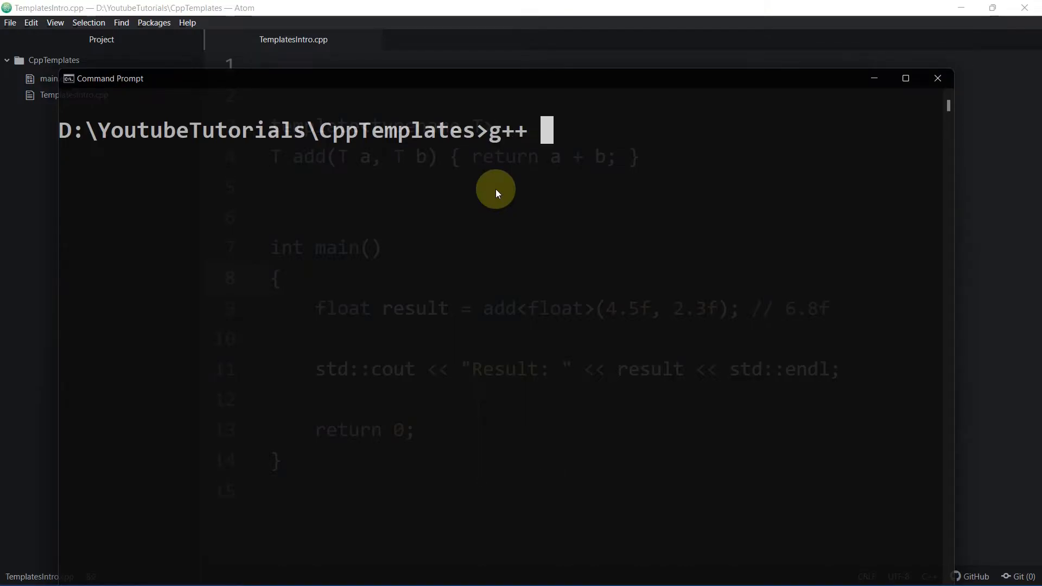
{"action": "type", "text": "TemplatesIntro.cpp"}
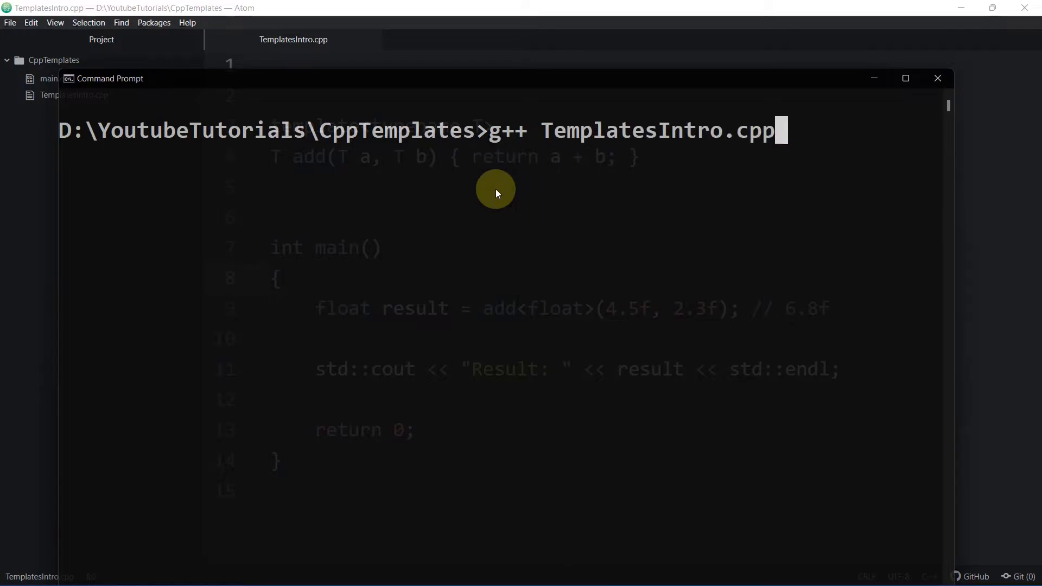
{"action": "type", "text": "-o main.e"}
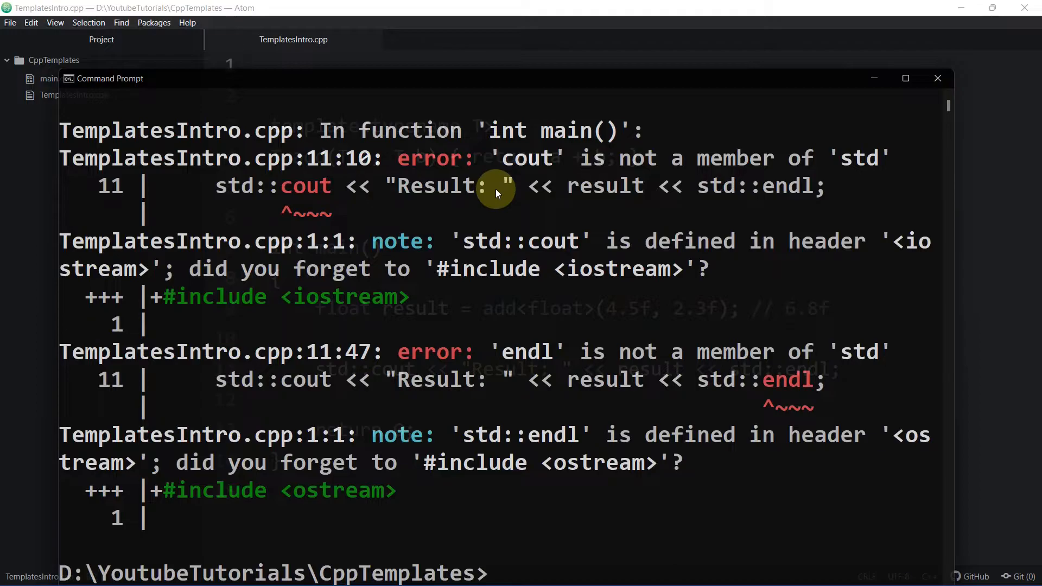
Add #include <iostream> at the top of the source file and save
{"action": "left_click", "coordinate": [938, 78]}
{"action": "type", "text": "$"}
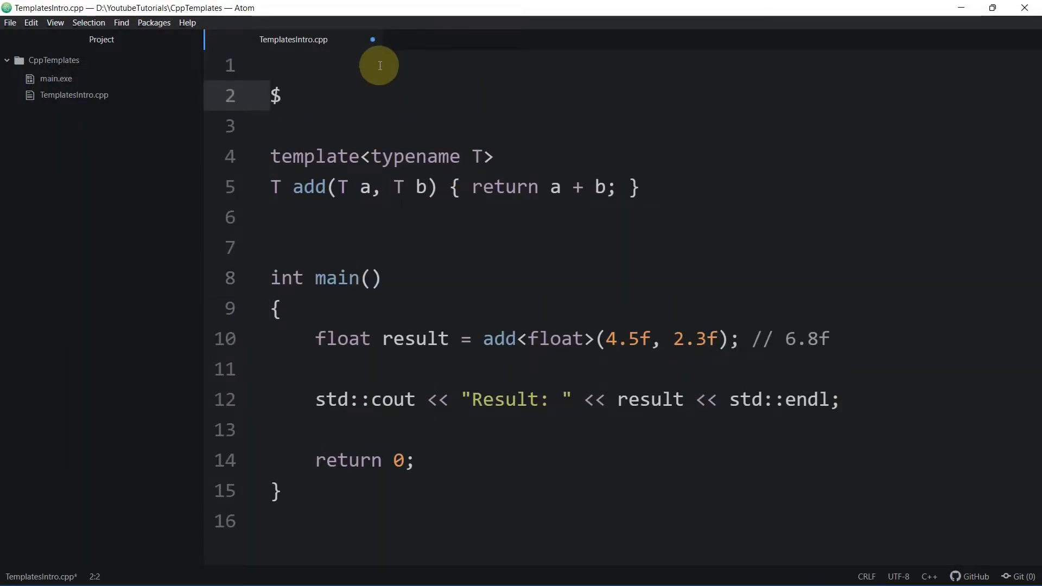
{"action": "type", "text": "#i"}
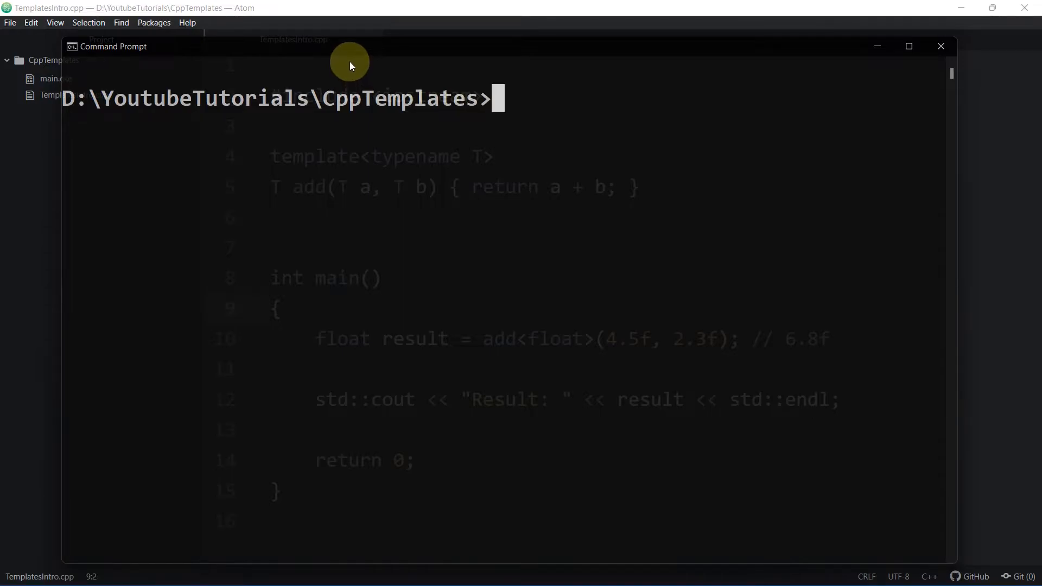
Rebuild the source and run main.exe, then return to the editor
{"action": "type", "text": "main.e"}
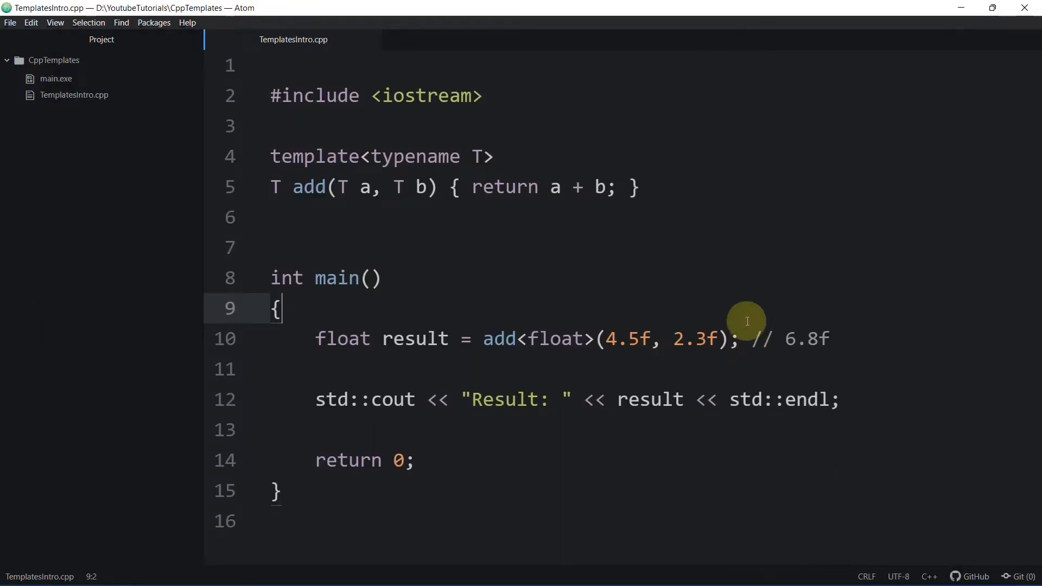
Relabel the float output "[Float] Result: " and add int int_result = add<int>(10, 100); with a comment
{"action": "left_click", "coordinate": [516, 339]}
{"action": "type", "text": "["}
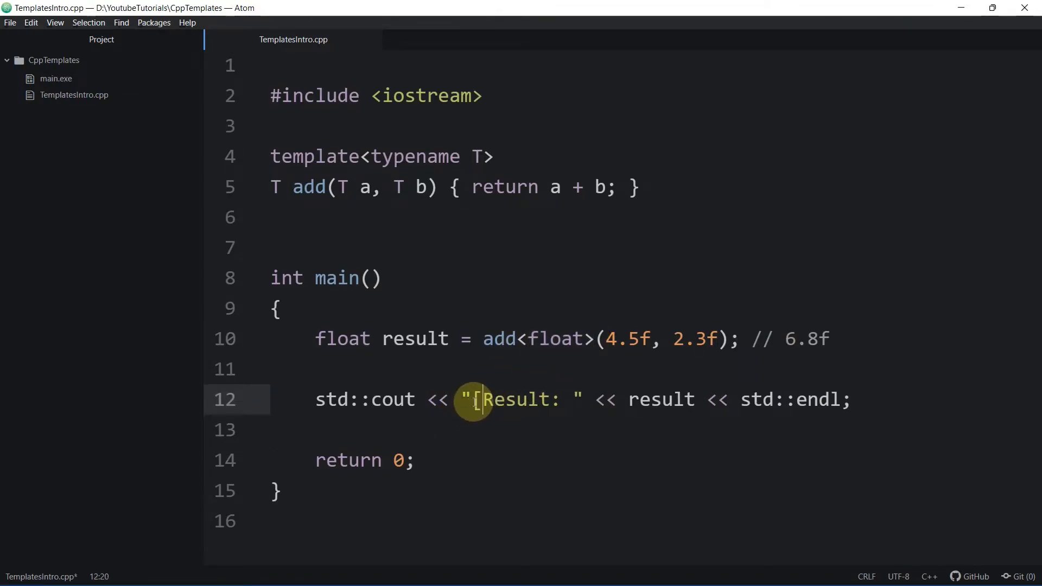
{"action": "type", "text": "Float]"}
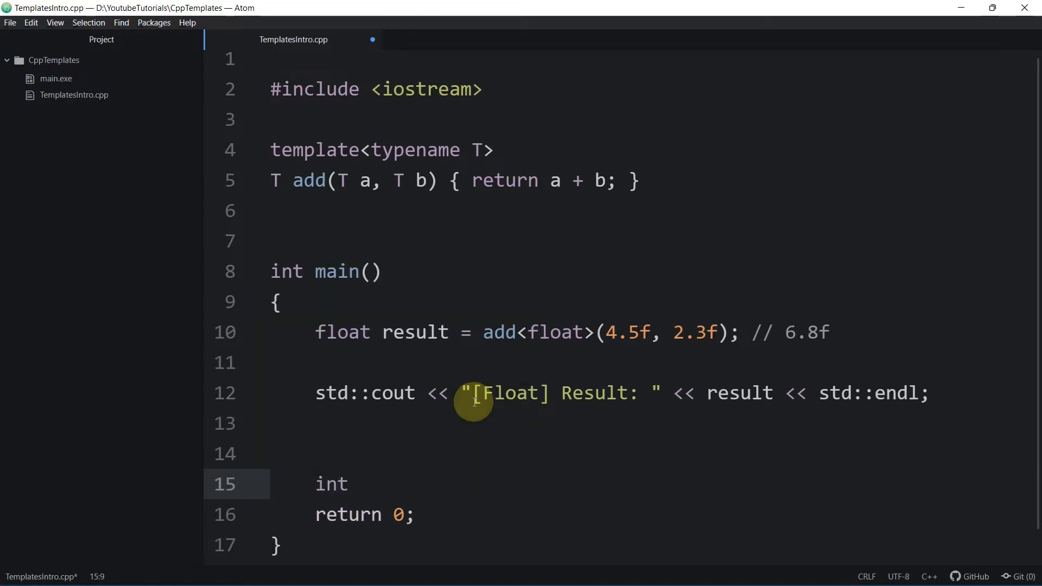
{"action": "type", "text": "int_result"}
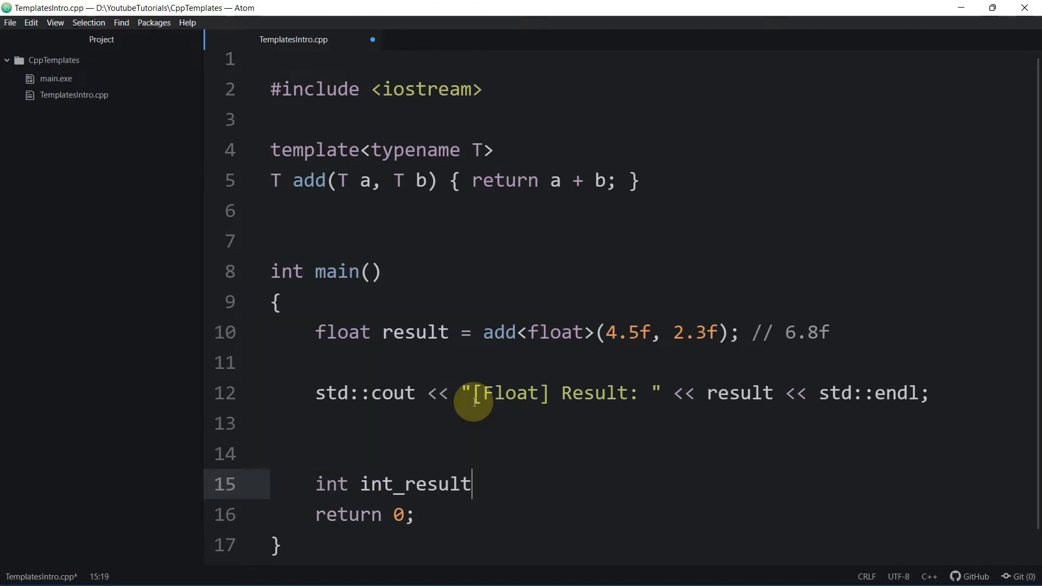
{"action": "type", "text": "= add<int>"}
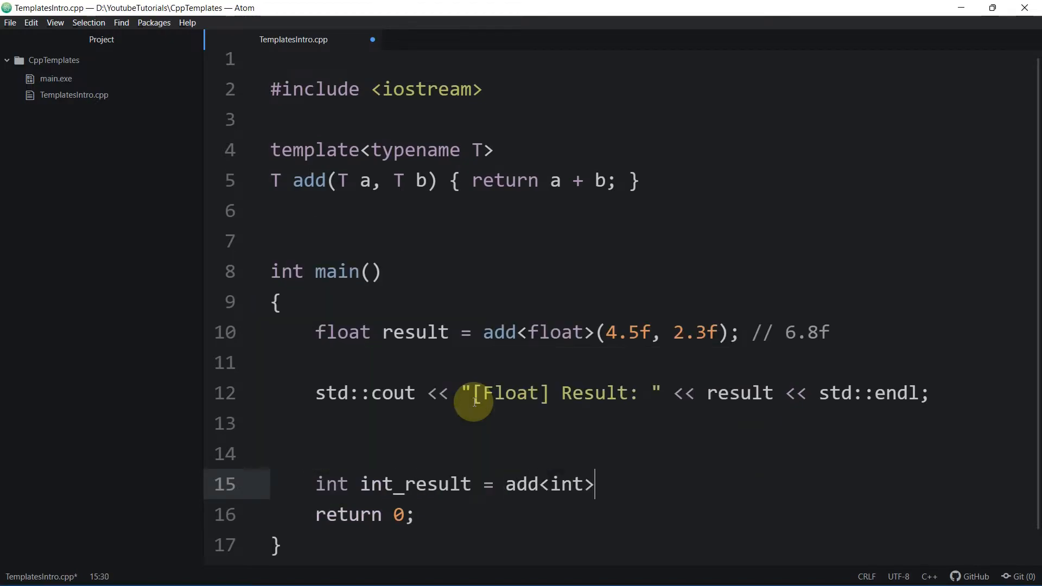
{"action": "type", "text": "(1)"}
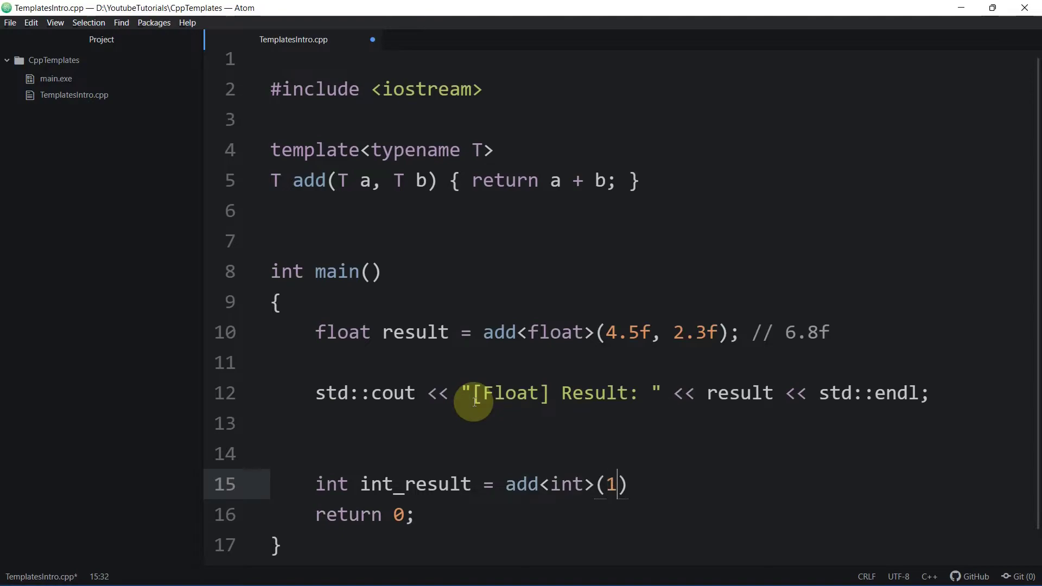
{"action": "type", "text": "0, 2"}
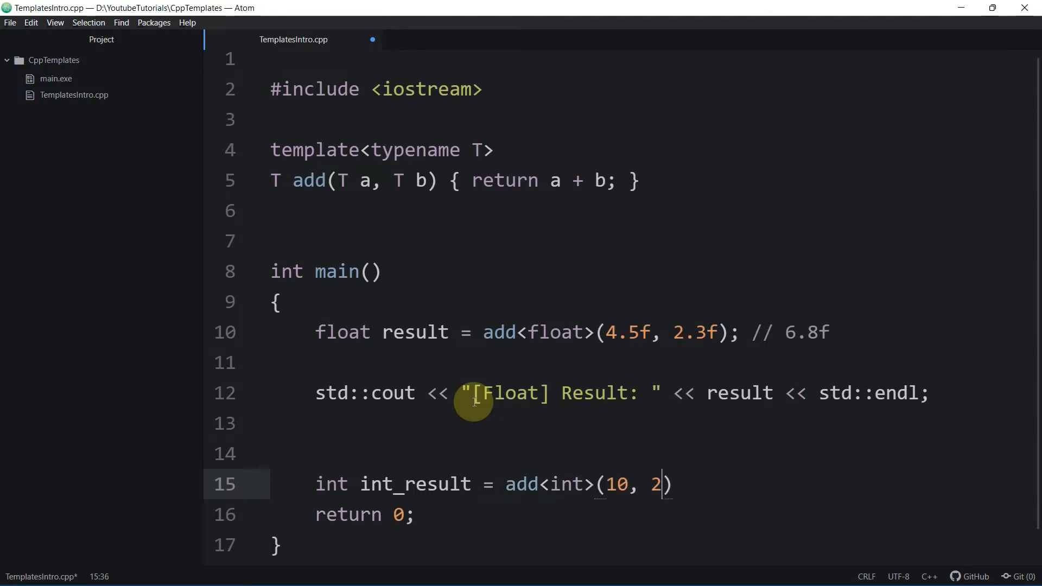
{"action": "type", "text": "00); //"}
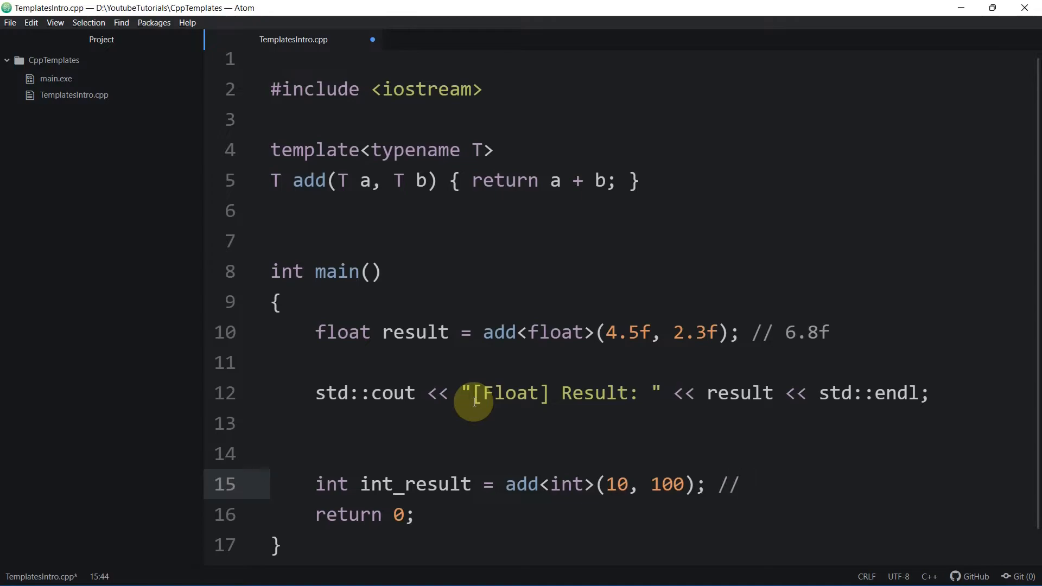
{"action": "type", "text": "110"}
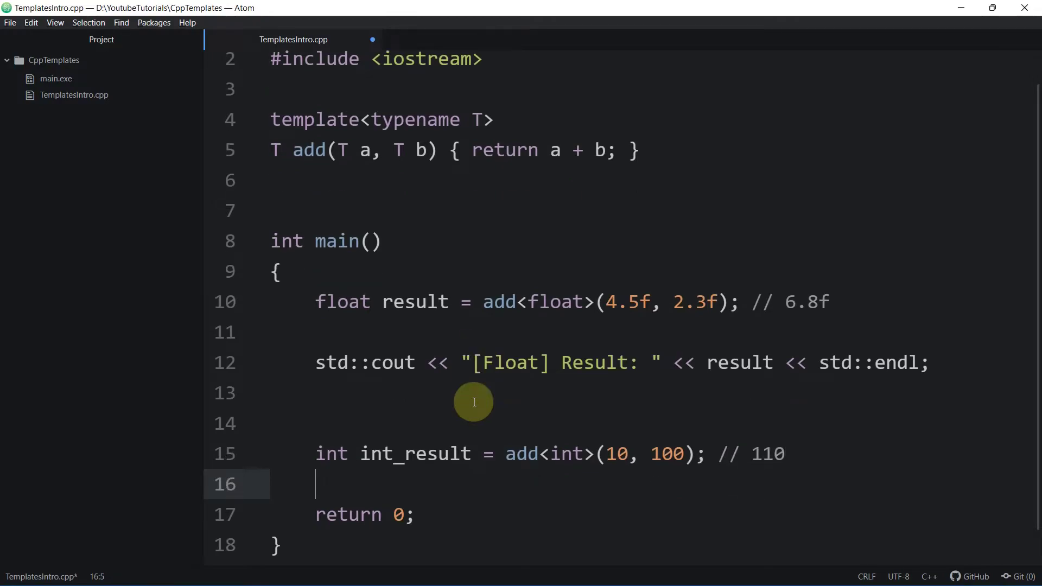
Print "[Int] Result: " followed by int_result and std::endl
{"action": "type", "text": "std::cout <<"}
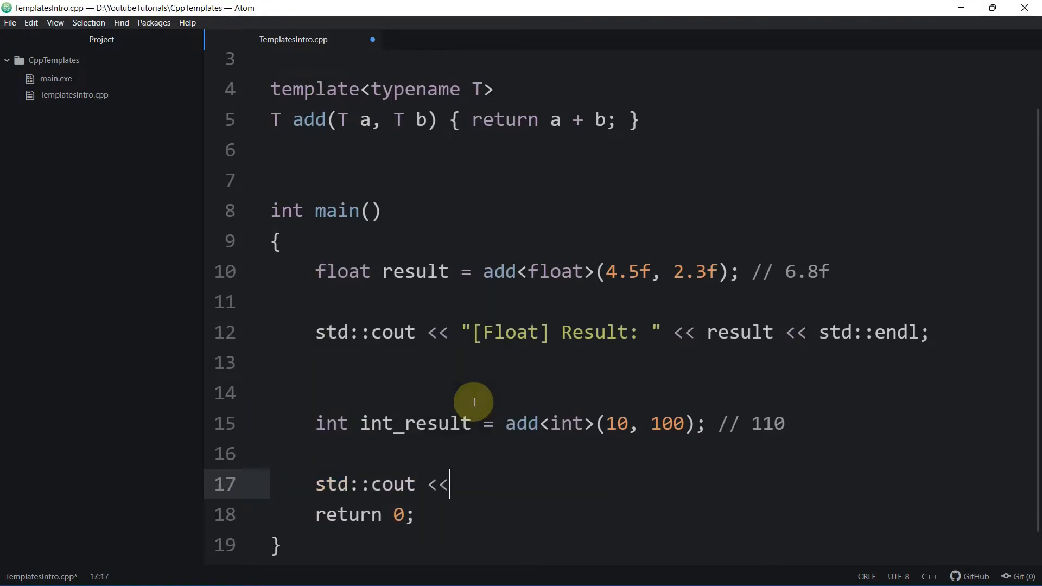
{"action": "type", "text": "\"[In\""}
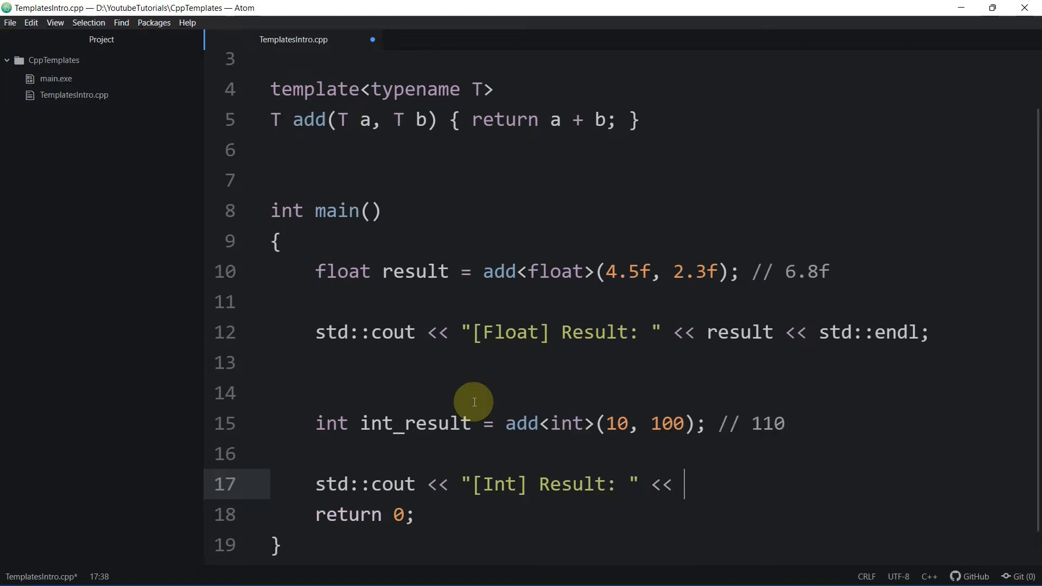
{"action": "type", "text": "int_result <<"}
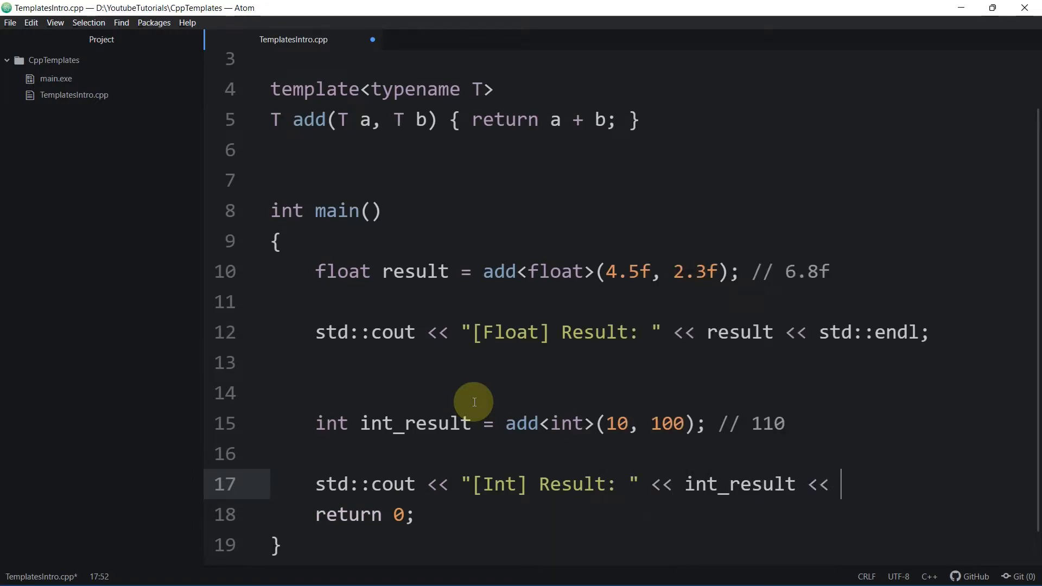
{"action": "type", "text": "std::endl;"}
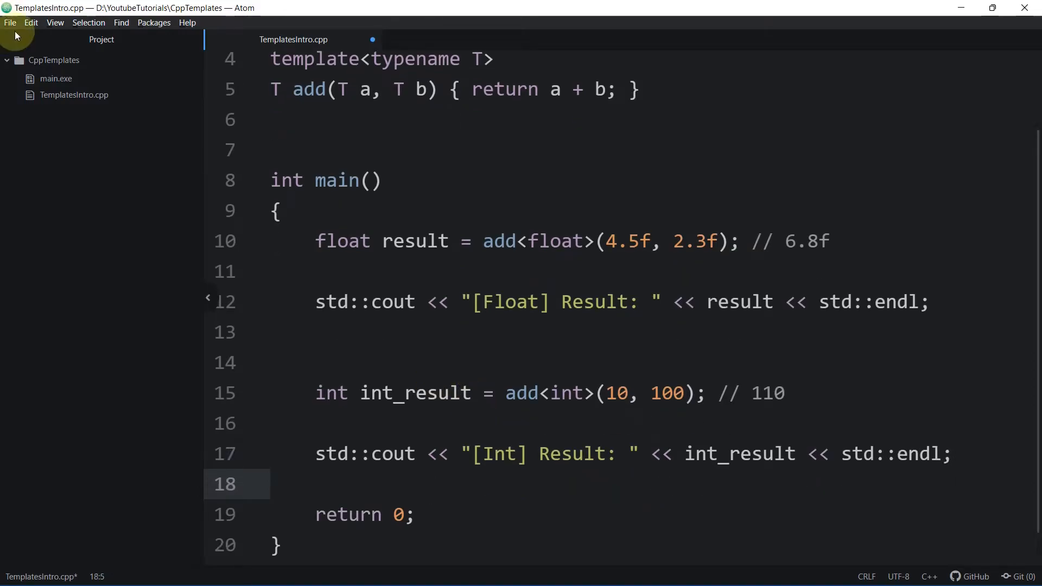
Rebuild and run the program to show [Float] Result: 6.8 and [Int] Result: 110
{"action": "left_click", "coordinate": [469, 271]}
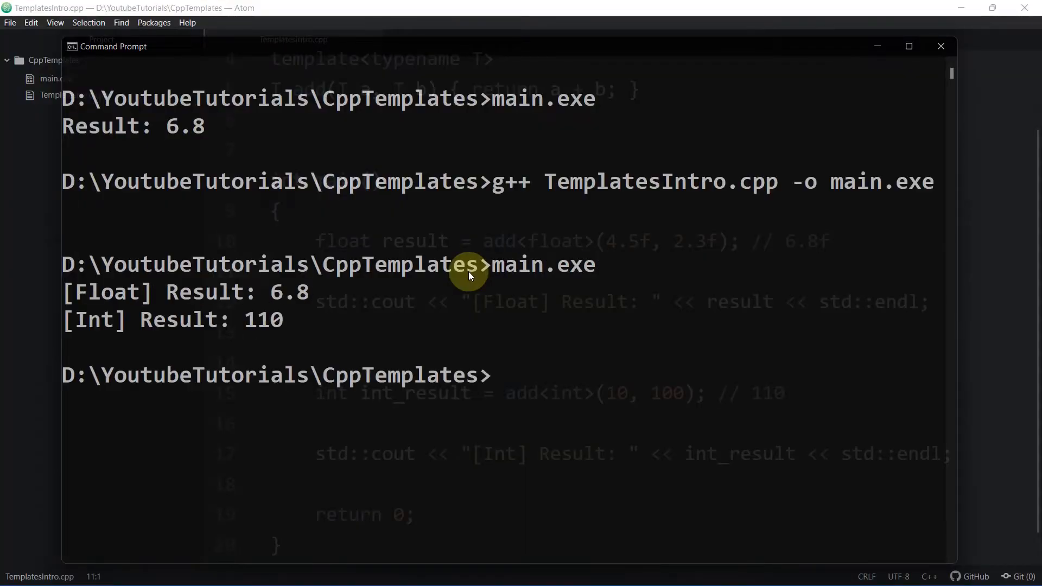
{"action": "mouse_move", "coordinate": [252, 318]}
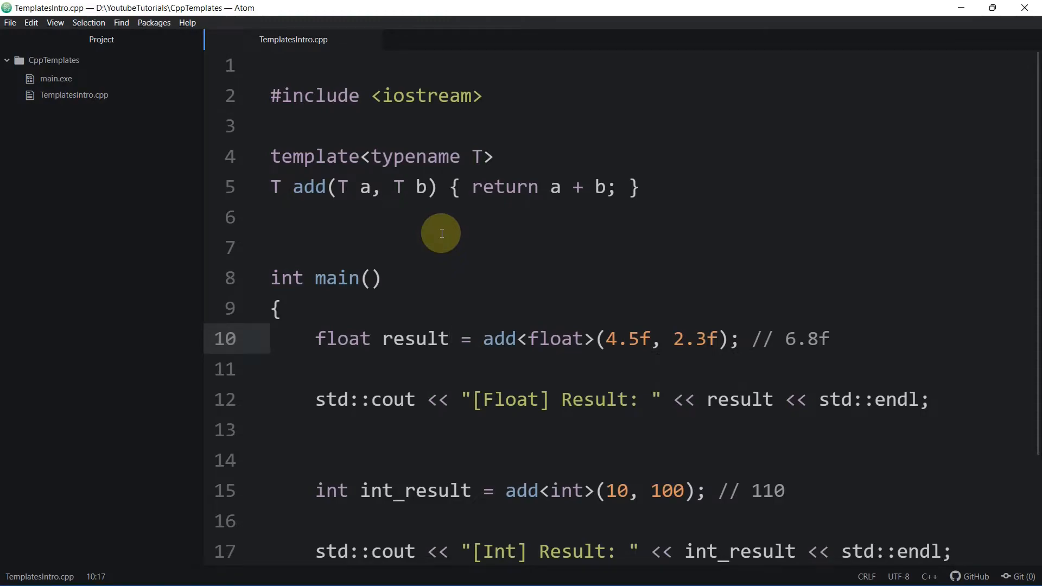
{"action": "left_click", "coordinate": [449, 339]}
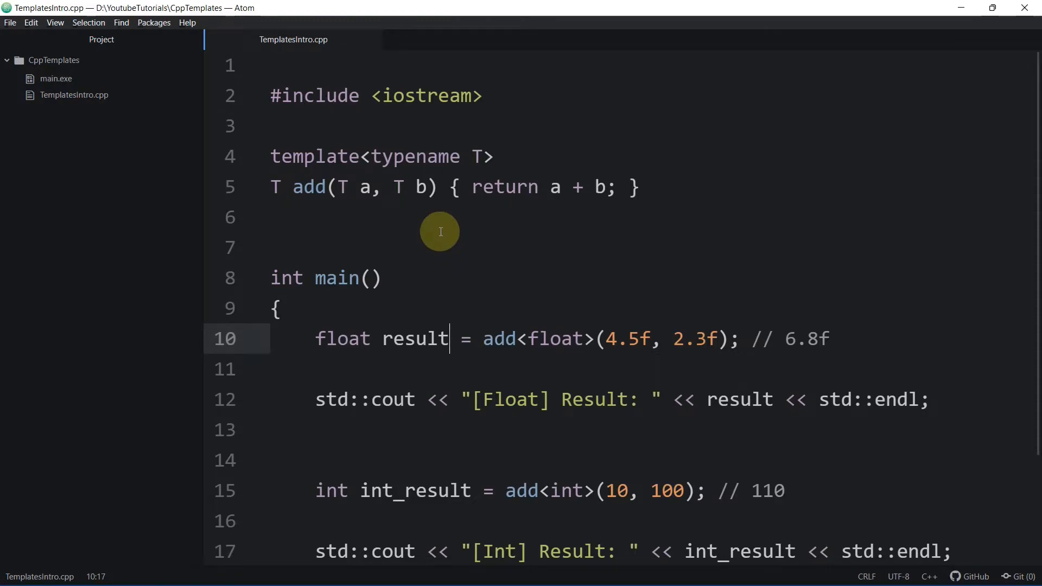
{"action": "left_click", "coordinate": [402, 211]}
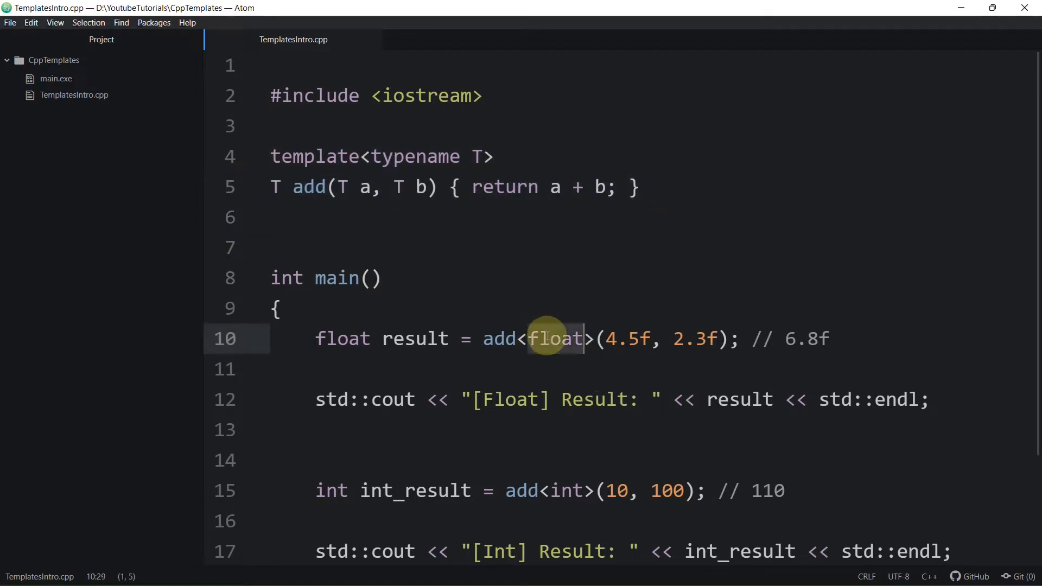
{"action": "double_click", "coordinate": [564, 492]}
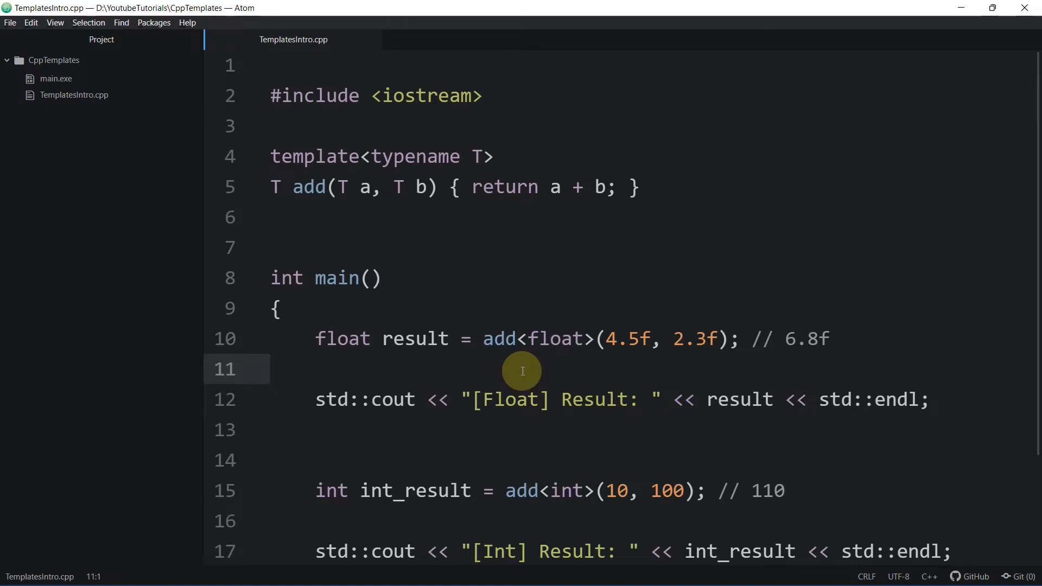
{"action": "scroll", "scroll_direction": "down", "scroll_amount": 3}
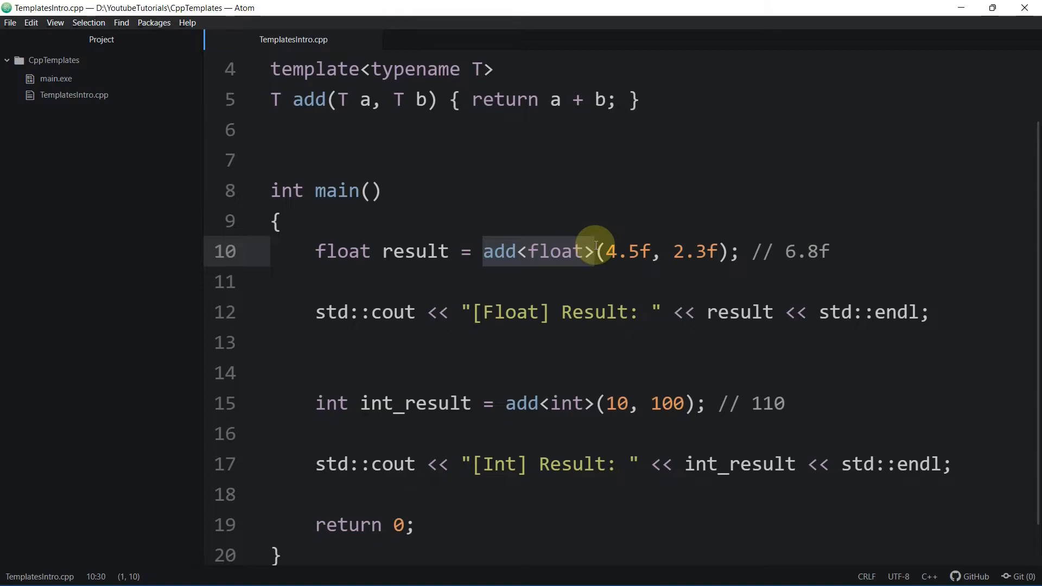
{"action": "double_click", "coordinate": [555, 252]}
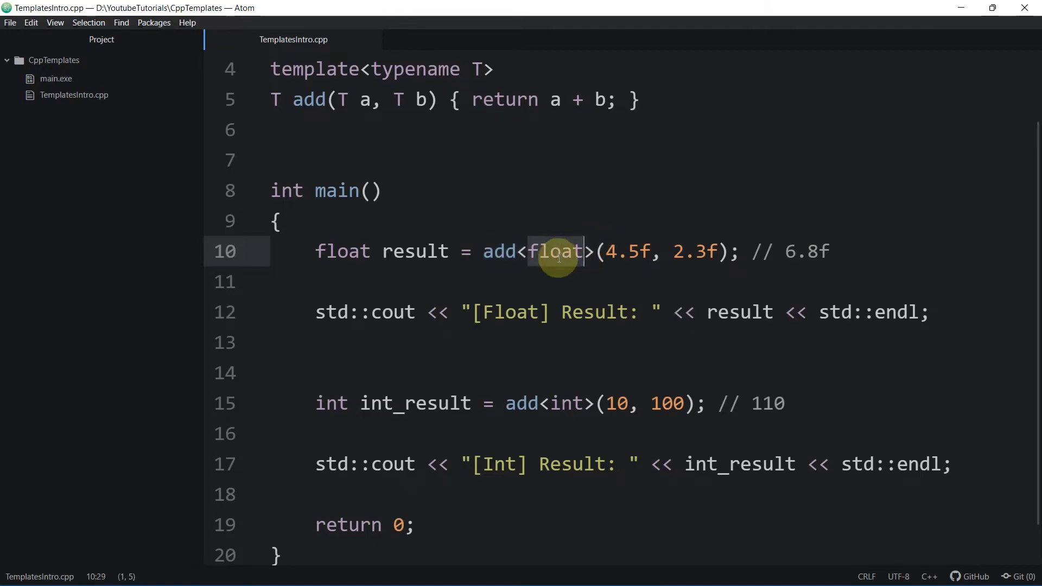
{"action": "mouse_move", "coordinate": [569, 404]}
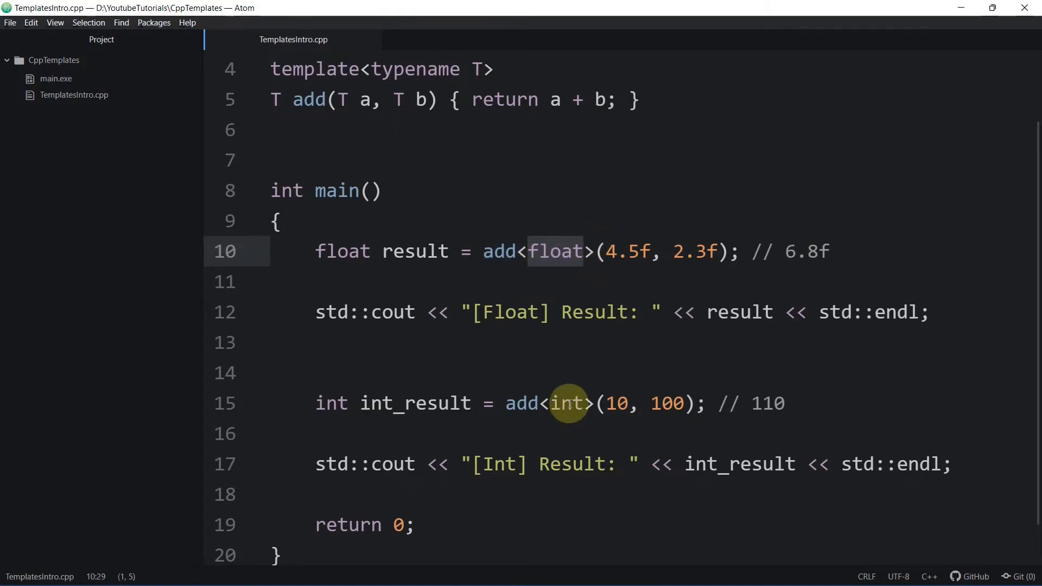
{"action": "left_click", "coordinate": [567, 403]}
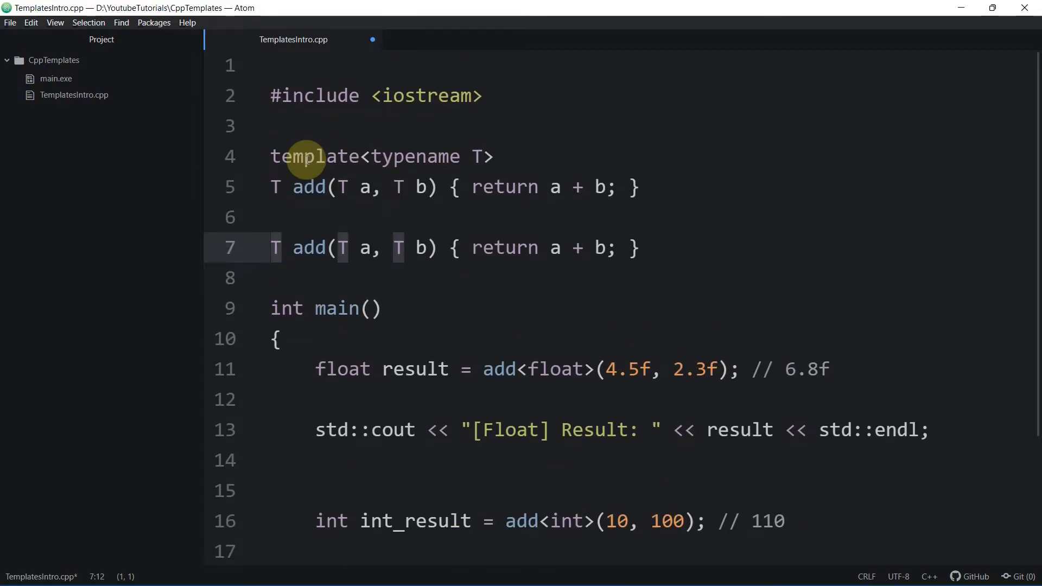
{"action": "type", "text": "float"}
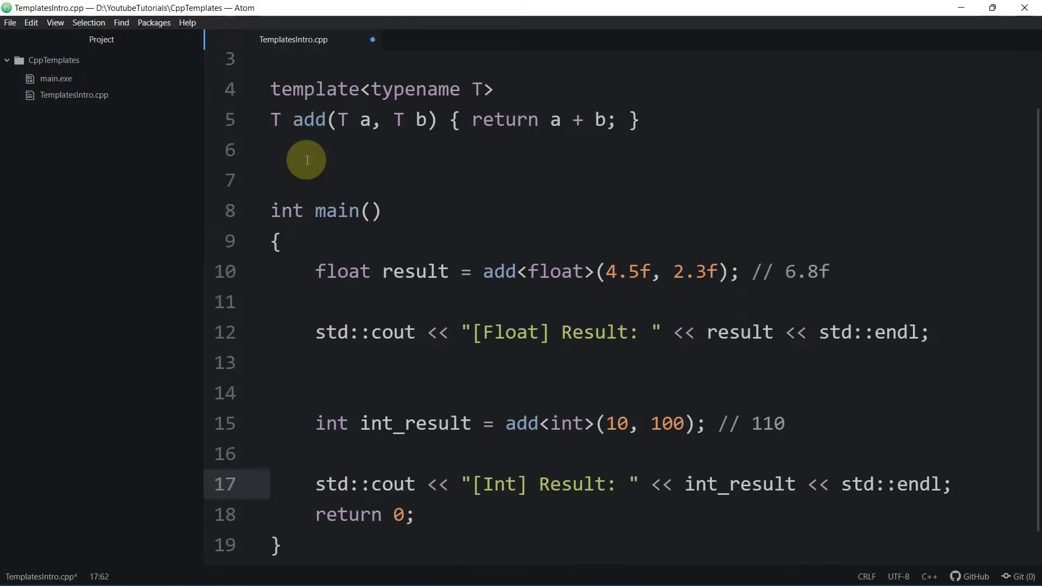
{"action": "mouse_move", "coordinate": [345, 278]}
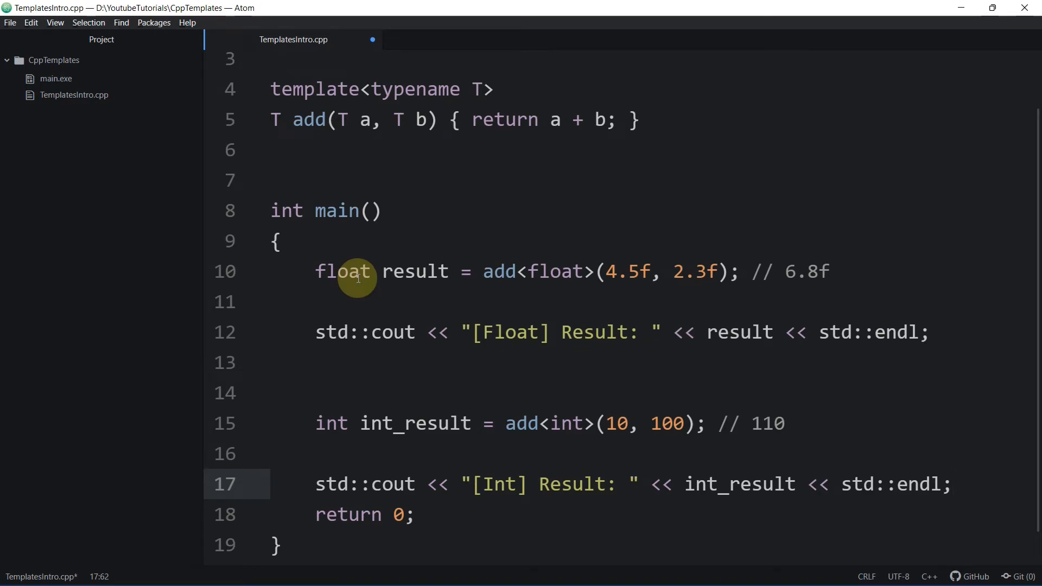
{"action": "left_click", "coordinate": [955, 484]}
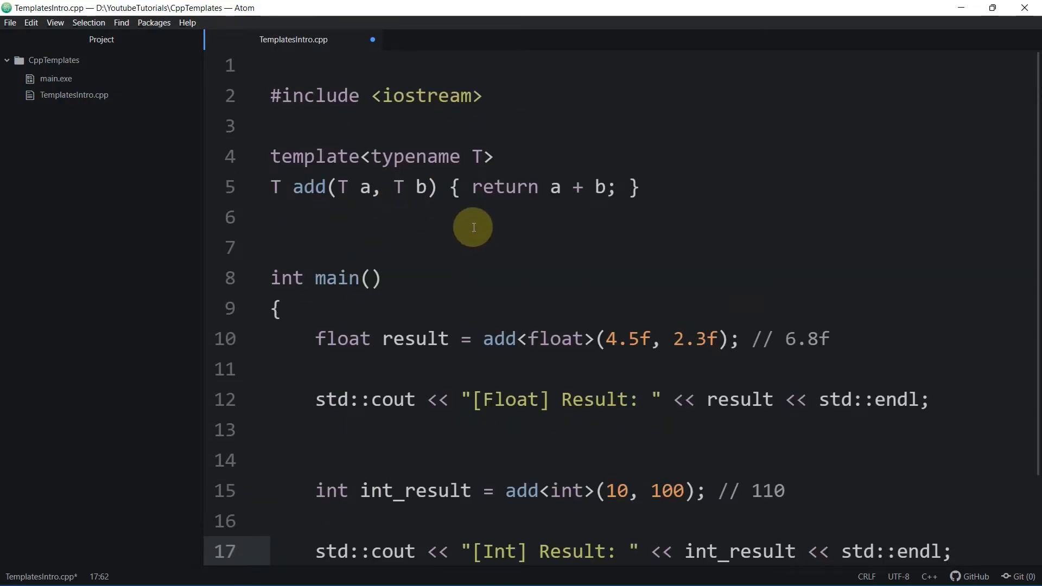
Write template<typename T> void print(const T value) { std::cout << value ... } below add
{"action": "type", "text": "template<typename T>"}
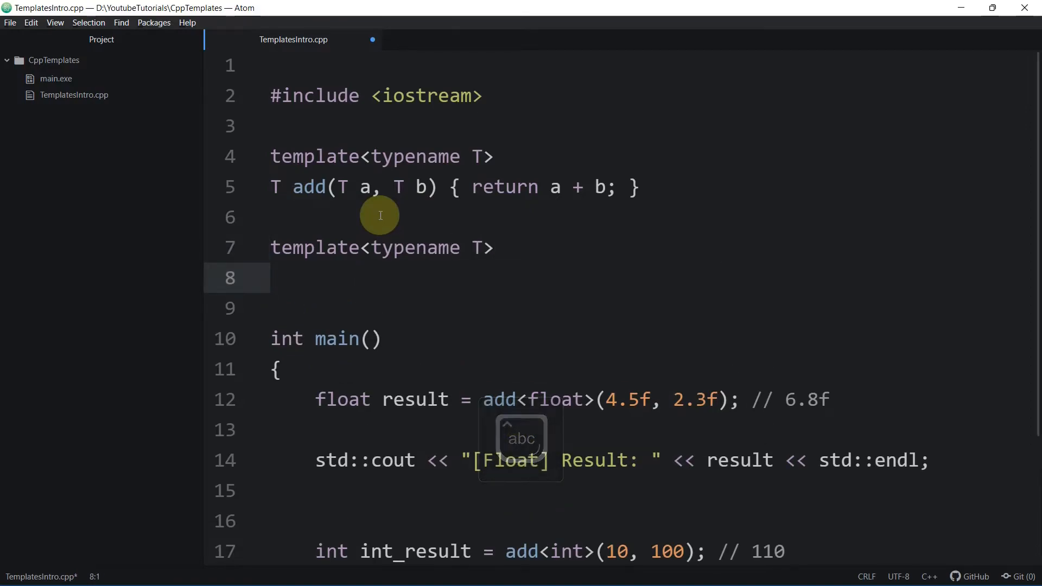
{"action": "type", "text": "void print(T)"}
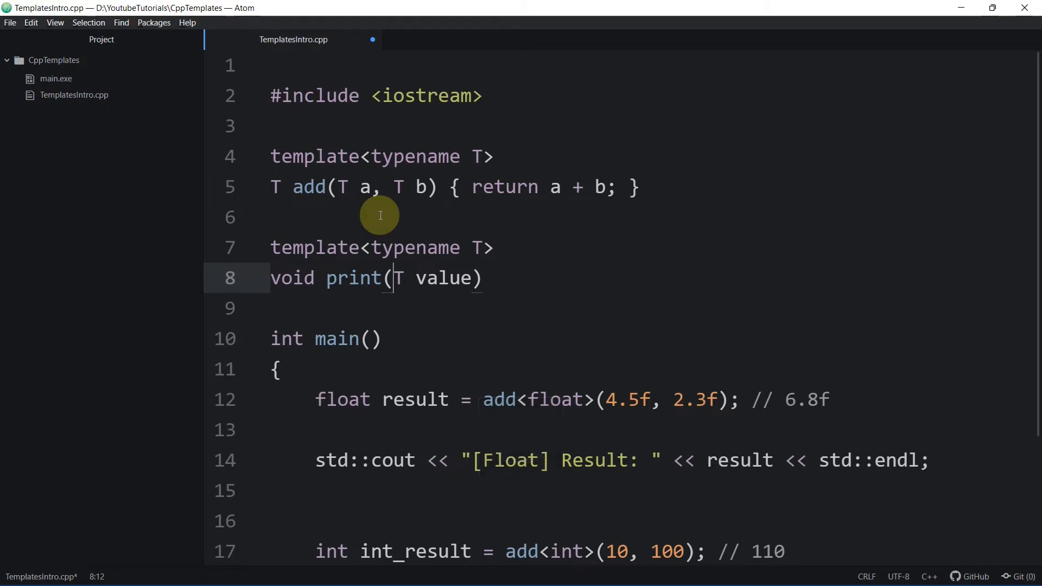
{"action": "type", "text": "constg"}
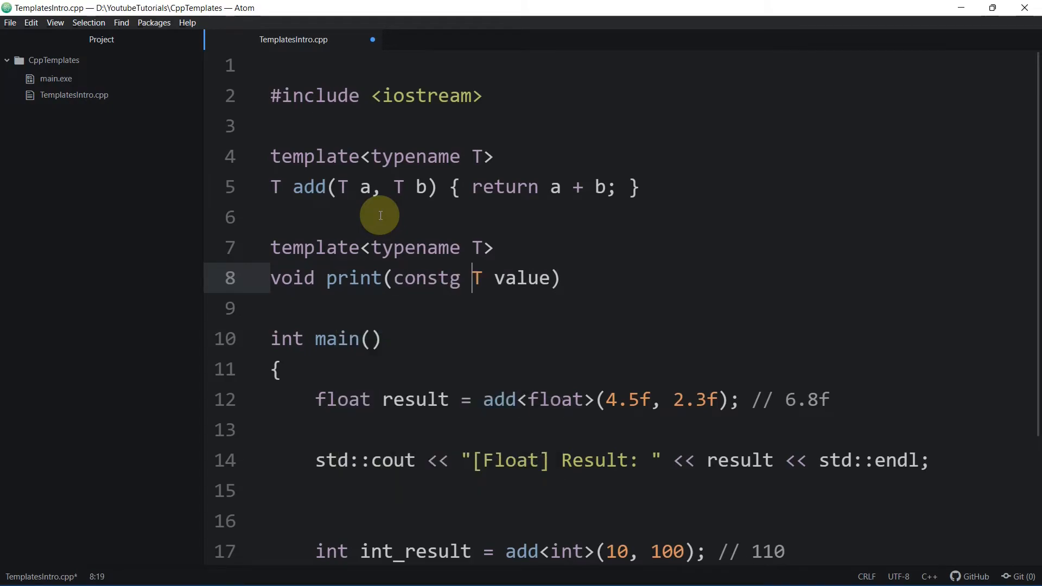
{"action": "key", "text": "Backspace"}
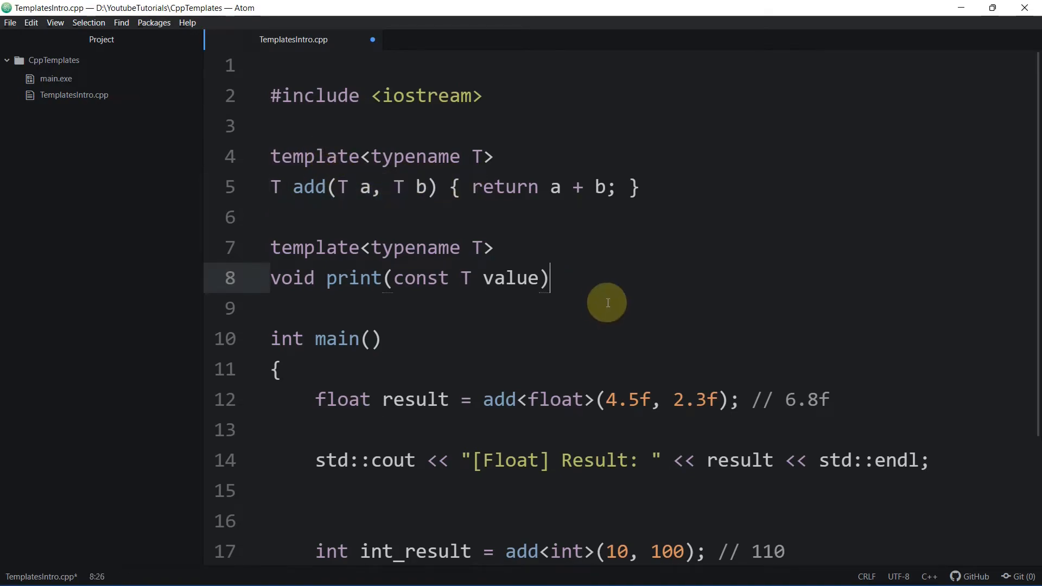
{"action": "type", "text": "{"}
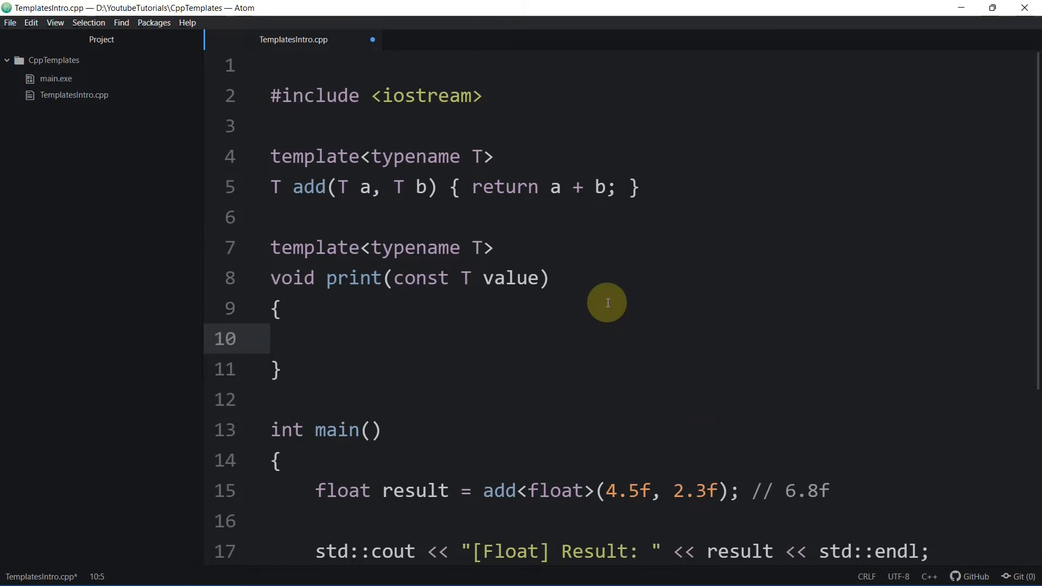
{"action": "type", "text": "std::cout << value << \"\\n\";"}
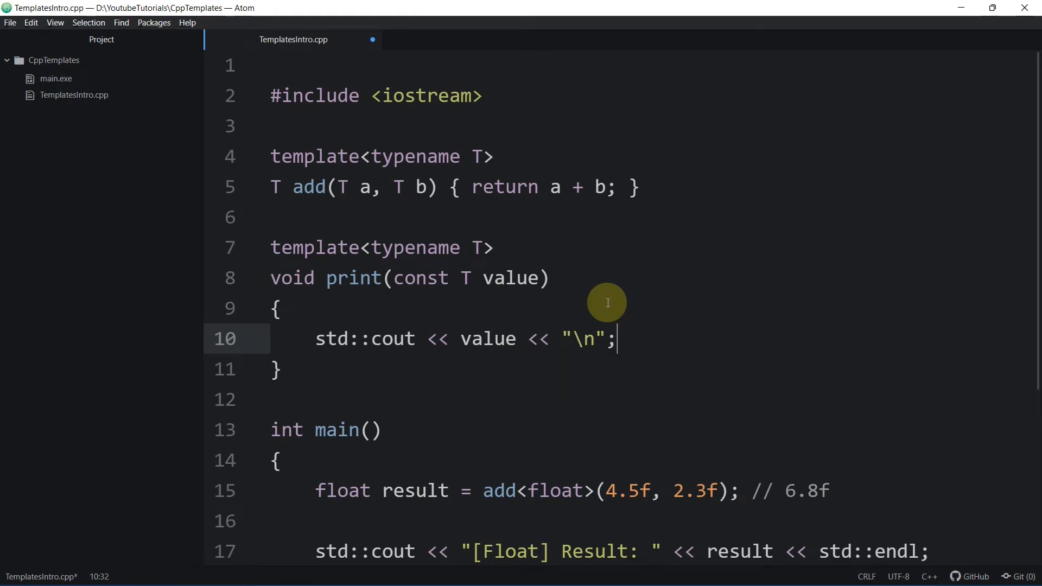
Insert an empty "" label before value in the print body, discarding Int/Float attempts
{"action": "left_click", "coordinate": [454, 338]}
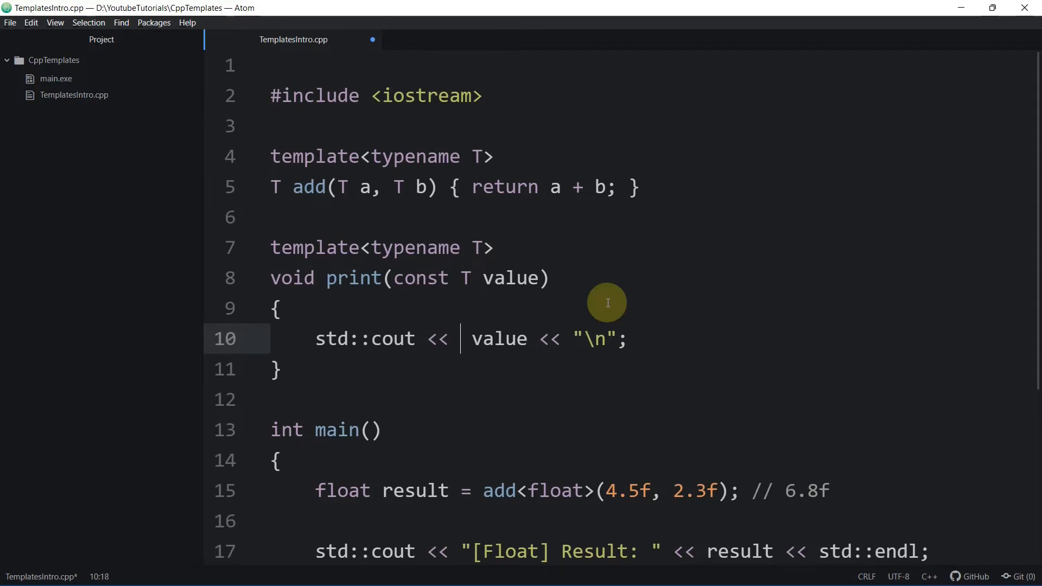
{"action": "type", "text": "\"\""}
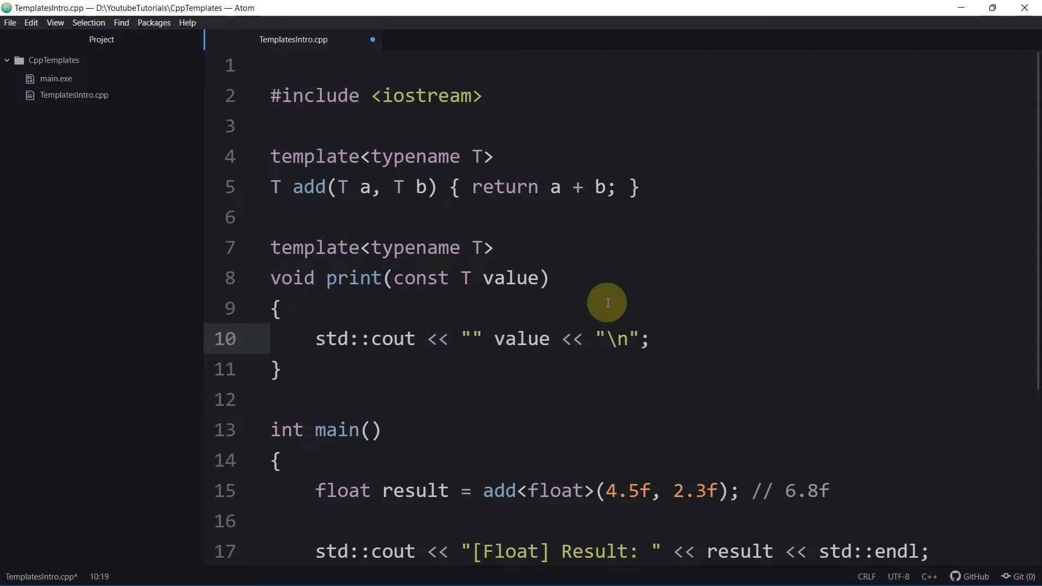
{"action": "type", "text": "Int"}
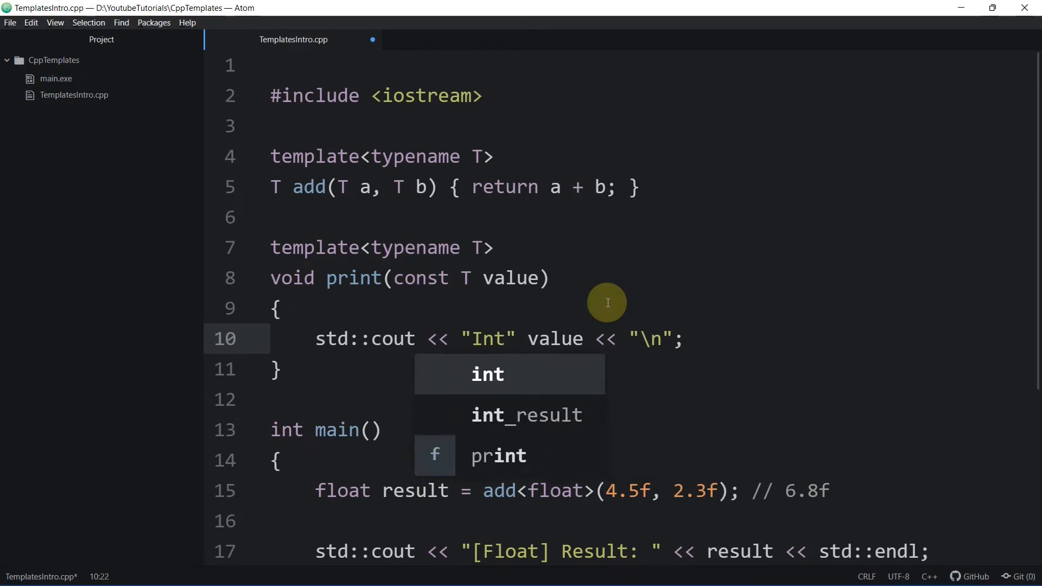
{"action": "type", "text": "Float"}
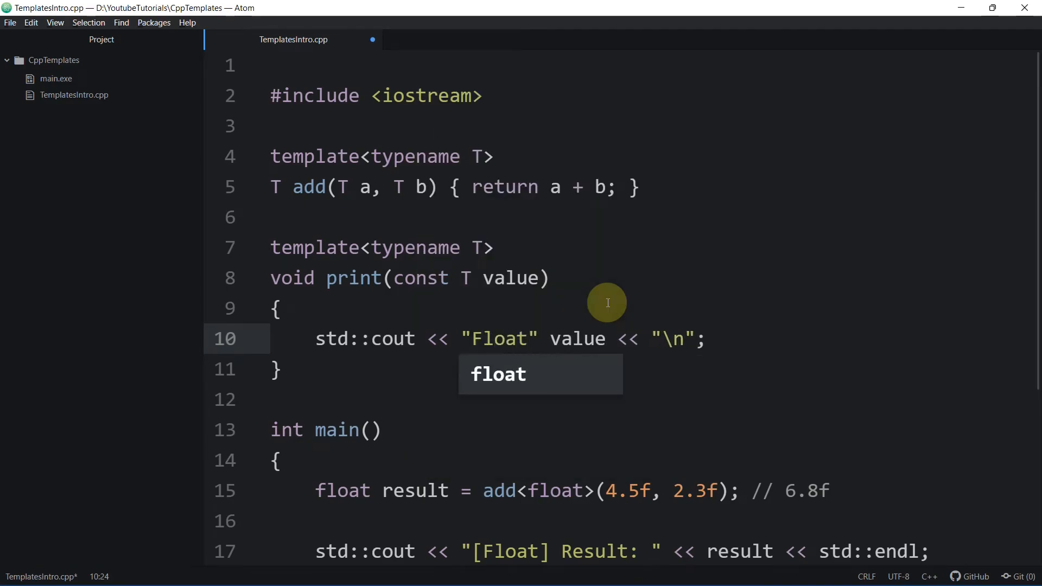
{"action": "key", "text": "Backspace"}
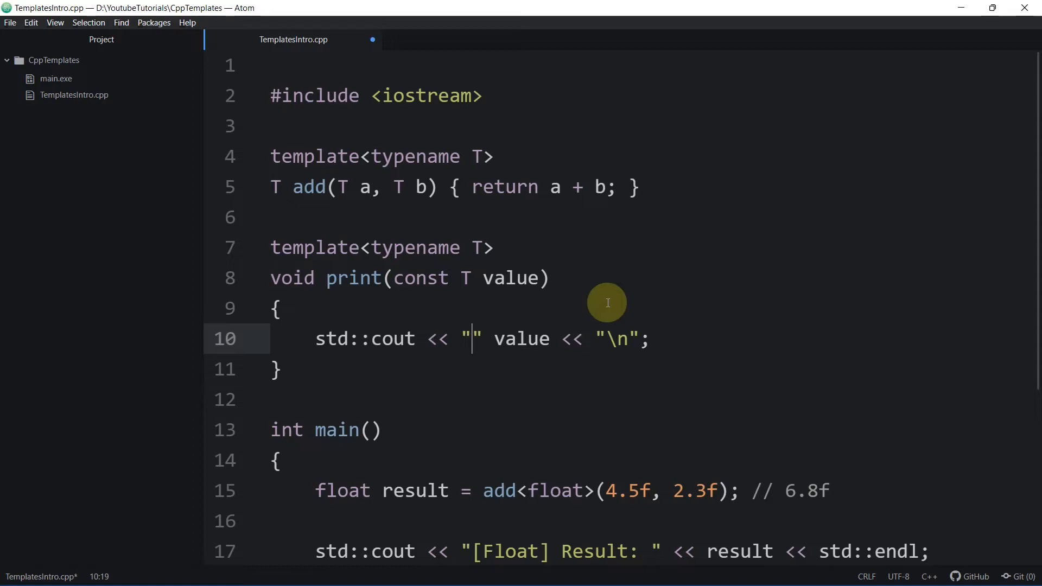
{"action": "type", "text": "Do"}
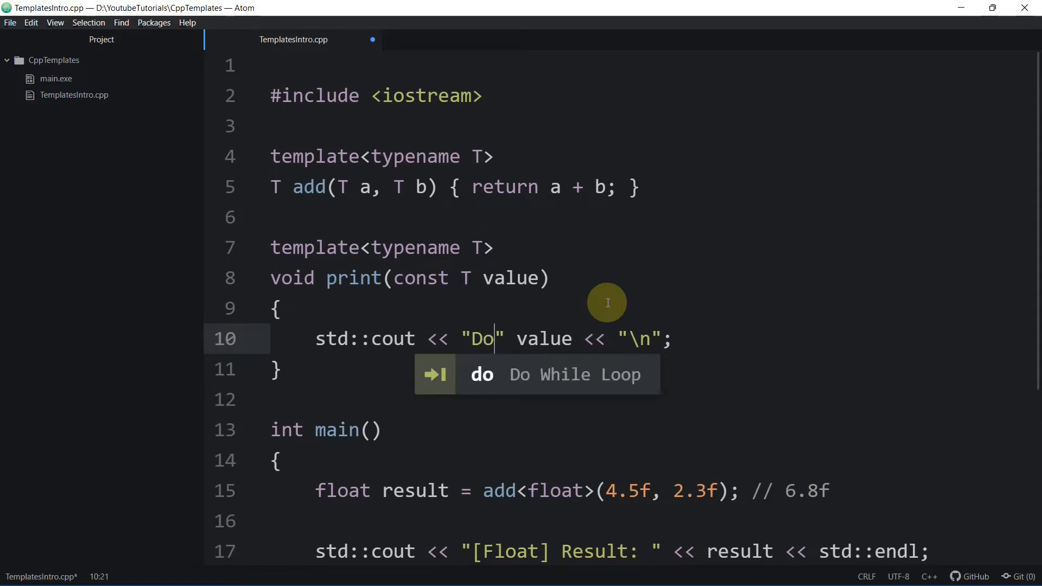
{"action": "key", "text": "Backspace"}
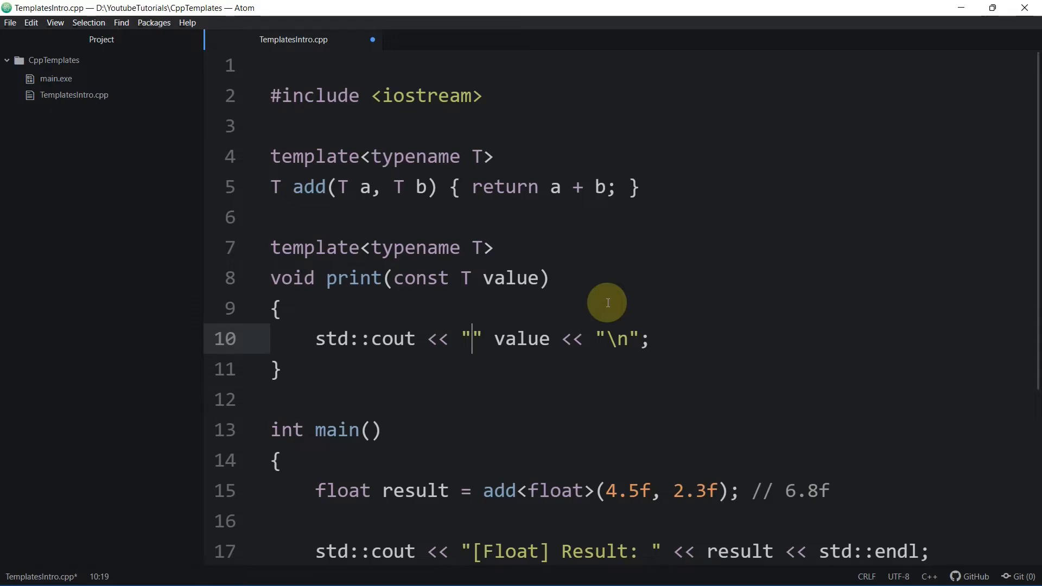
{"action": "scroll", "scroll_direction": "down", "scroll_amount": 3}
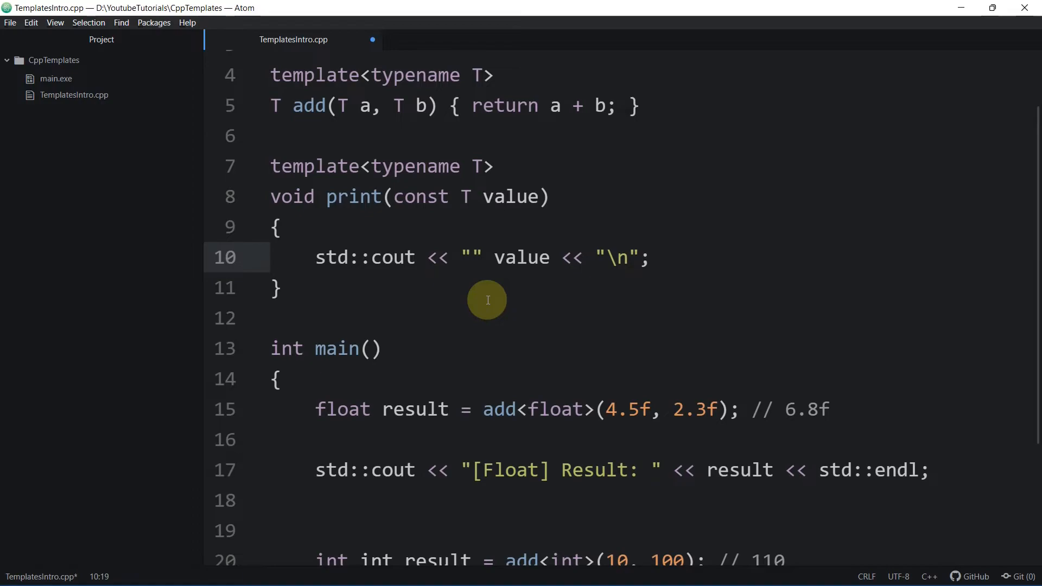
Reduce generic print to a declaration and add template<> void print<float>(const float value)
{"action": "left_click", "coordinate": [474, 257]}
{"action": "type", "text": ";"}
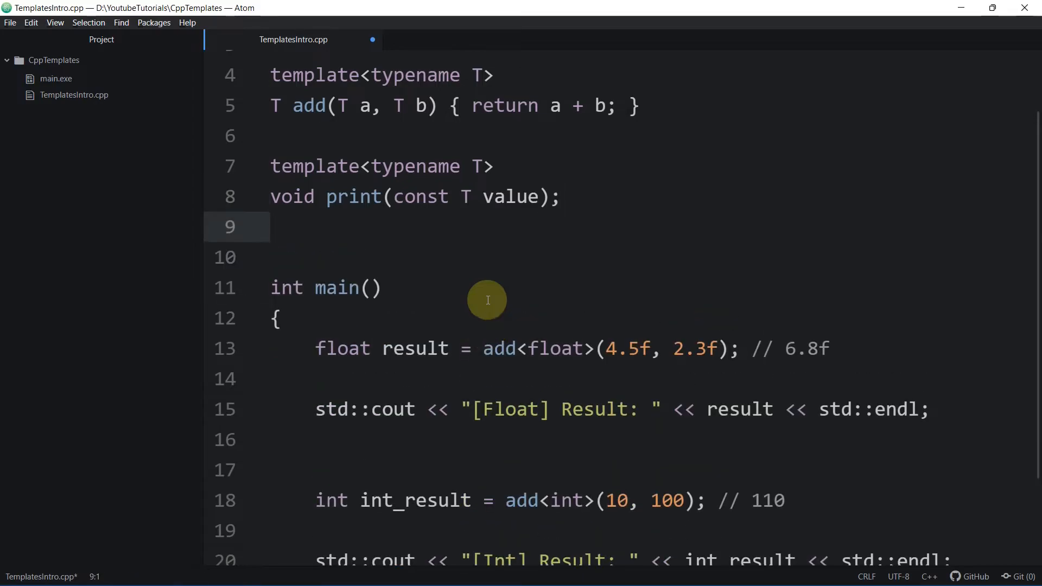
{"action": "key", "text": "Enter"}
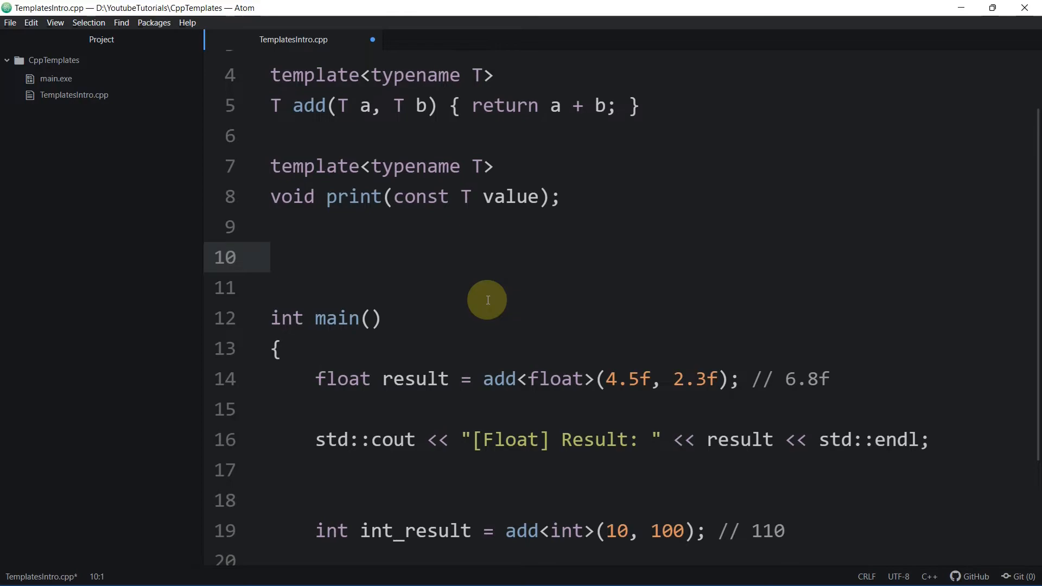
{"action": "type", "text": "v"}
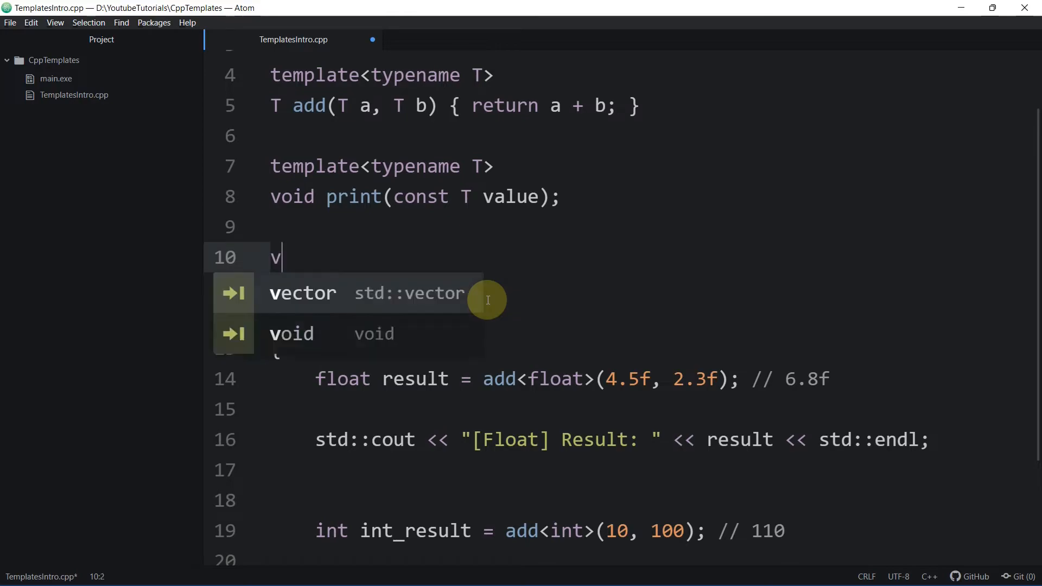
{"action": "type", "text": "oid print"}
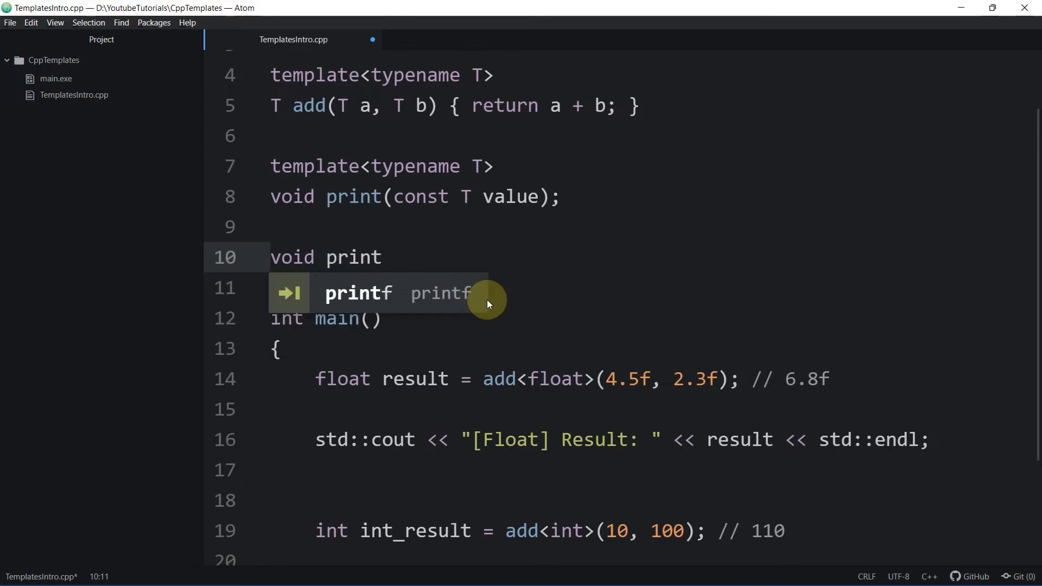
{"action": "type", "text": "<"}
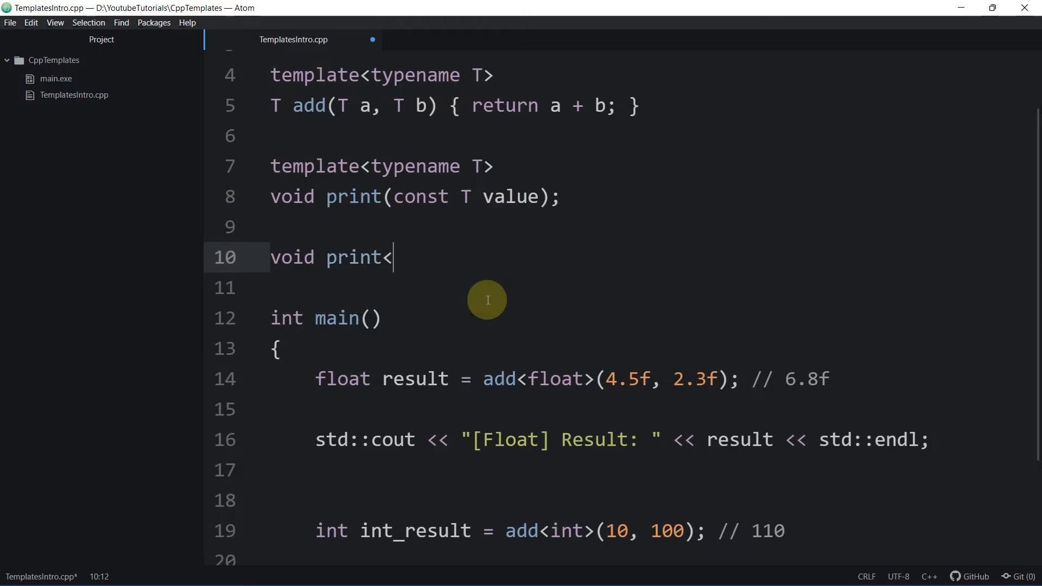
{"action": "type", "text": "float>"}
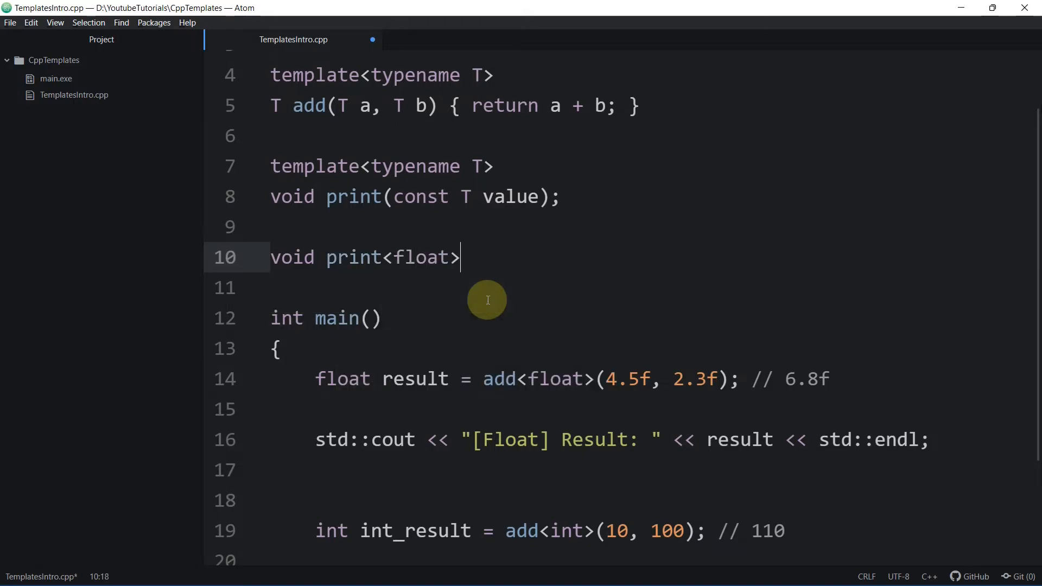
{"action": "type", "text": "(const"}
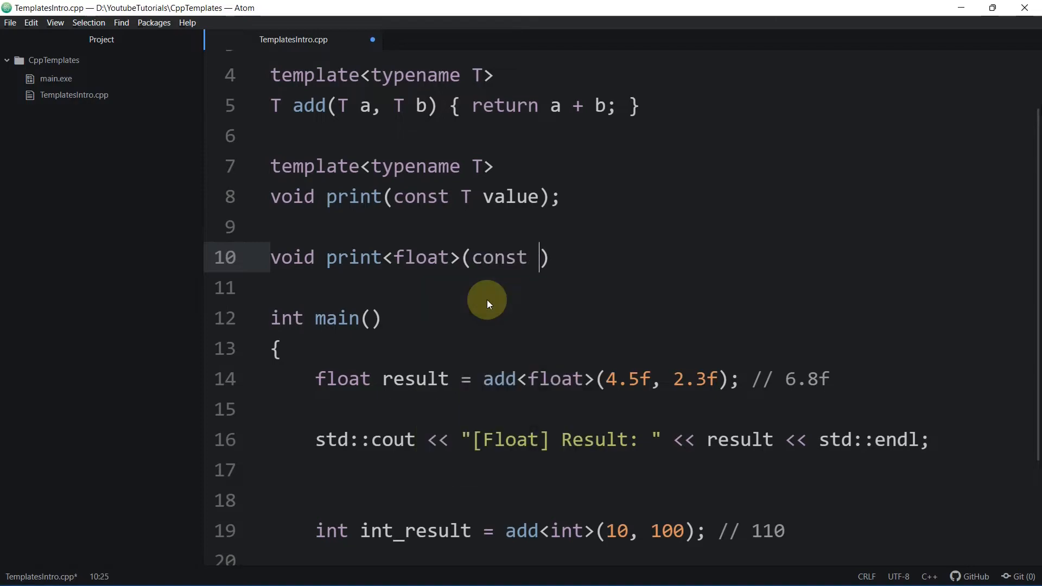
{"action": "type", "text": "float value)"}
{"action": "left_click", "coordinate": [651, 288]}
{"action": "type", "text": "{"}
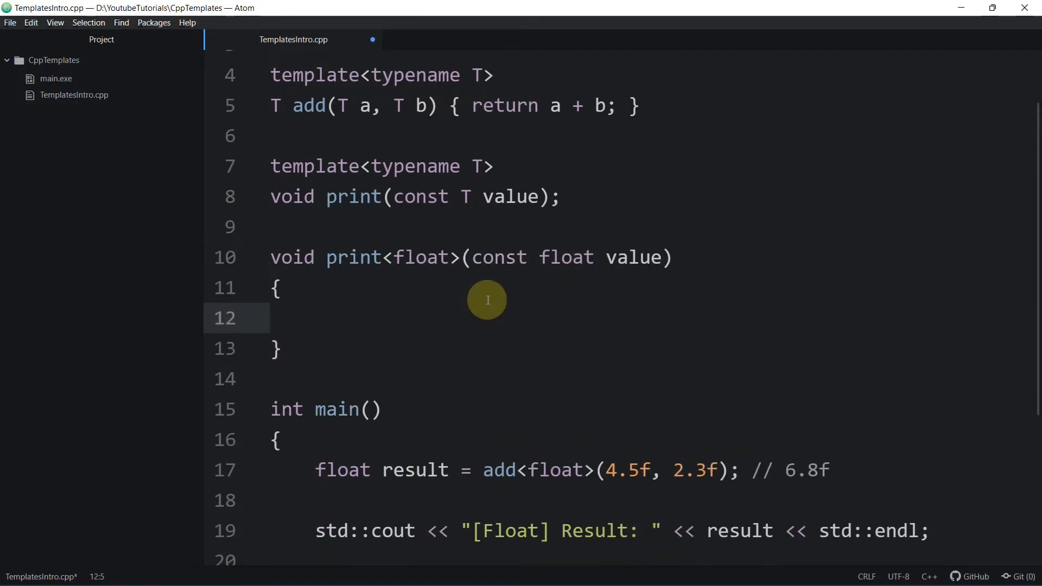
{"action": "left_click", "coordinate": [280, 287]}
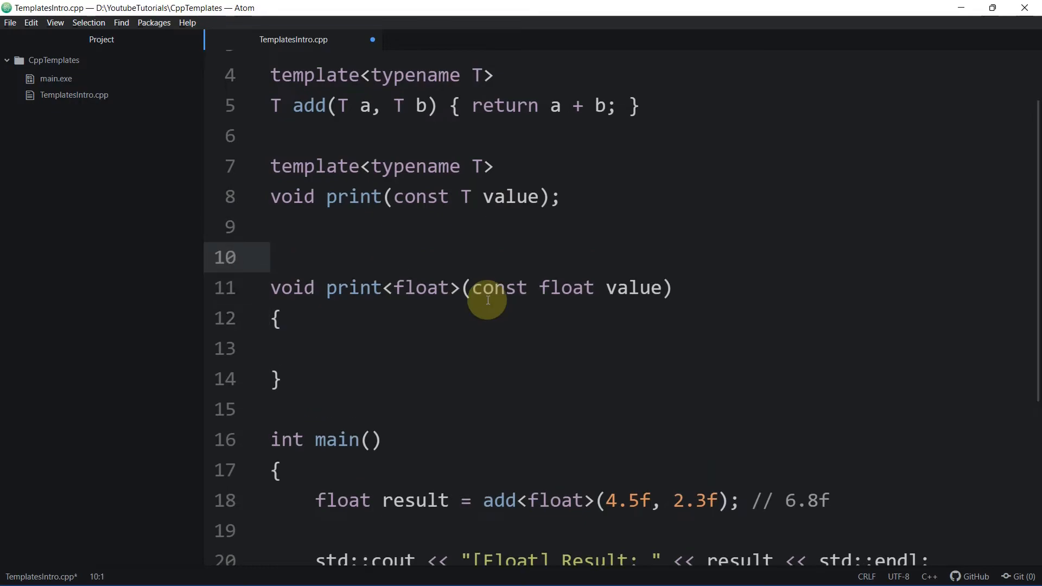
{"action": "type", "text": "template"}
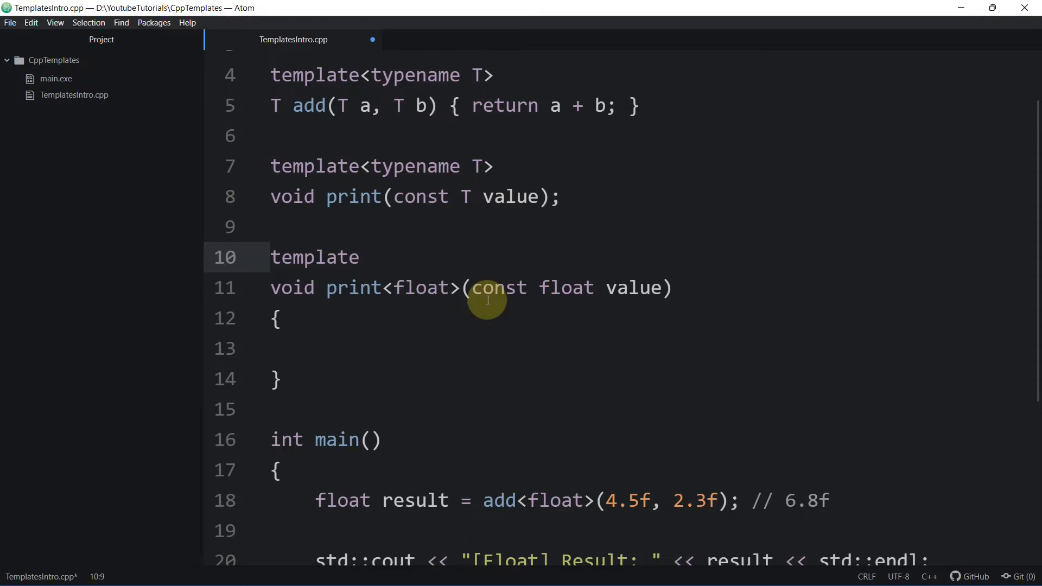
{"action": "type", "text": "<>"}
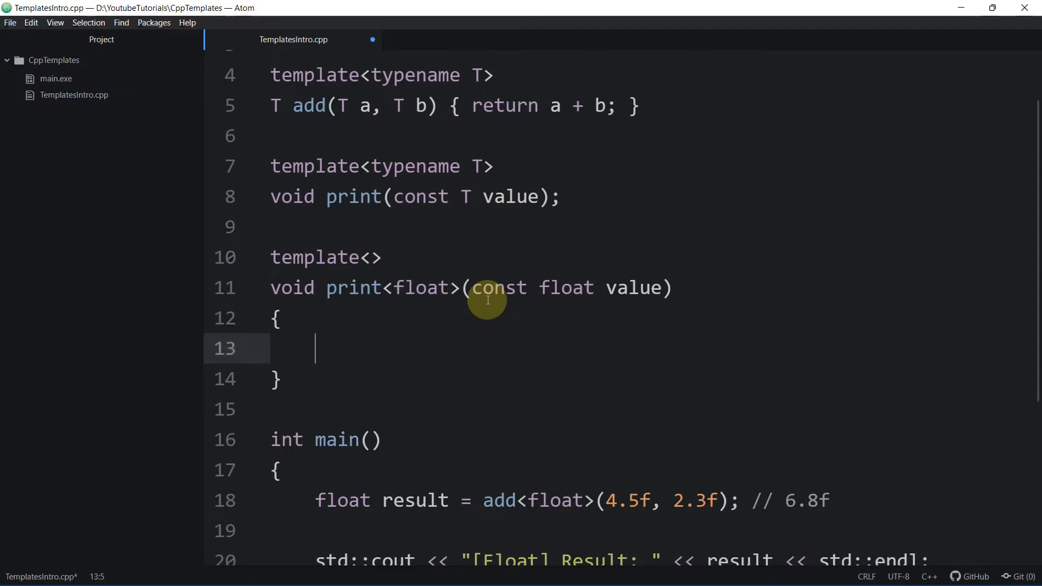
Give print<float> a body outputting "Float: " with value and std::endl
{"action": "type", "text": "std::"}
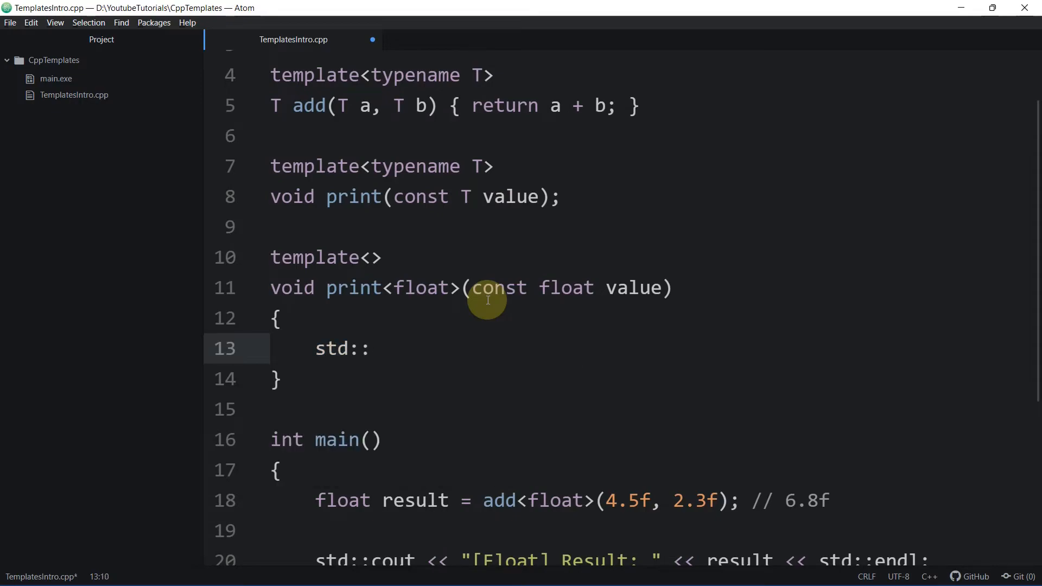
{"action": "type", "text": "cout << \"Flo"}
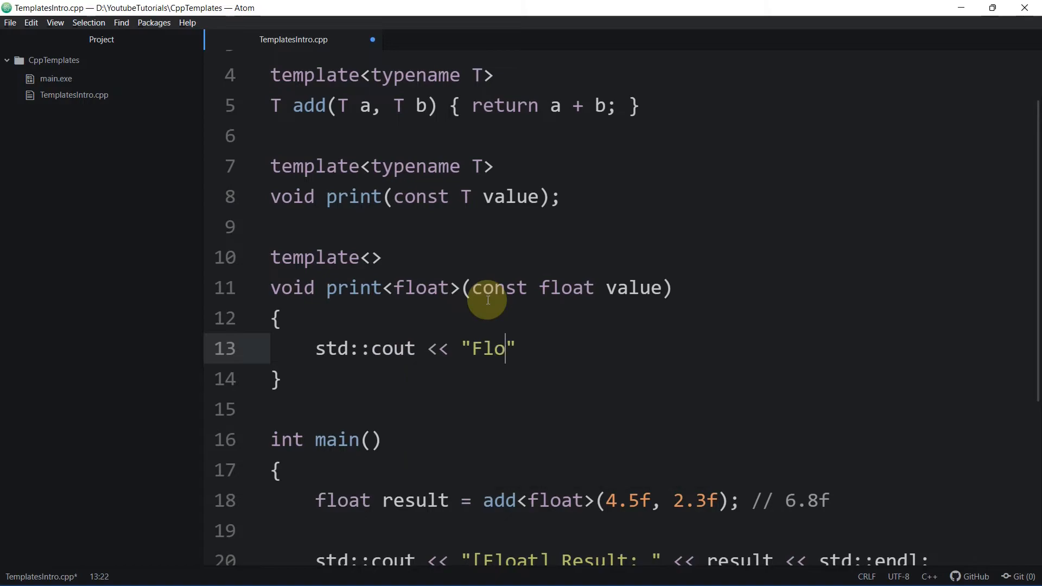
{"action": "type", "text": "at:"}
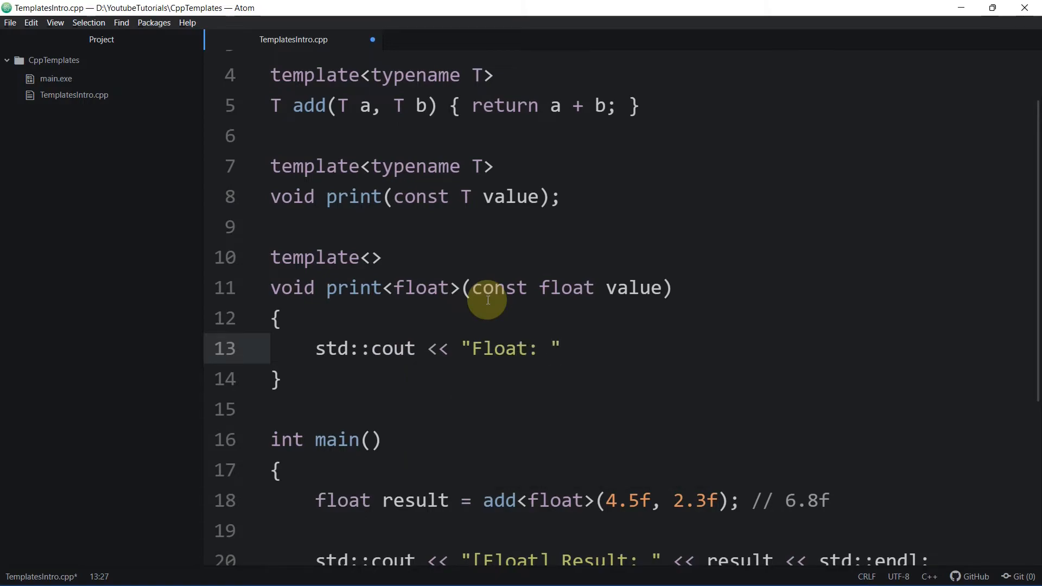
{"action": "type", "text": "<< val"}
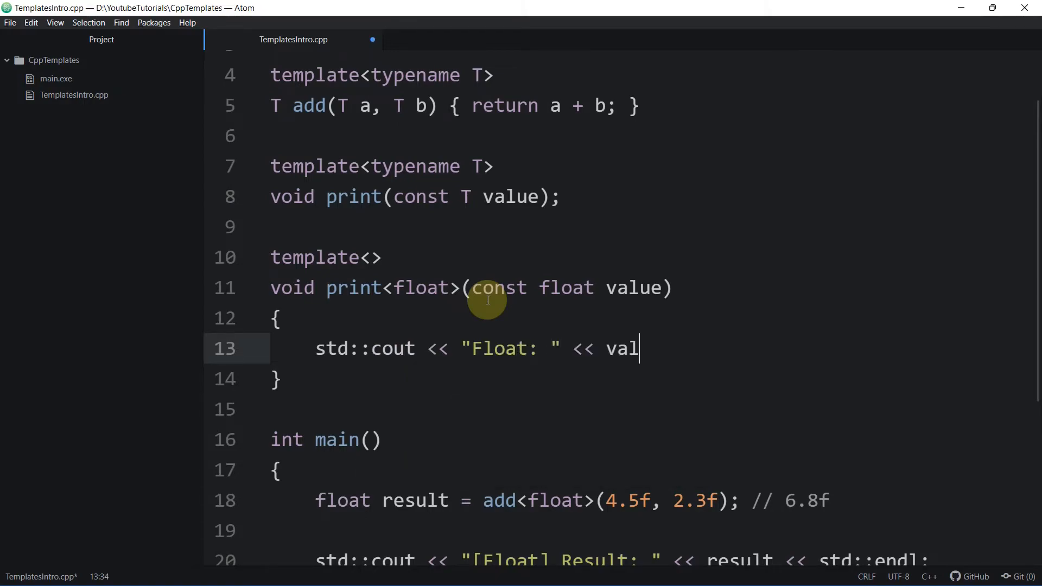
{"action": "type", "text": "ue << std::endl;"}
{"action": "type", "text": "void print<int>"}
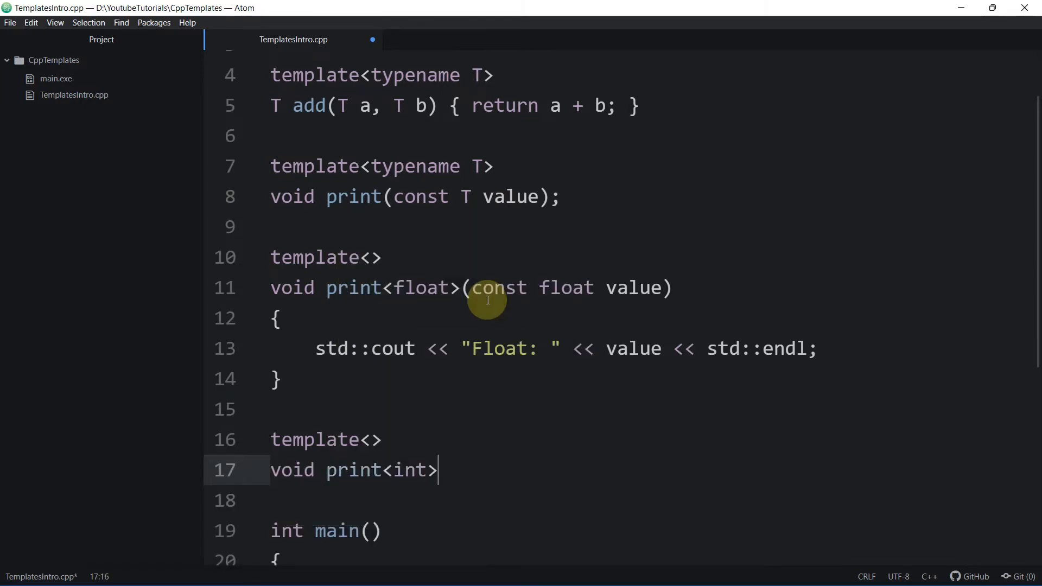
Add template<> void print<int>(const int value) outputting "Int: " with value and std::endl
{"action": "type", "text": "(const )"}
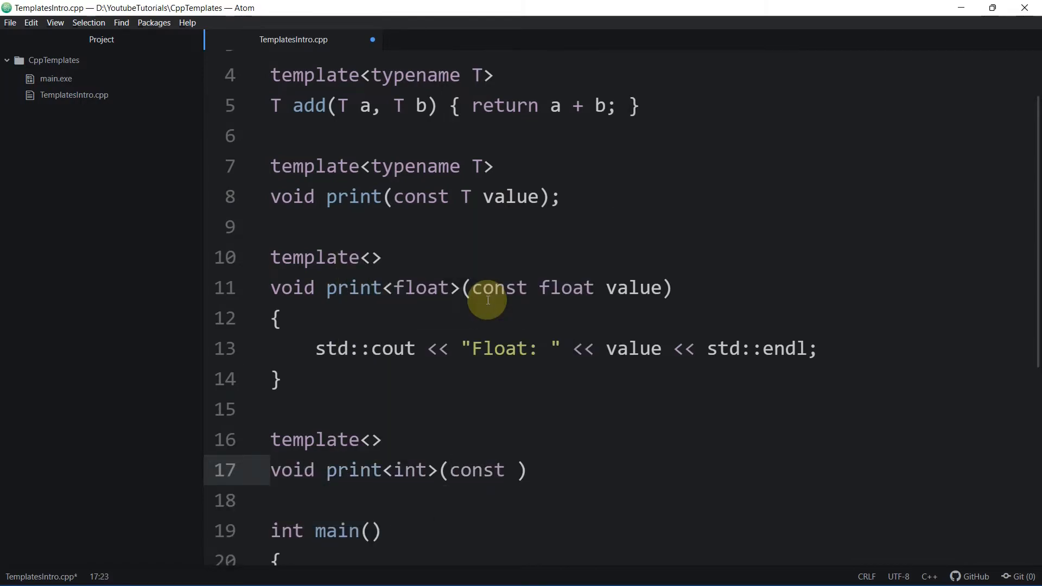
{"action": "type", "text": "std::cout << \"Int: \" << value"}
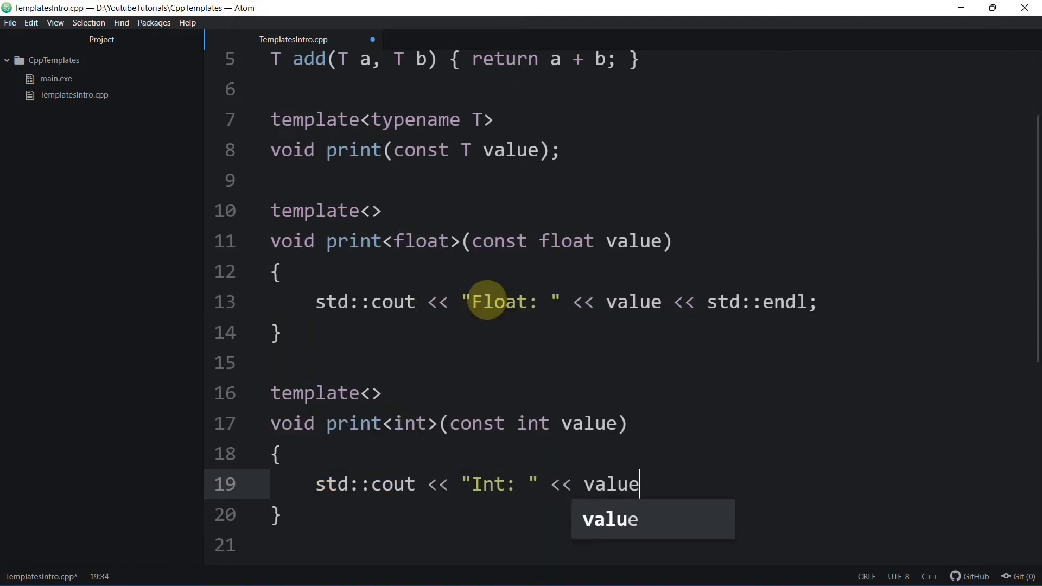
{"action": "type", "text": "<< std::endl;"}
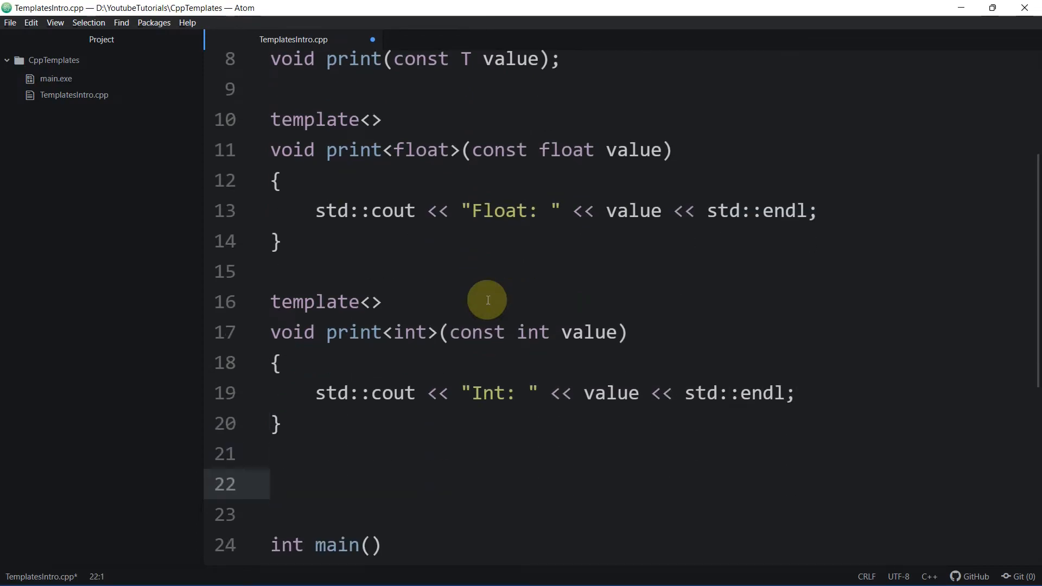
{"action": "type", "text": "template<"}
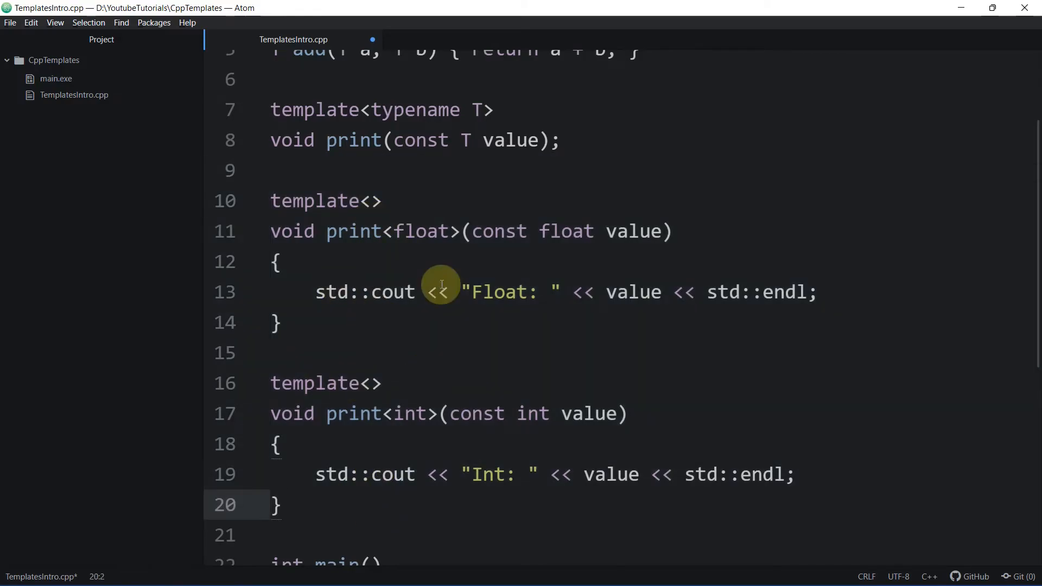
Replace the labeled cout lines with print<int>(int_result) and print<float>(result), then save
{"action": "scroll", "scroll_direction": "down", "scroll_amount": 3}
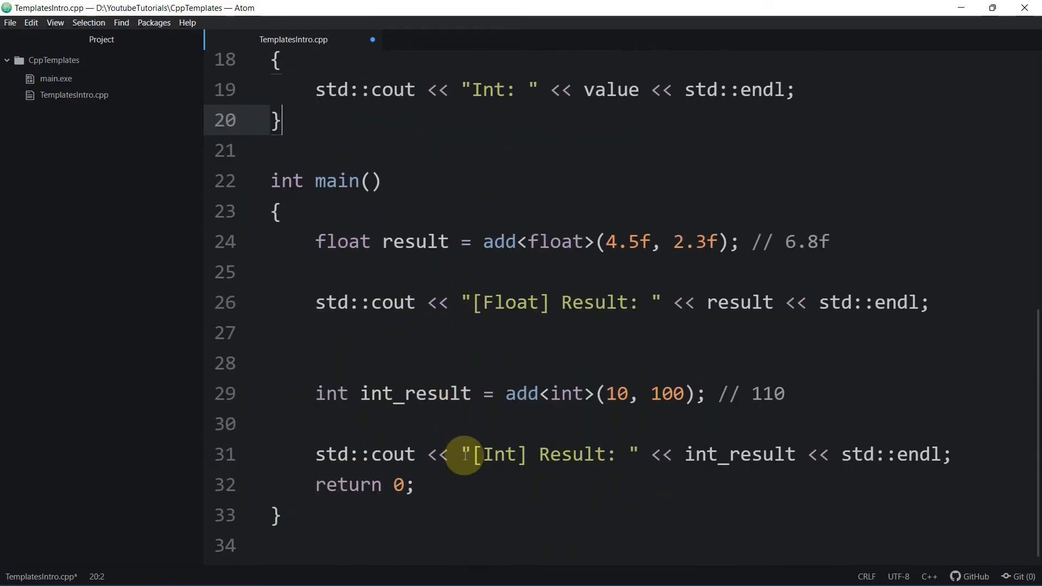
{"action": "left_click", "coordinate": [630, 469]}
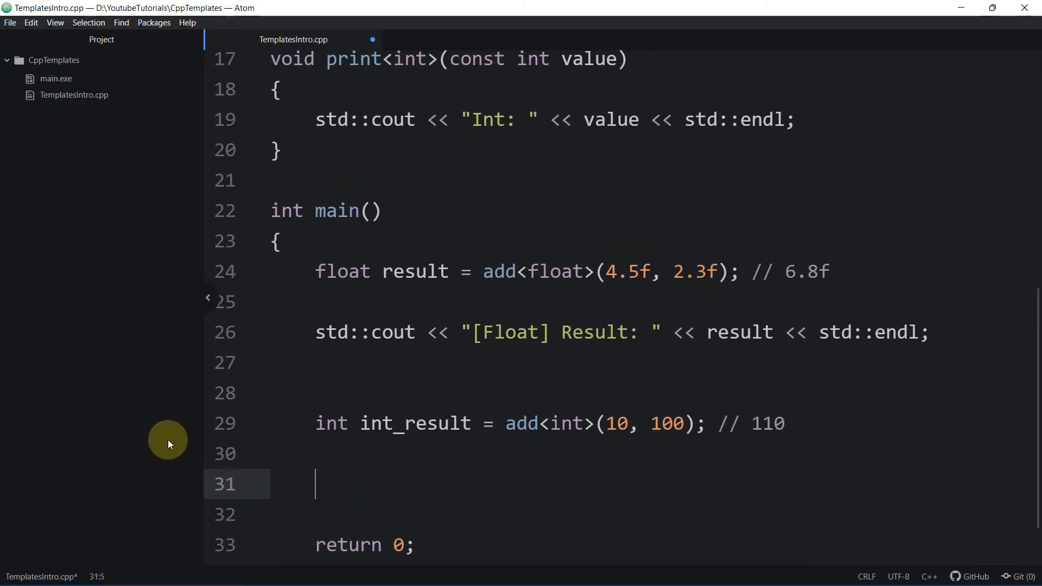
{"action": "type", "text": "print<int>"}
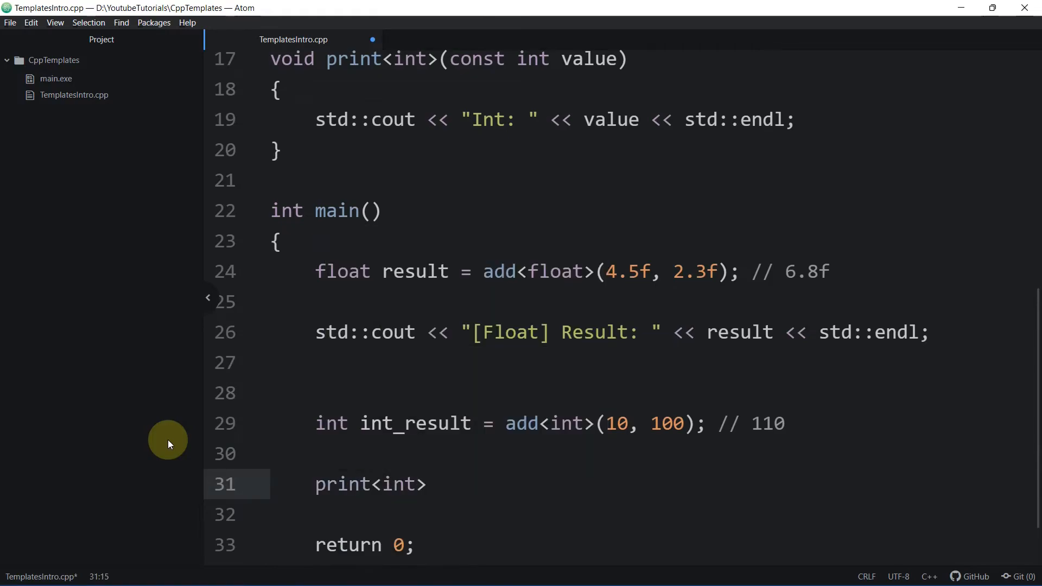
{"action": "type", "text": "(int_result);"}
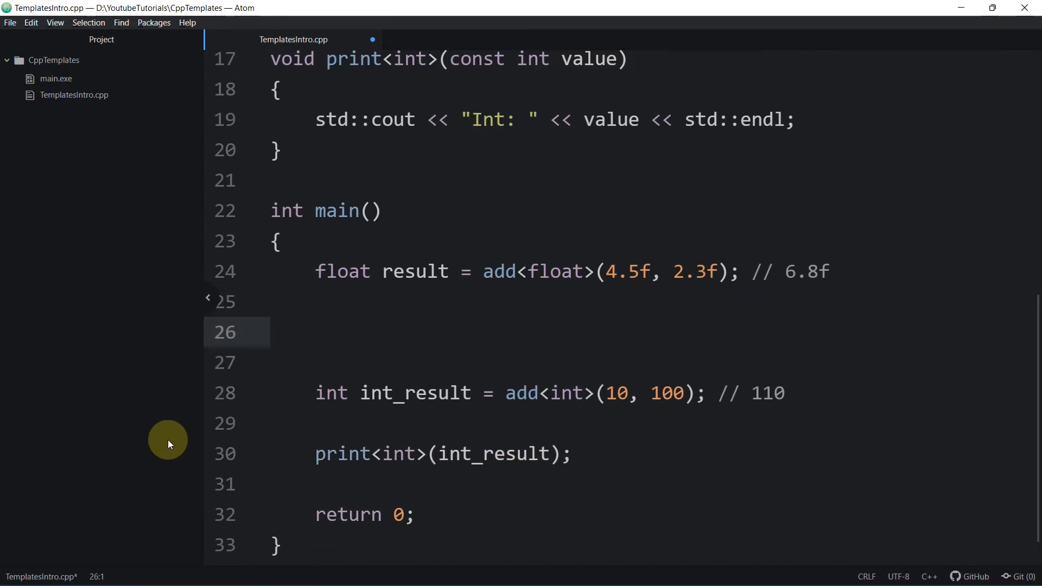
{"action": "type", "text": "pr"}
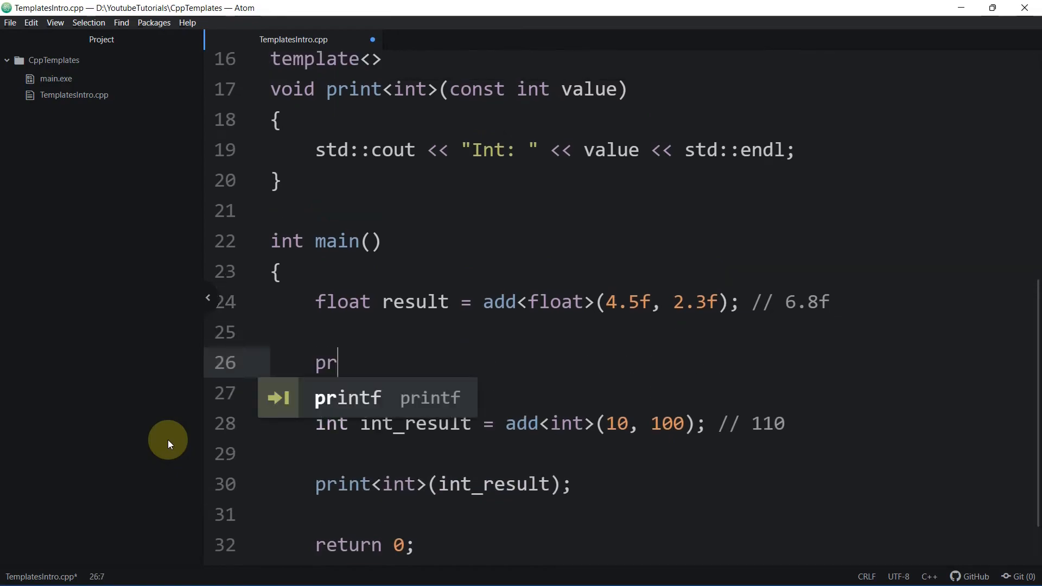
{"action": "type", "text": "int<float>(result);"}
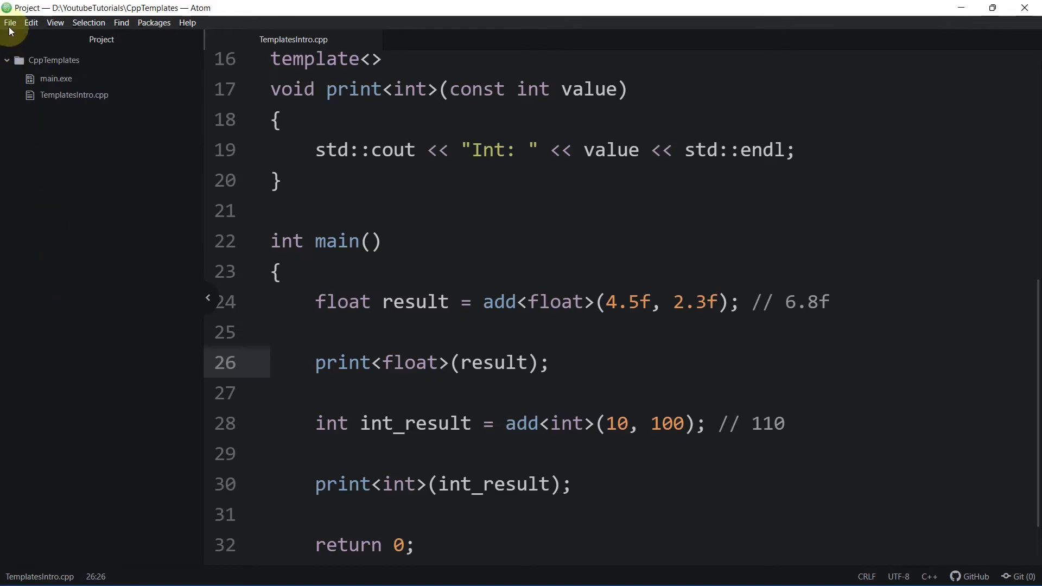
{"action": "left_click", "coordinate": [284, 271]}
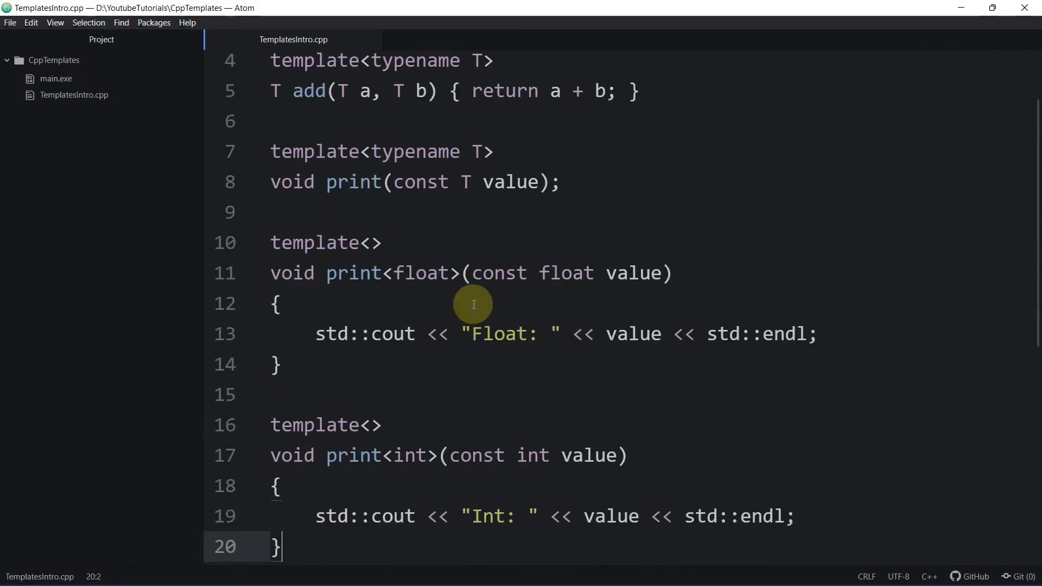
Run main.exe, which prints Float: 6.8 and Int: 110, and return to the editor
{"action": "scroll", "scroll_direction": "down", "scroll_amount": 3}
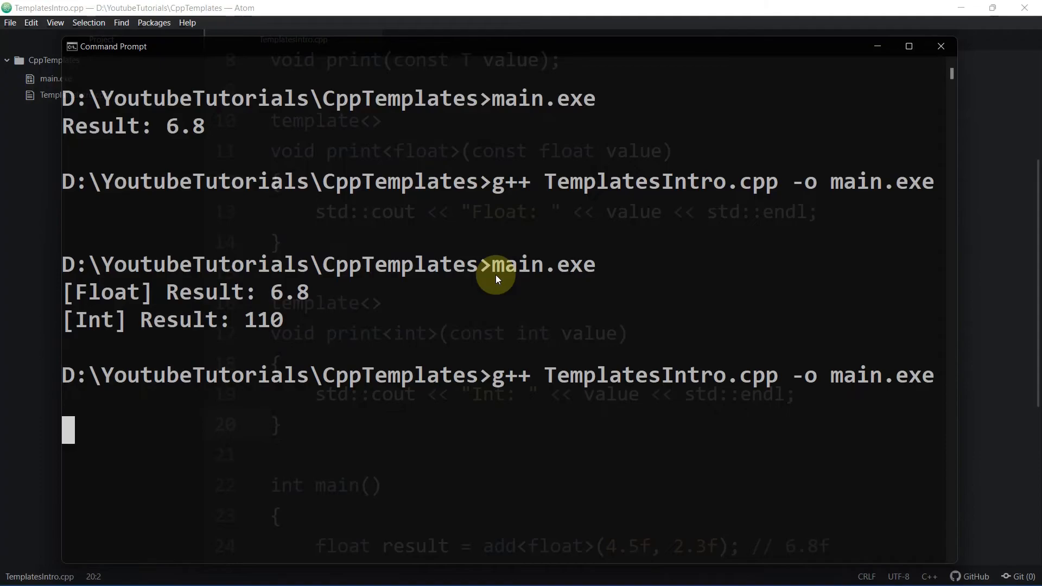
{"action": "type", "text": "main.exe"}
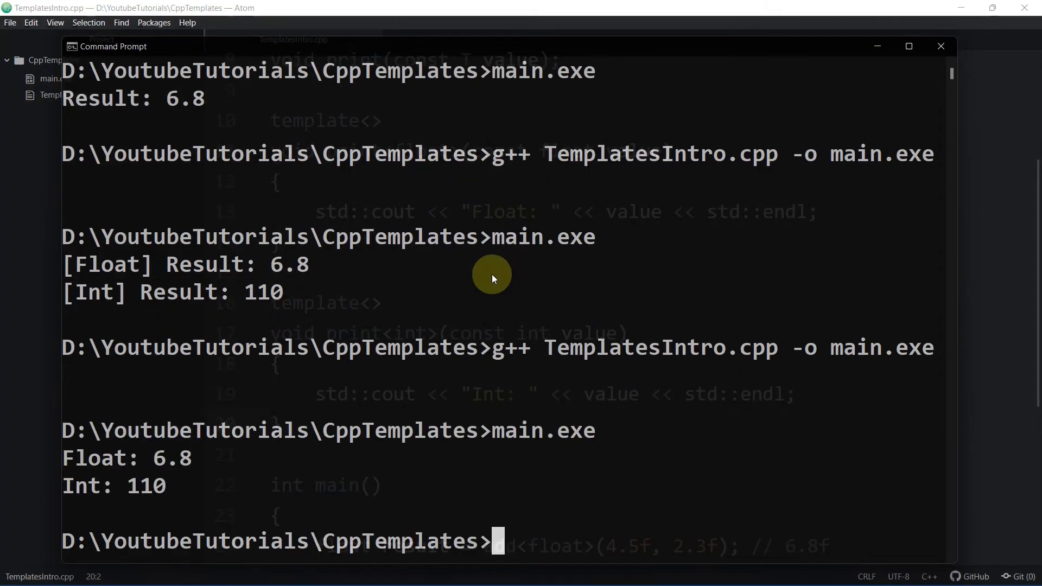
{"action": "double_click", "coordinate": [173, 458]}
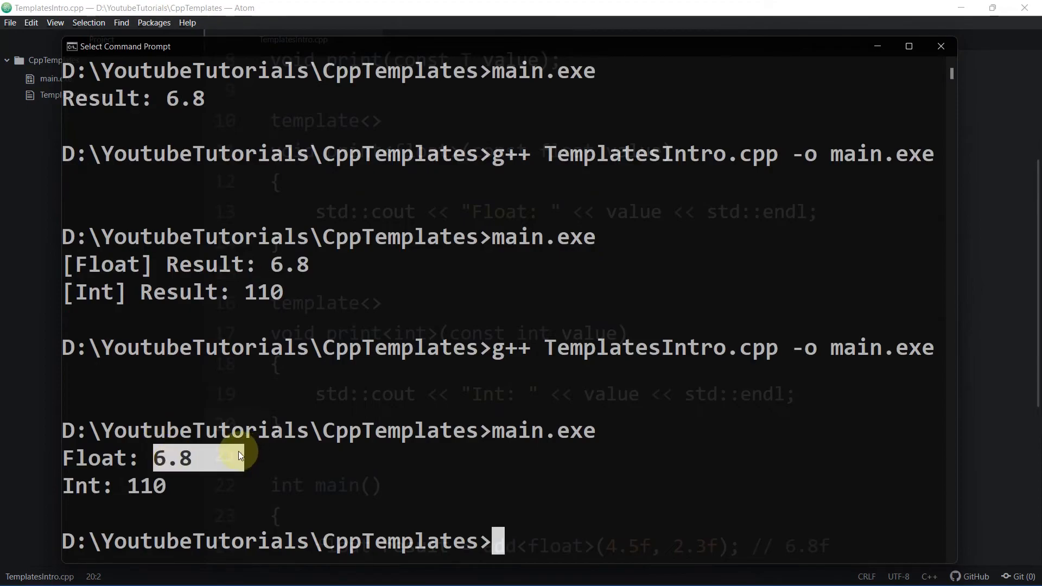
{"action": "left_click", "coordinate": [941, 46]}
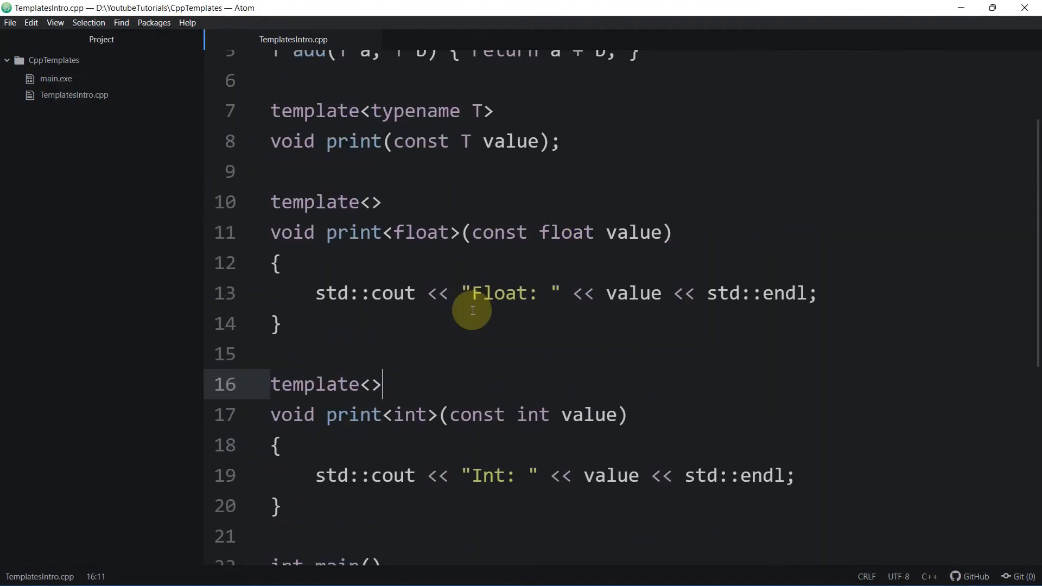
{"action": "mouse_move", "coordinate": [418, 248]}
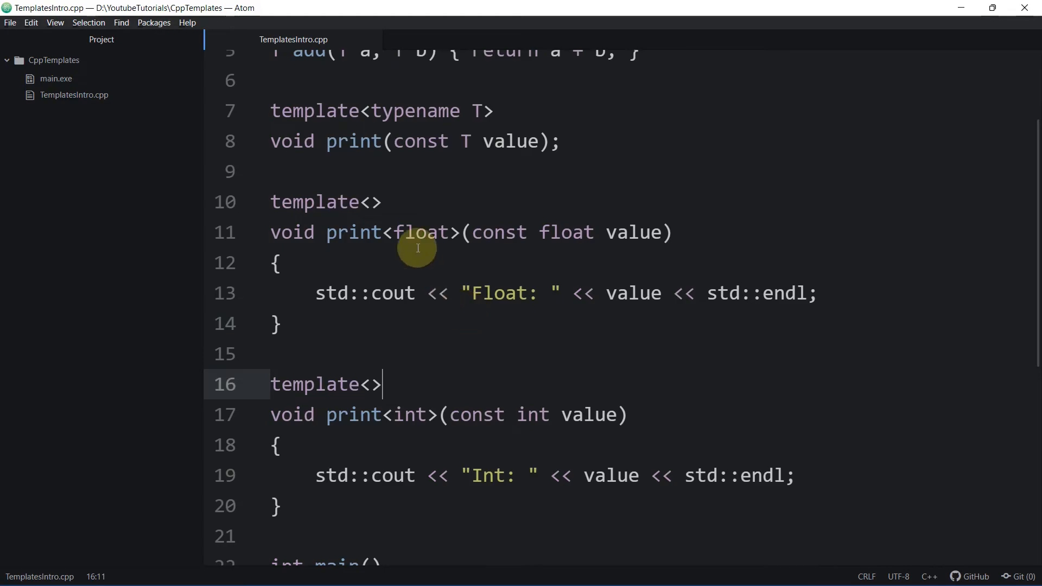
Give the generic print a body: std::cout << "Unkown Type: " << value << std::endl;
{"action": "scroll", "scroll_direction": "down", "scroll_amount": 3}
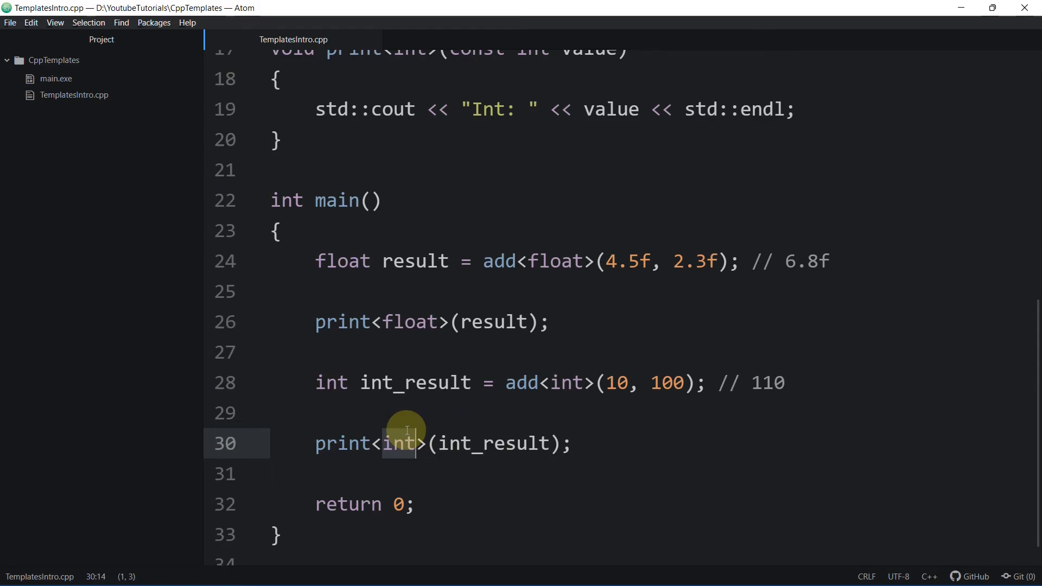
{"action": "scroll", "scroll_direction": "up", "scroll_amount": 3}
{"action": "type", "text": "std"}
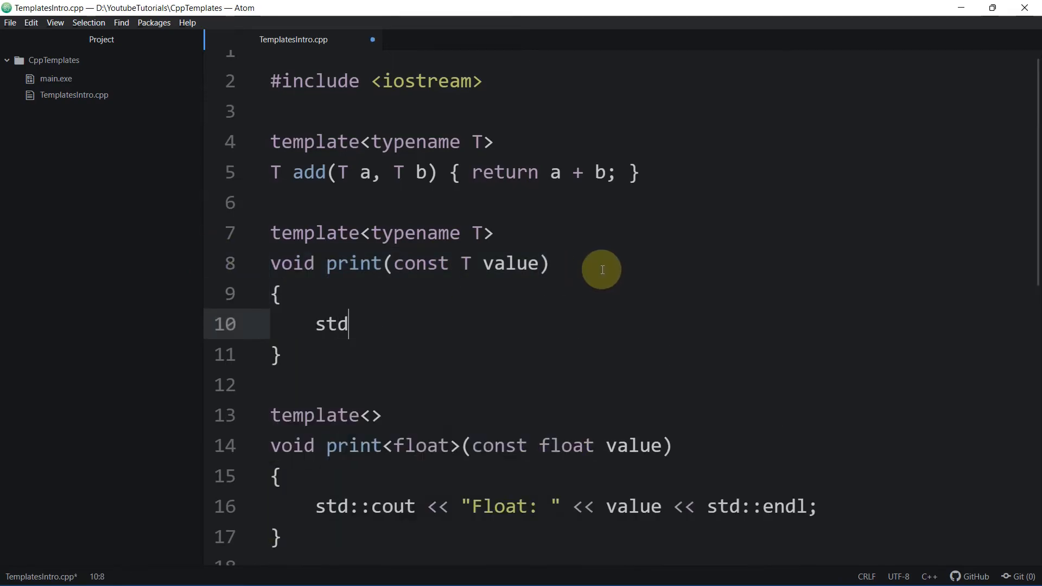
{"action": "type", "text": "::cout << \"\""}
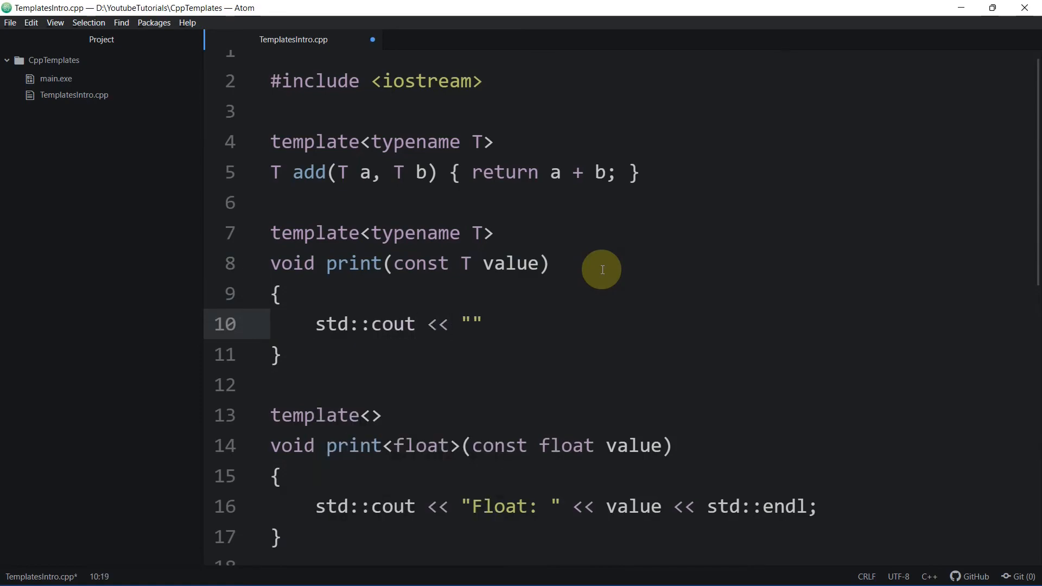
{"action": "type", "text": "Unkown Type:"}
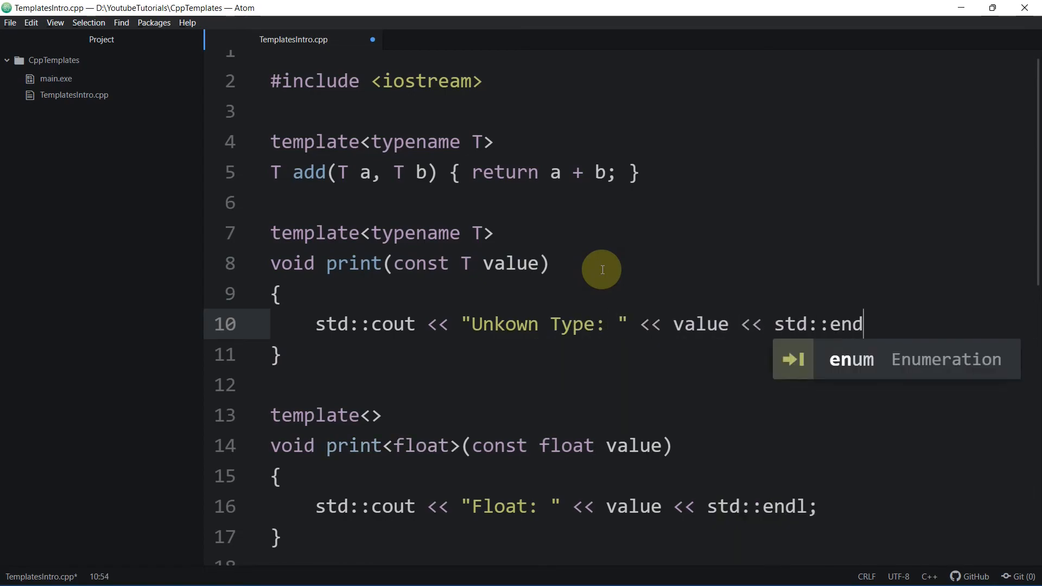
{"action": "type", "text": "l;"}
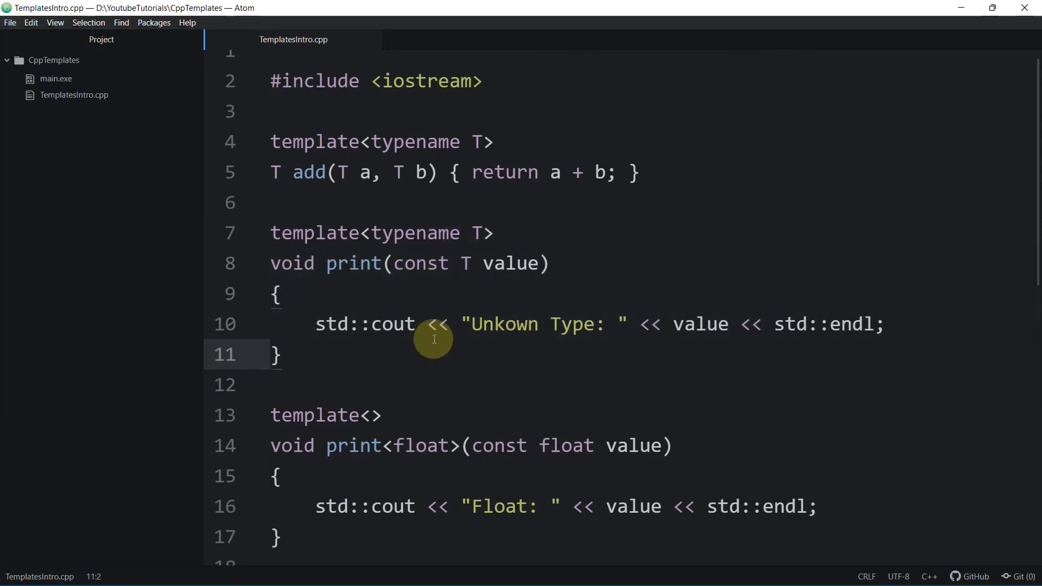
{"action": "scroll", "scroll_direction": "down", "scroll_amount": 3}
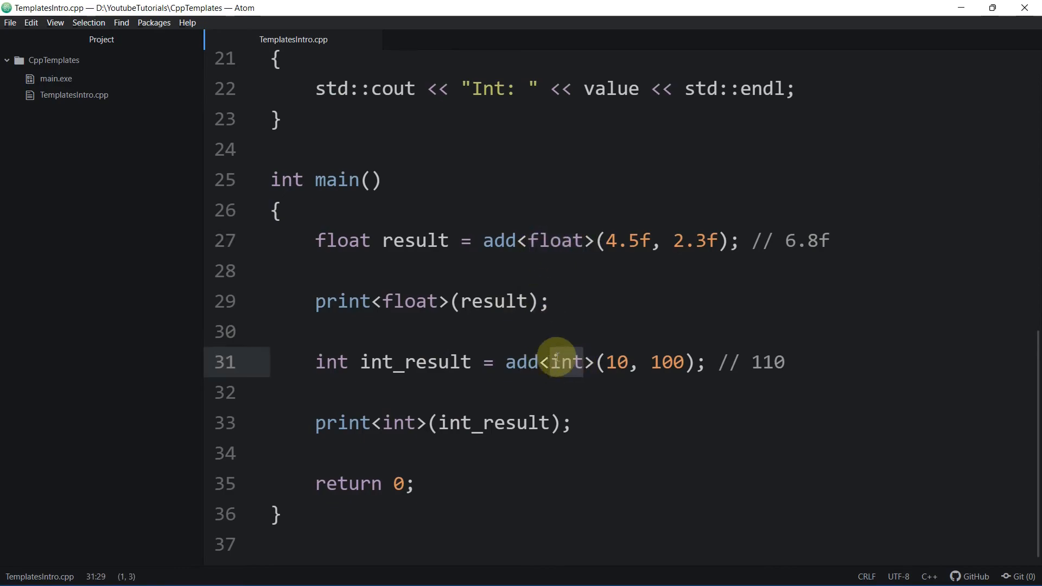
Remove the explicit <int> and <float> arguments from the add and print calls
{"action": "left_click", "coordinate": [503, 240]}
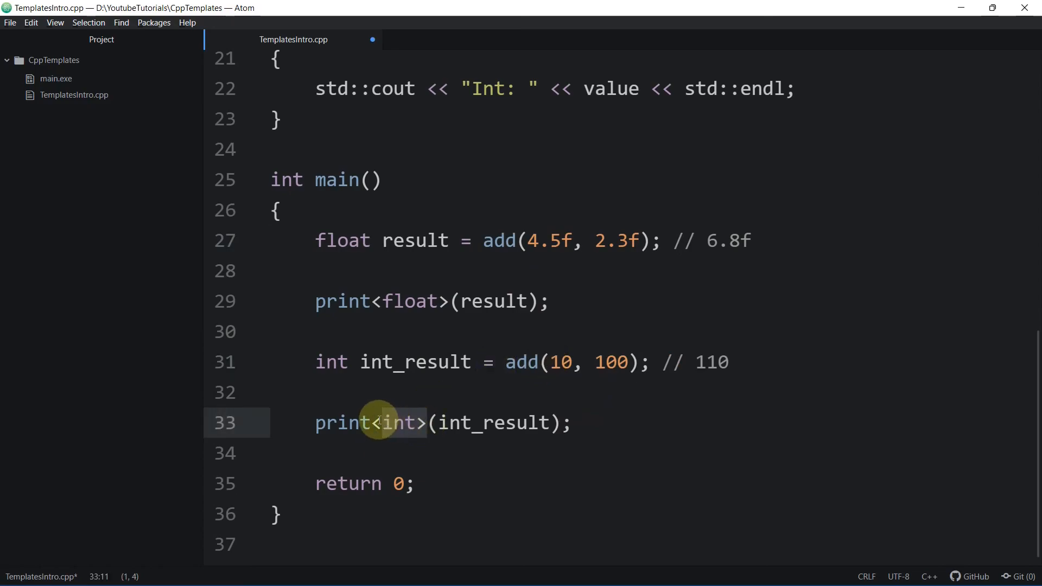
{"action": "key", "text": "Backspace"}
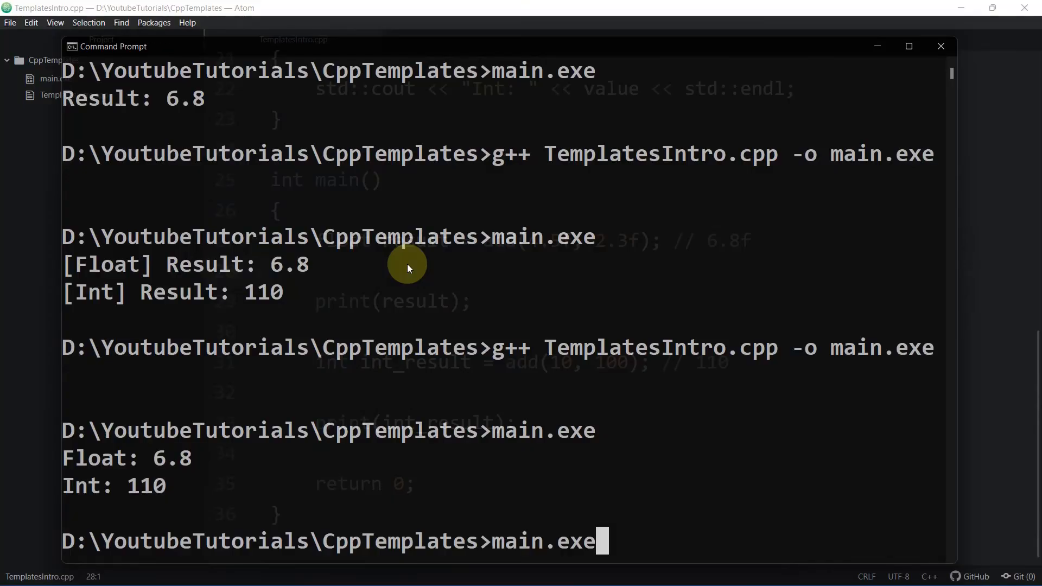
Clear the terminal with cls, run main.exe and highlight the Float: 6.8 and Int: 110 output
{"action": "type", "text": "cls"}
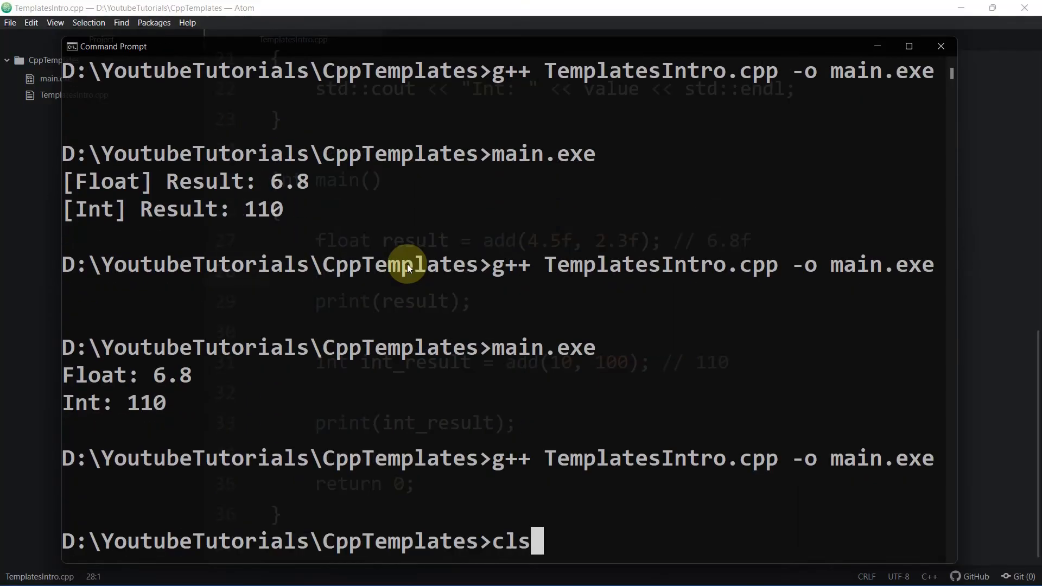
{"action": "key", "text": "Enter"}
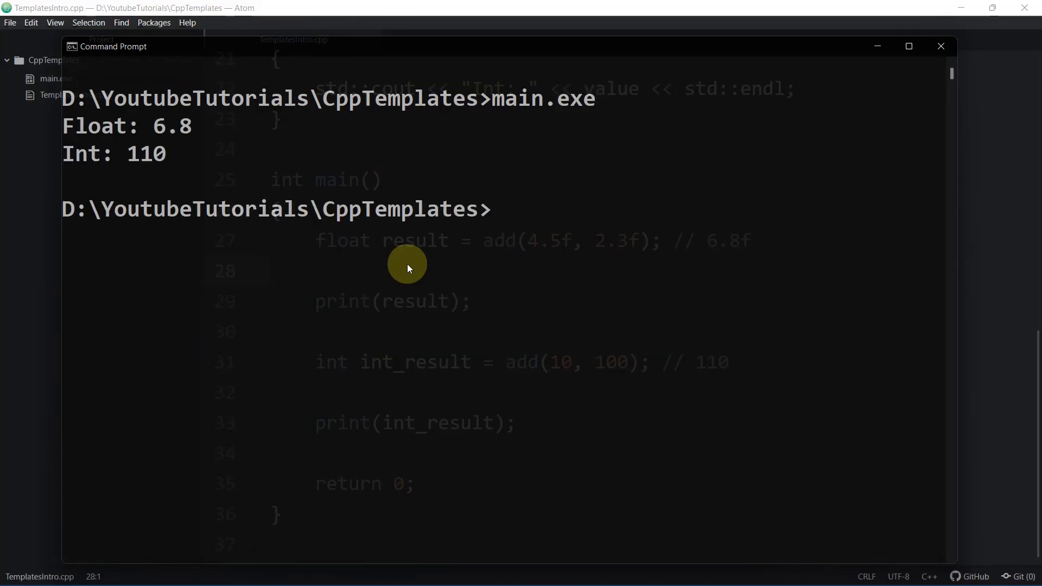
{"action": "left_click", "coordinate": [103, 126]}
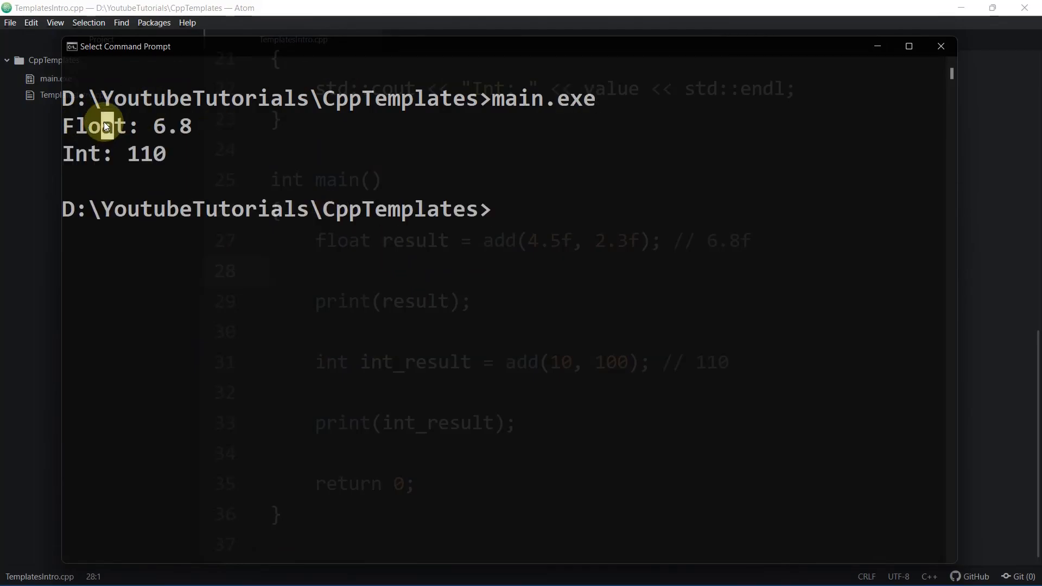
{"action": "left_click_drag", "start_coordinate": [100, 126], "coordinate": [199, 147]}
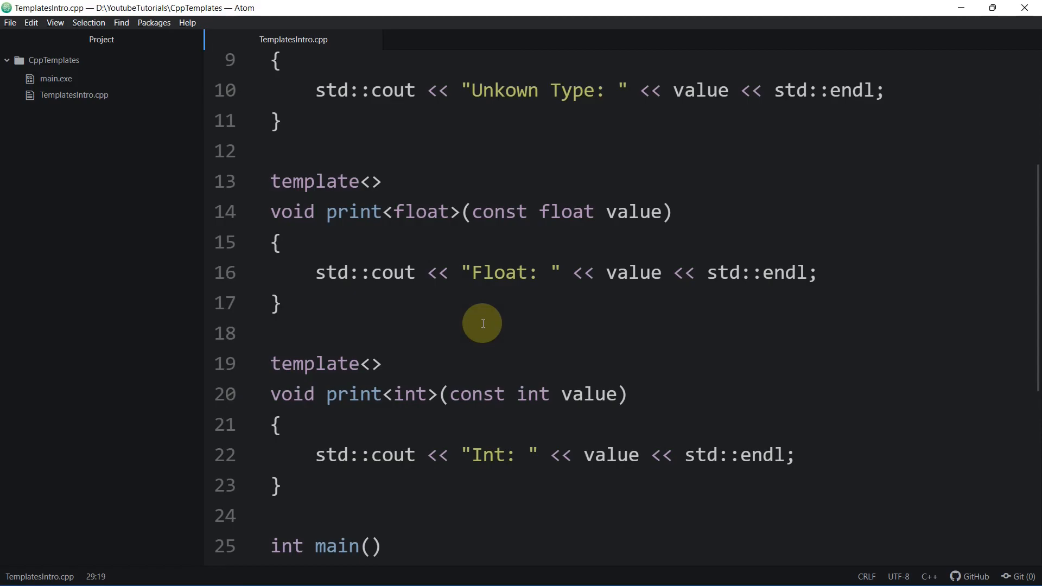
{"action": "mouse_move", "coordinate": [471, 320]}
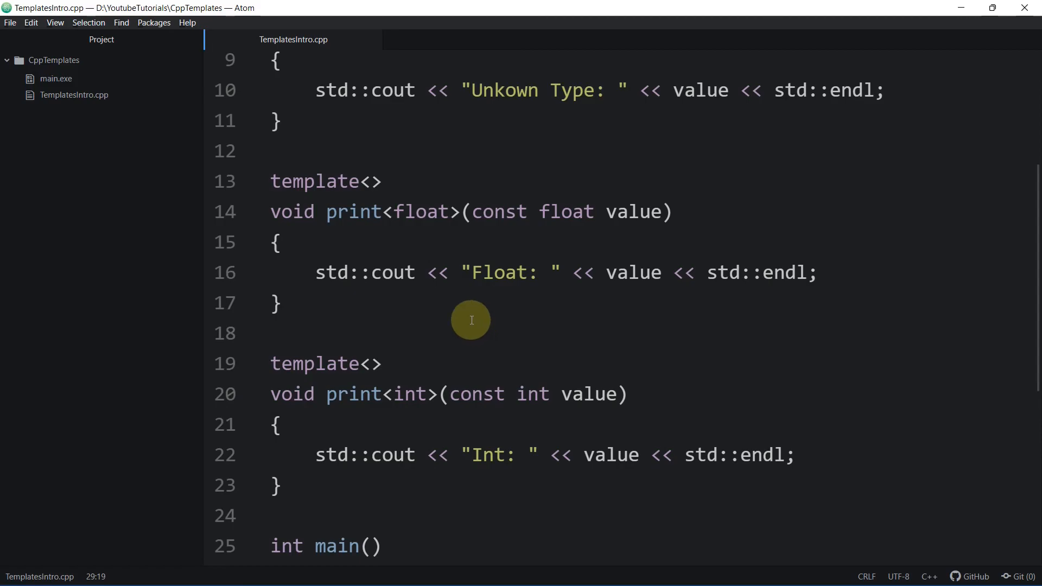
{"action": "scroll", "scroll_direction": "up", "scroll_amount": 3}
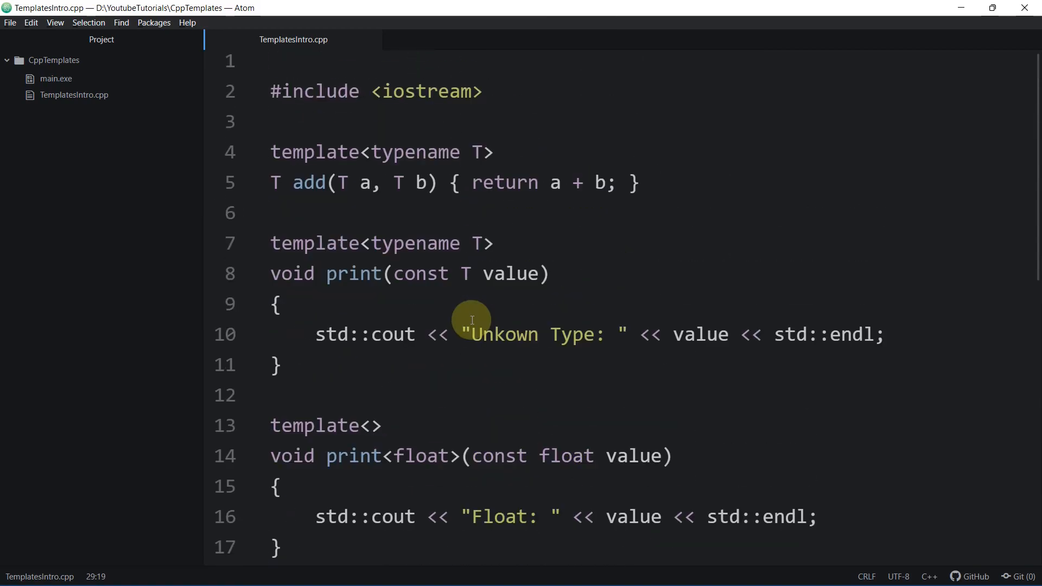
{"action": "mouse_move", "coordinate": [467, 319]}
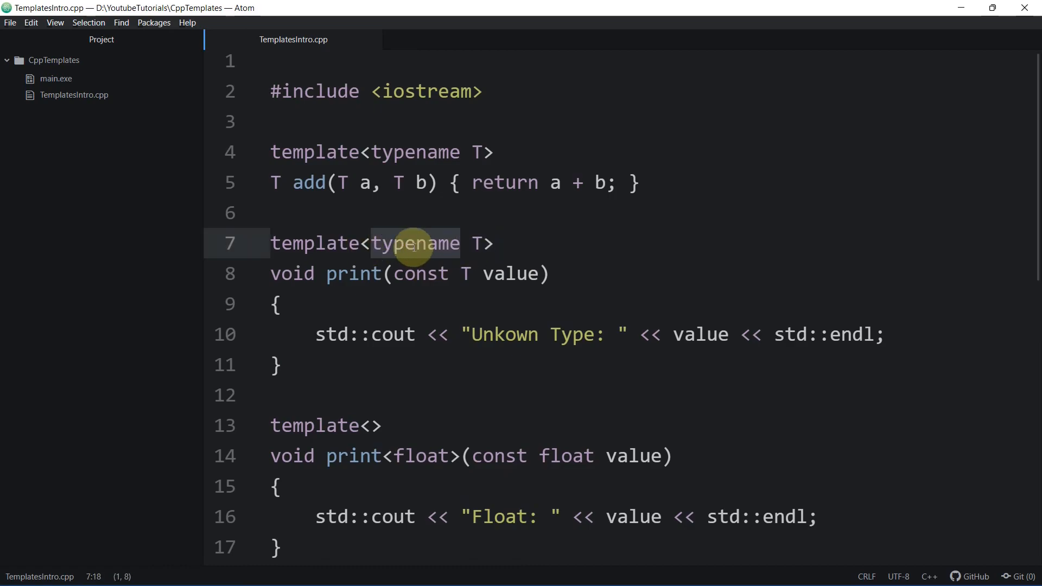
{"action": "double_click", "coordinate": [415, 243]}
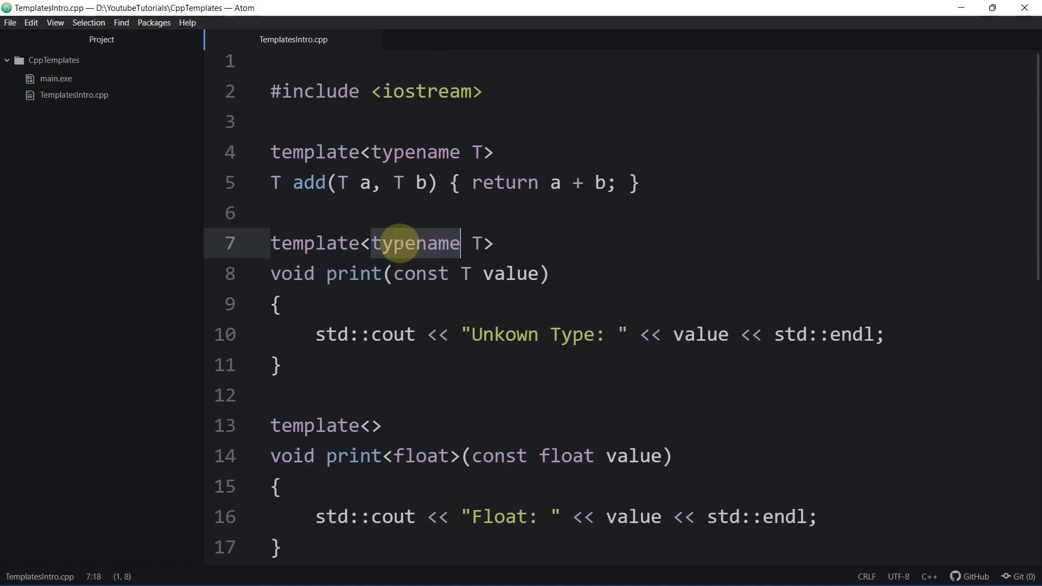